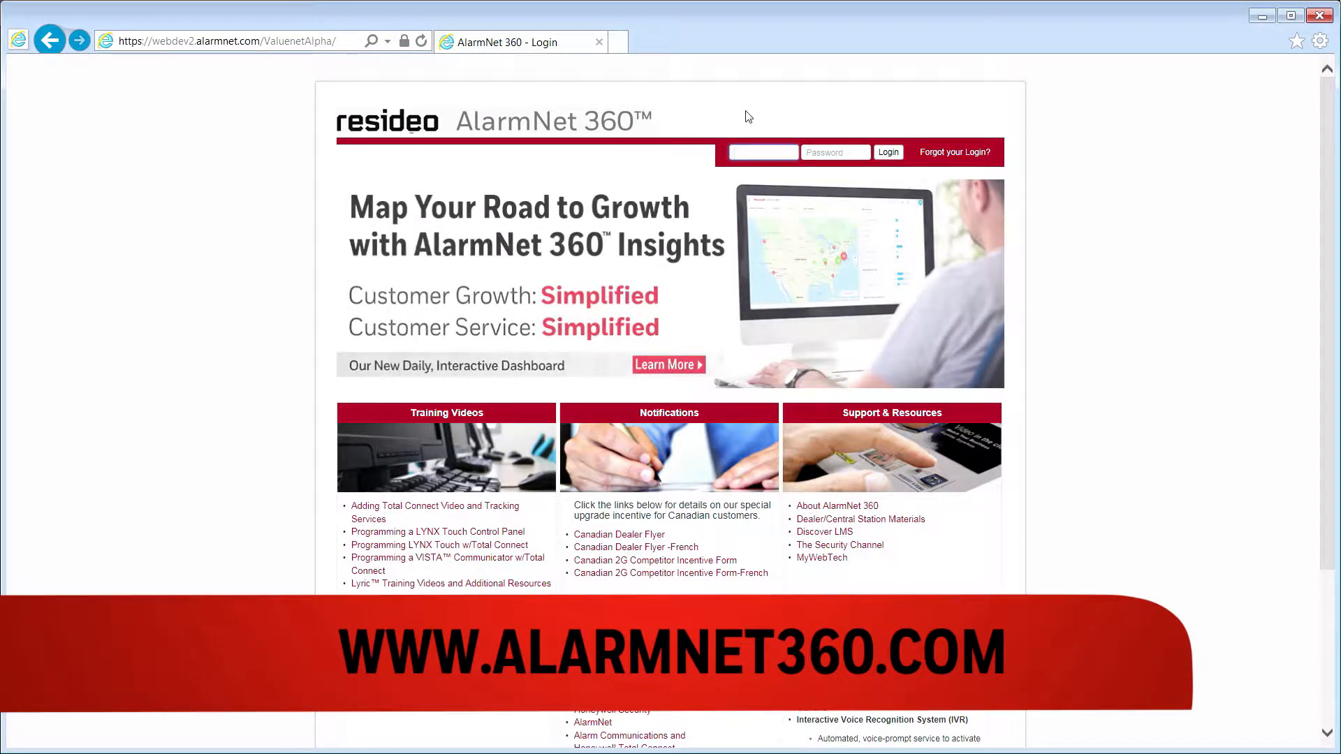
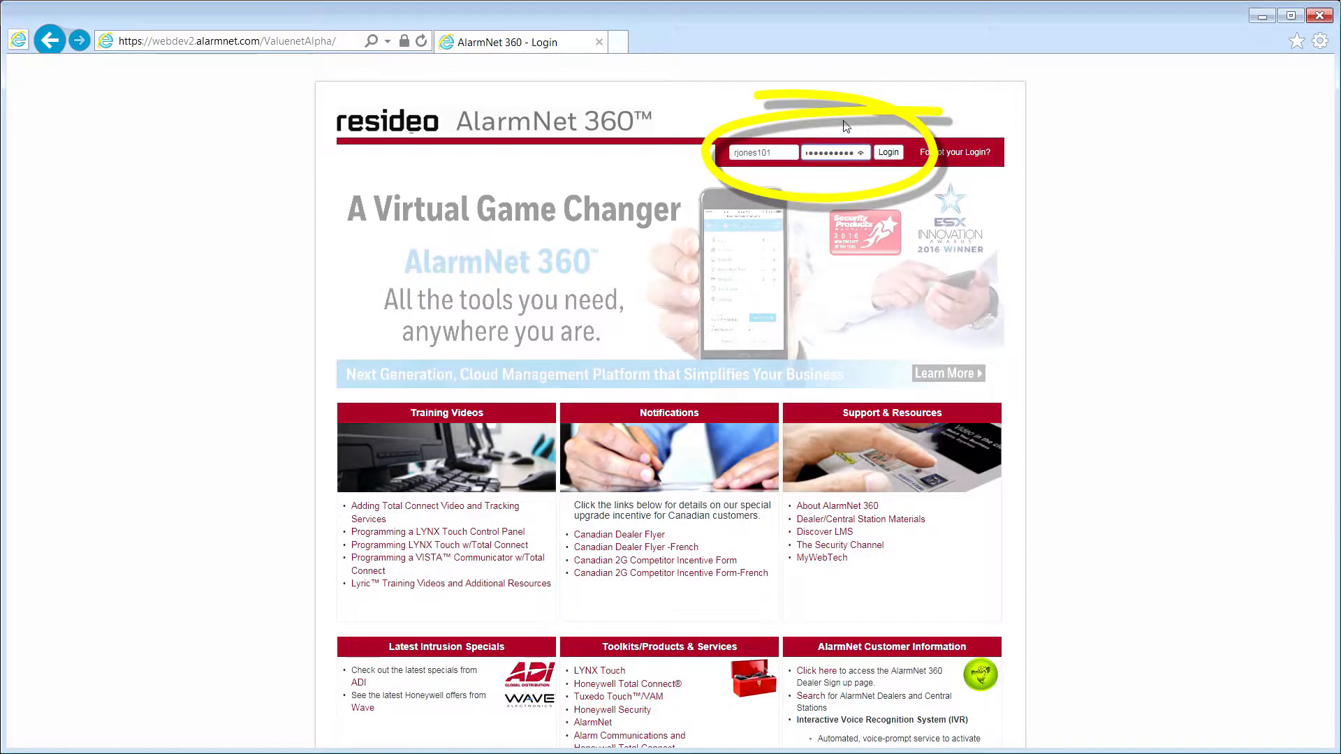
pyautogui.click(889, 151)
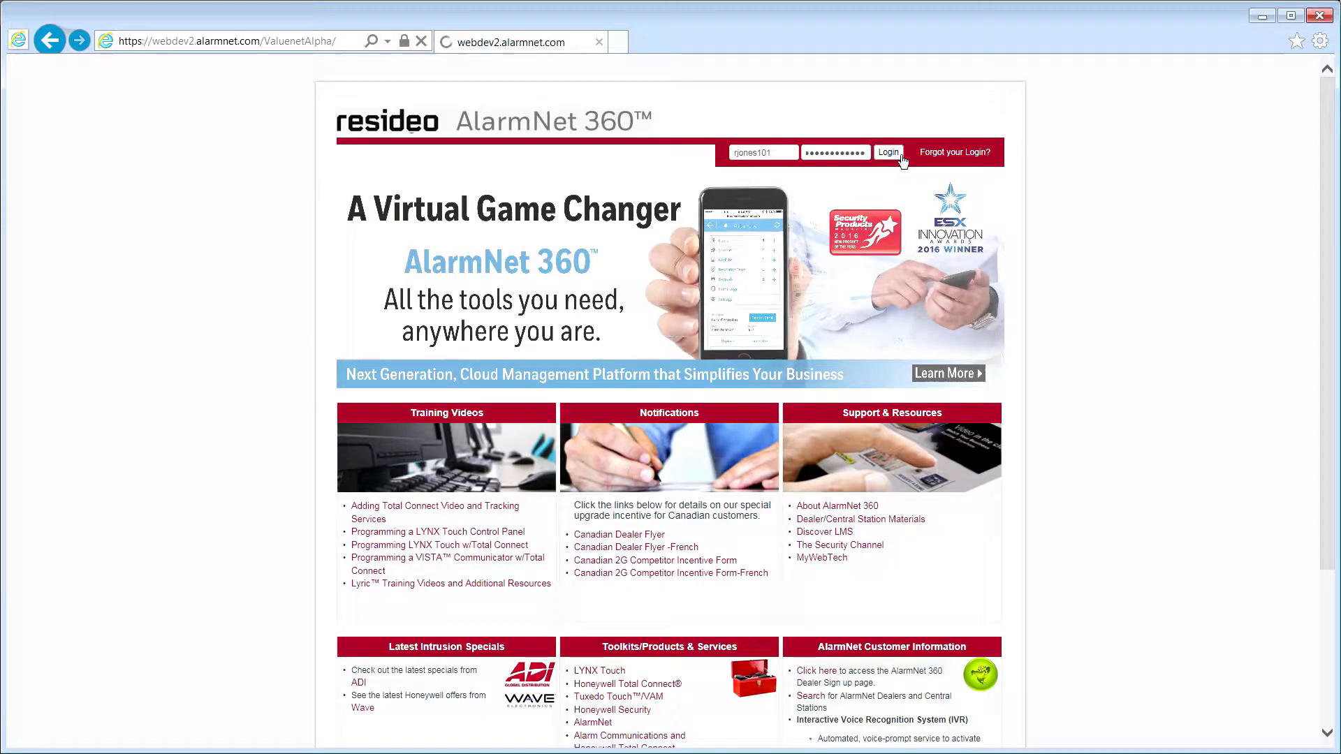
pyautogui.click(888, 152)
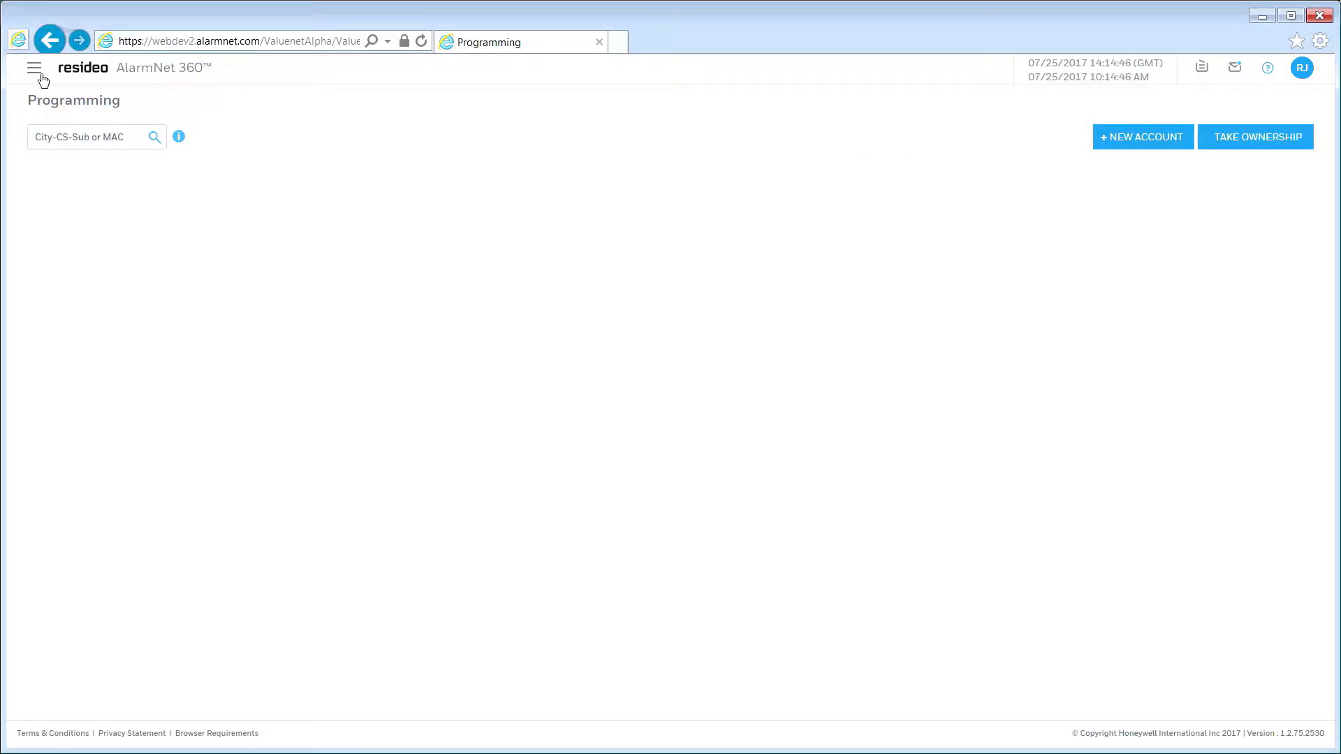
# - Navigate via Devices > Programming and start a new account for an Other Communicator device
pyautogui.click(34, 70)
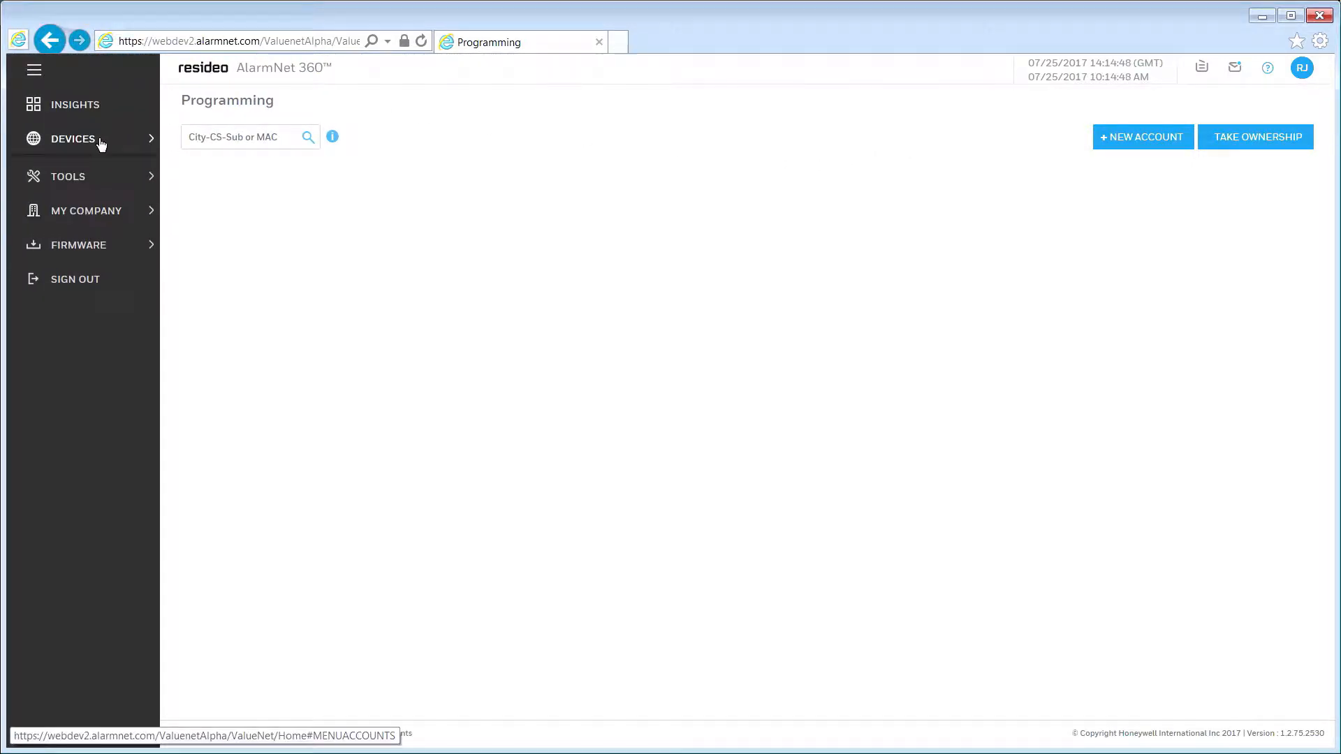
pyautogui.click(73, 138)
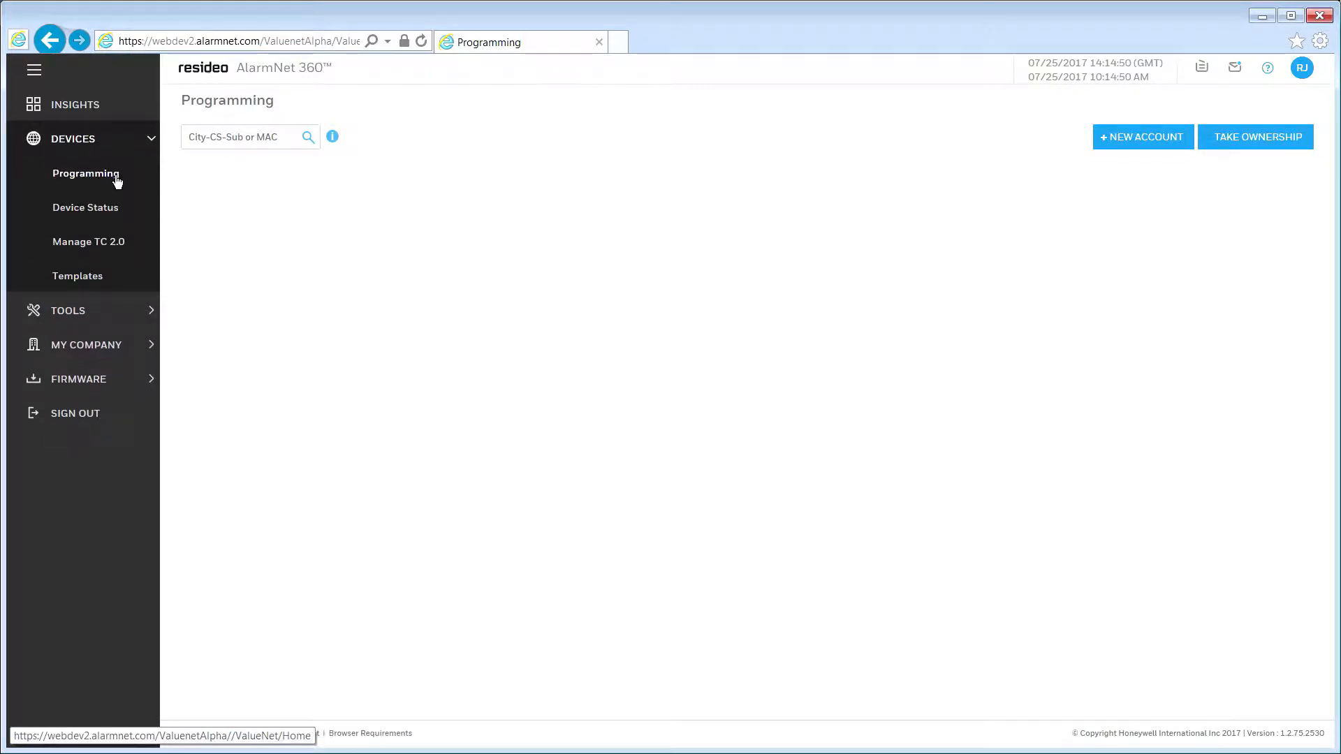
pyautogui.click(32, 70)
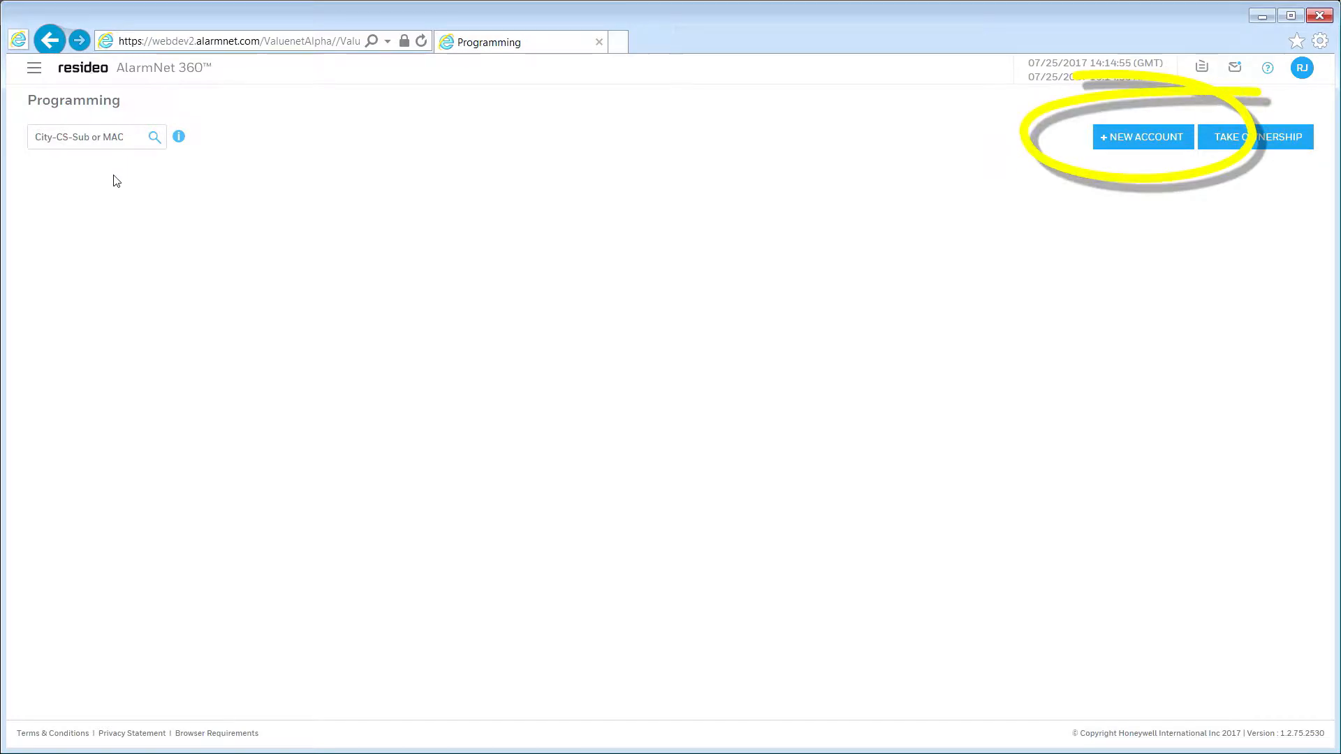
pyautogui.moveTo(1184, 151)
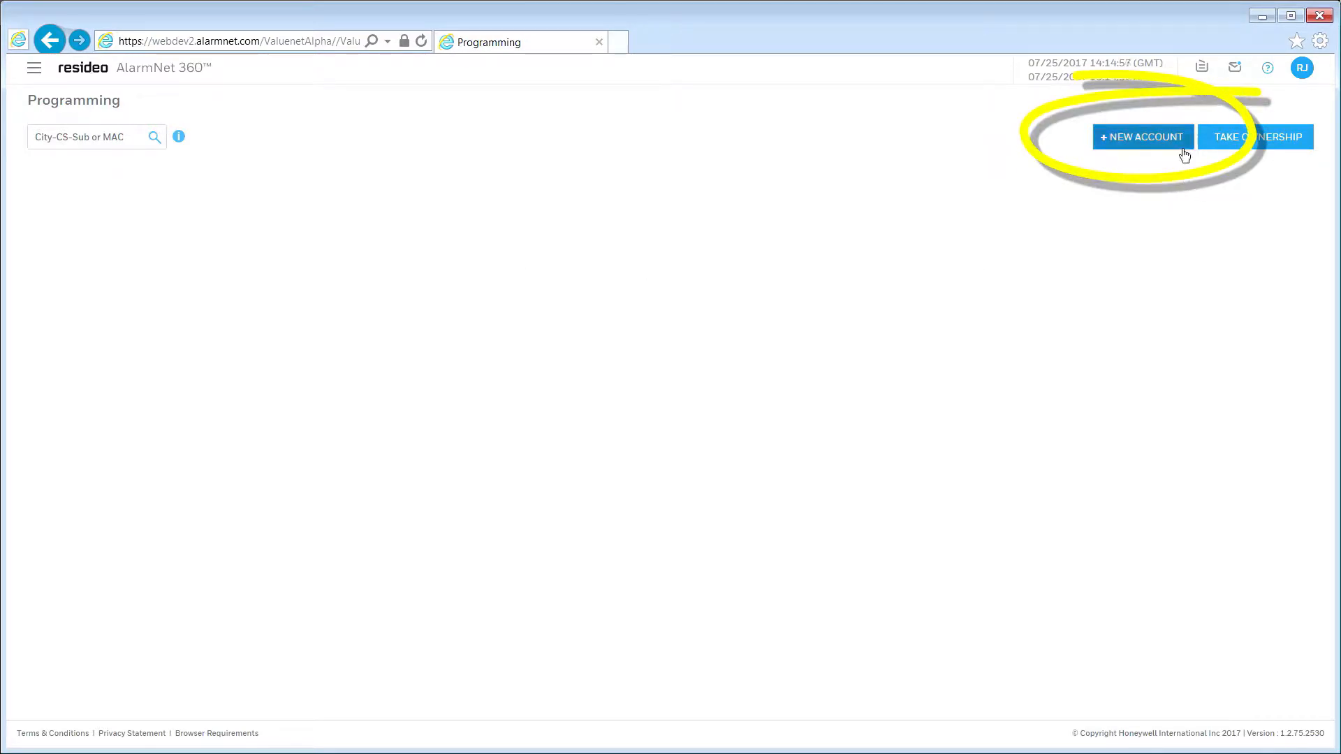
pyautogui.click(1143, 136)
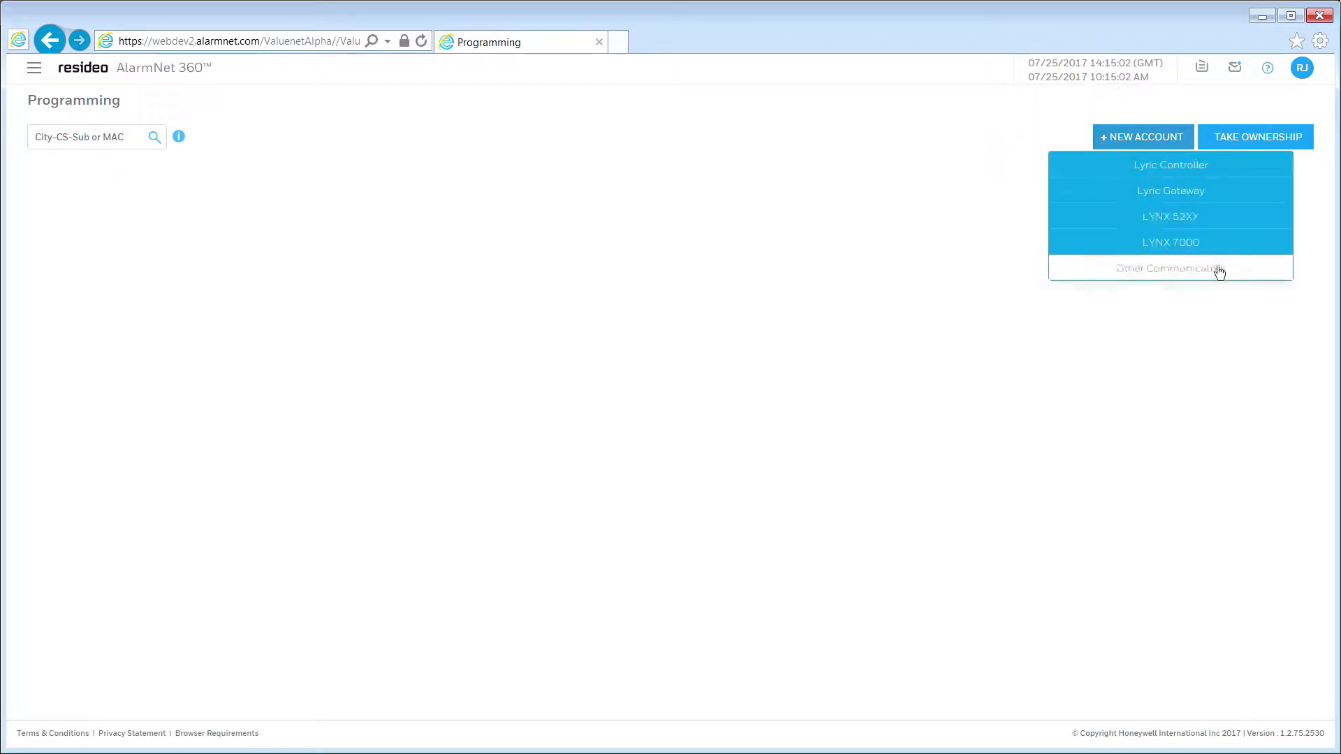
pyautogui.click(1171, 269)
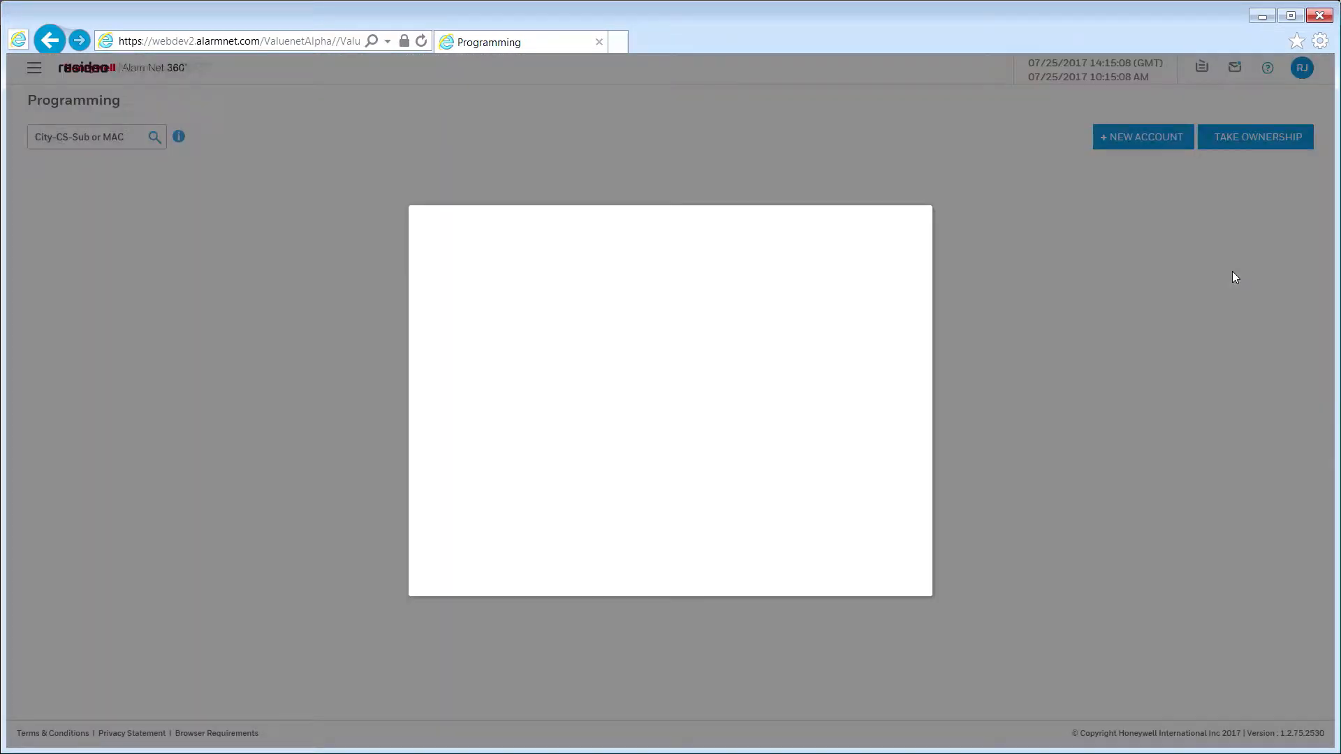
# - Review the account type options, settle on Total Connect with Alarm Reporting, and continue
pyautogui.click(1143, 137)
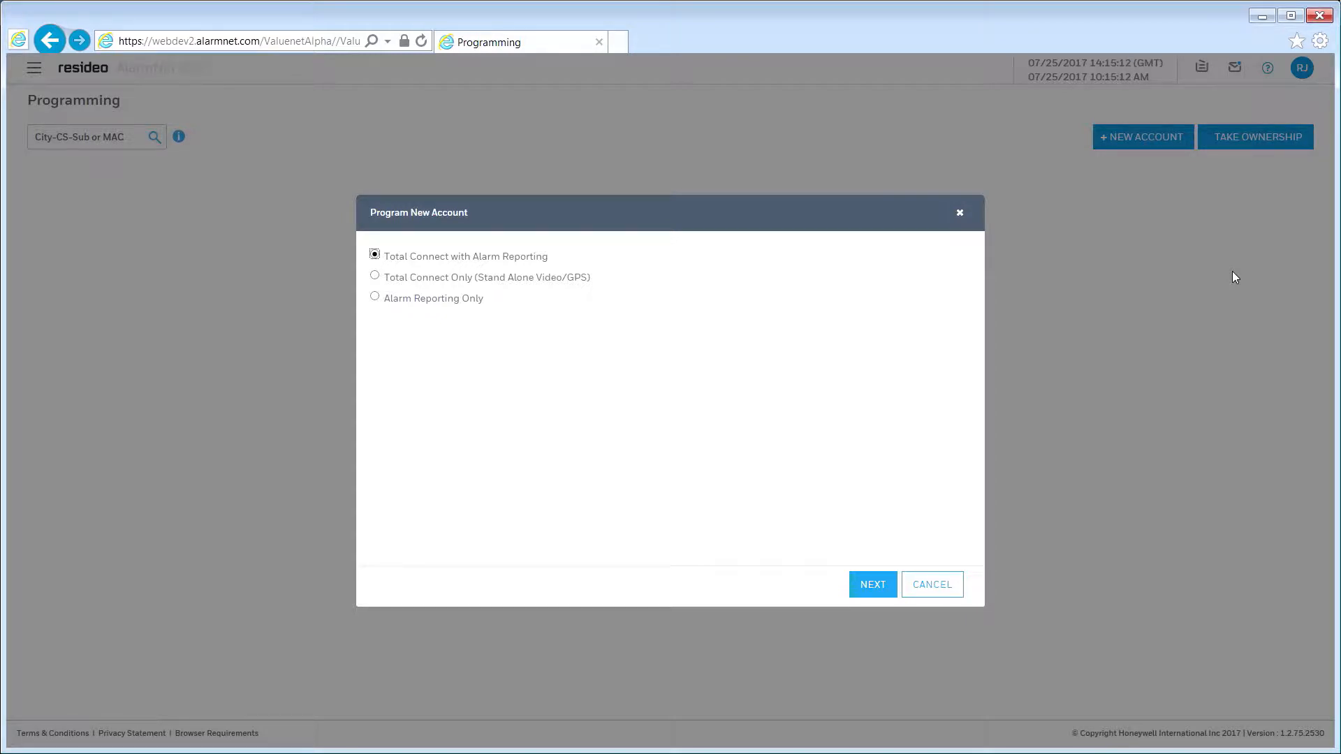
pyautogui.moveTo(391, 281)
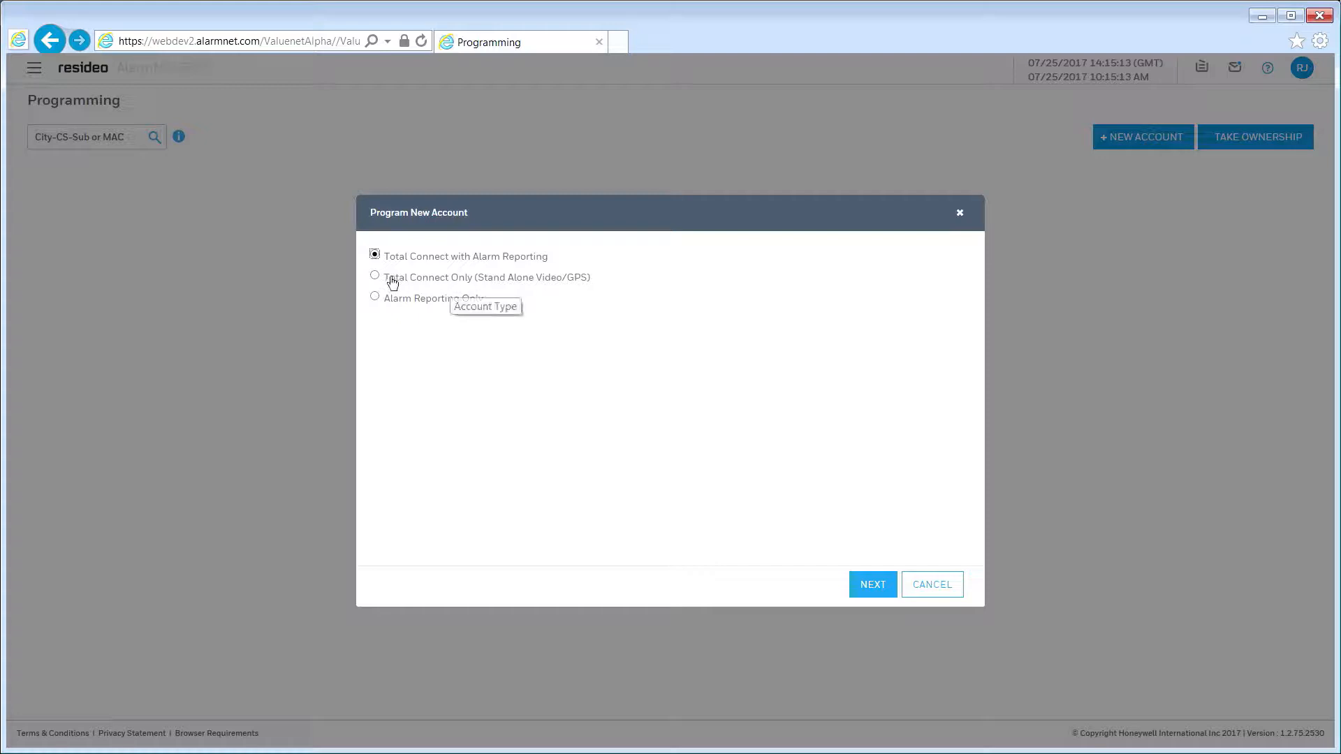
pyautogui.click(375, 273)
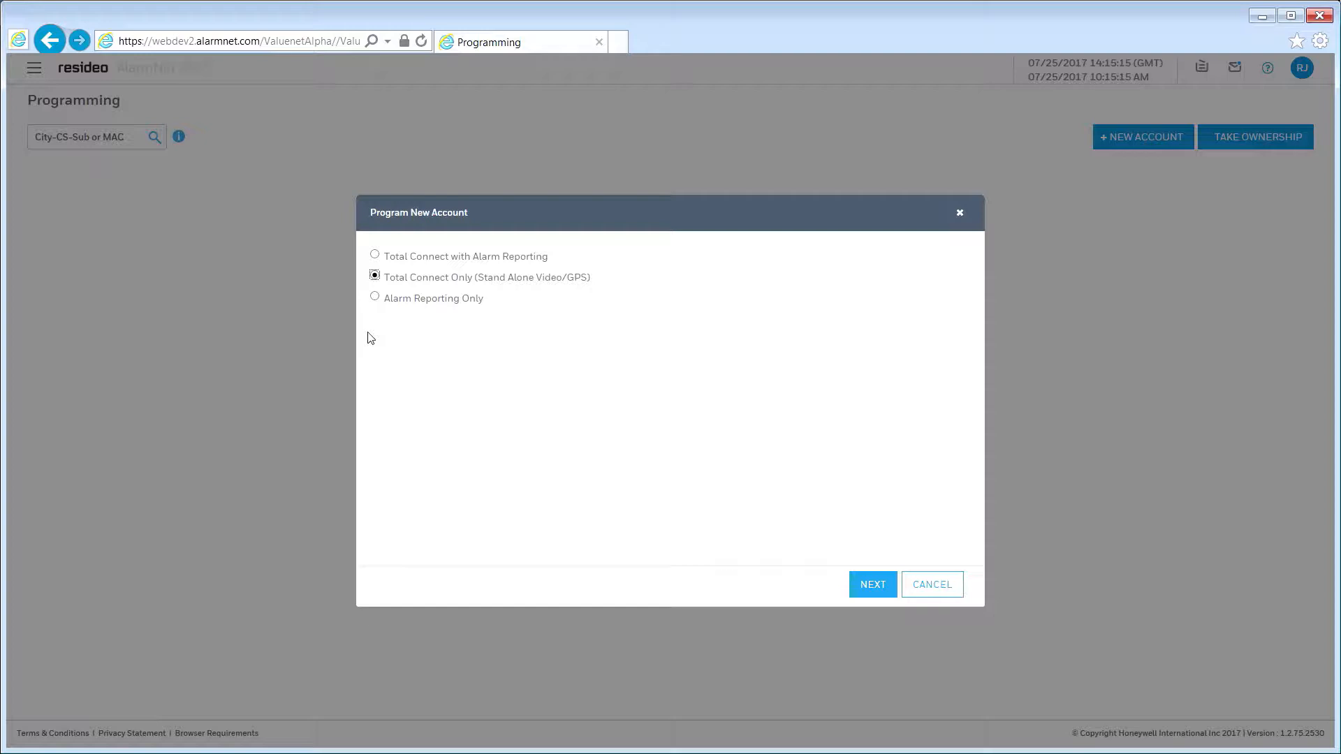
pyautogui.moveTo(369, 334)
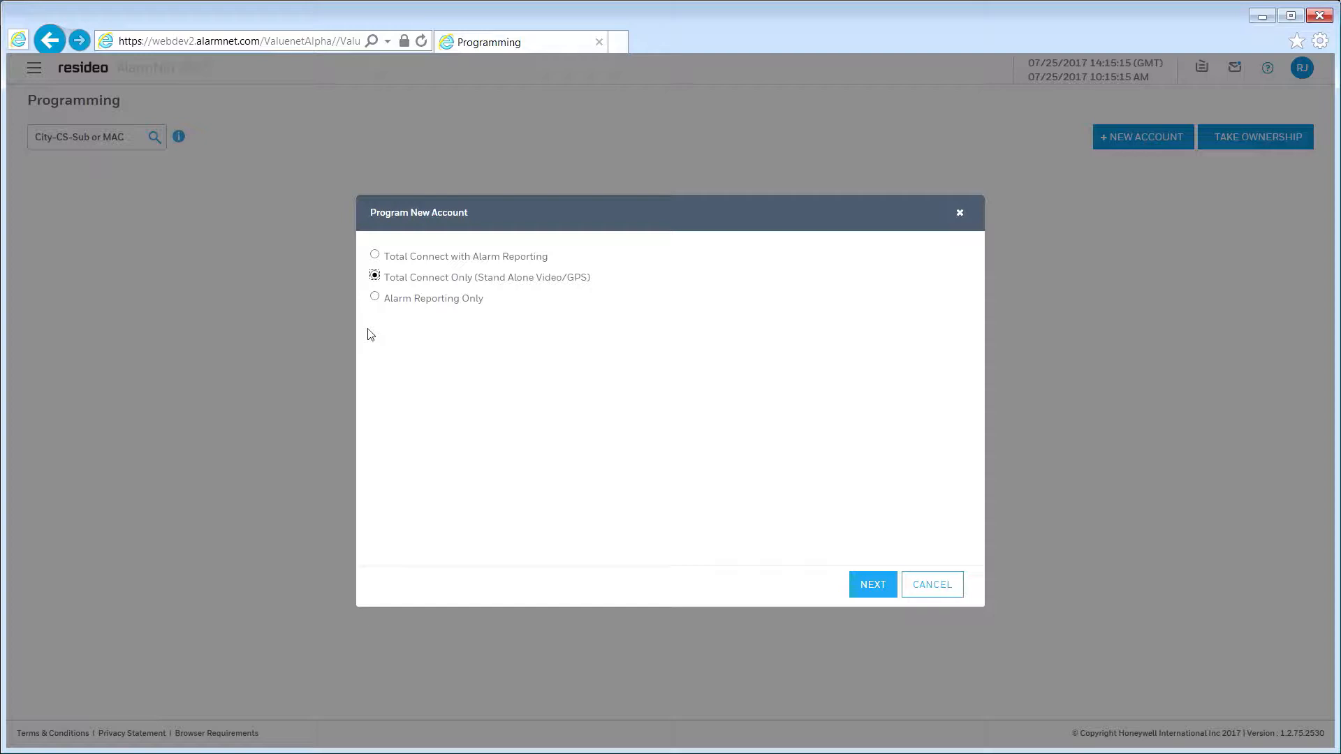
pyautogui.click(375, 296)
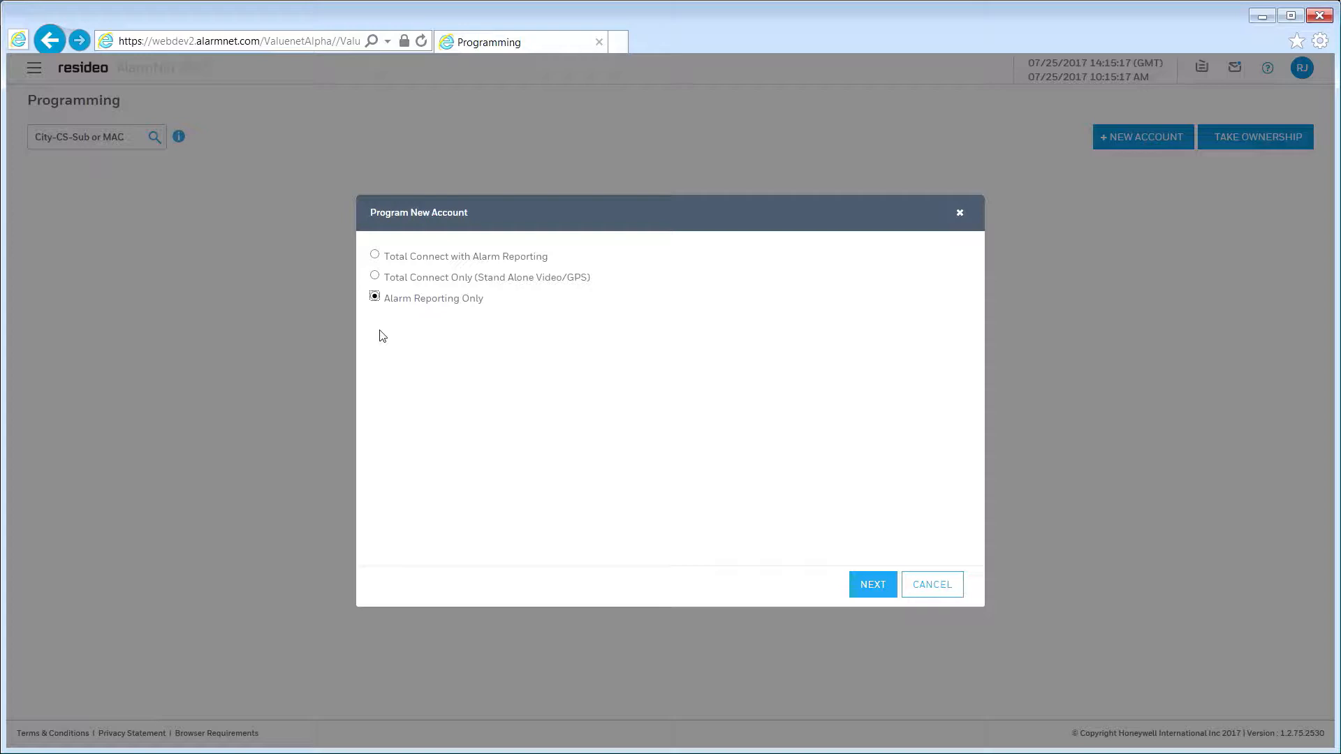
pyautogui.click(374, 257)
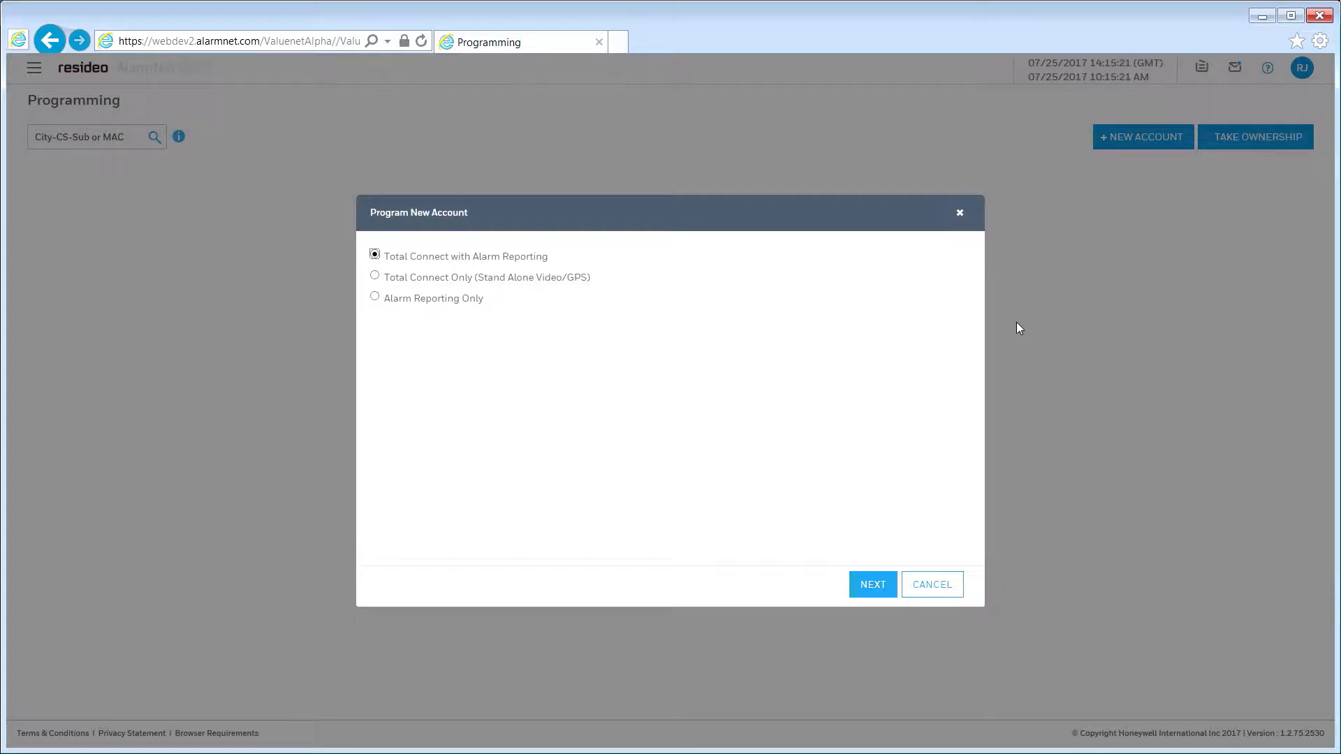
pyautogui.click(873, 584)
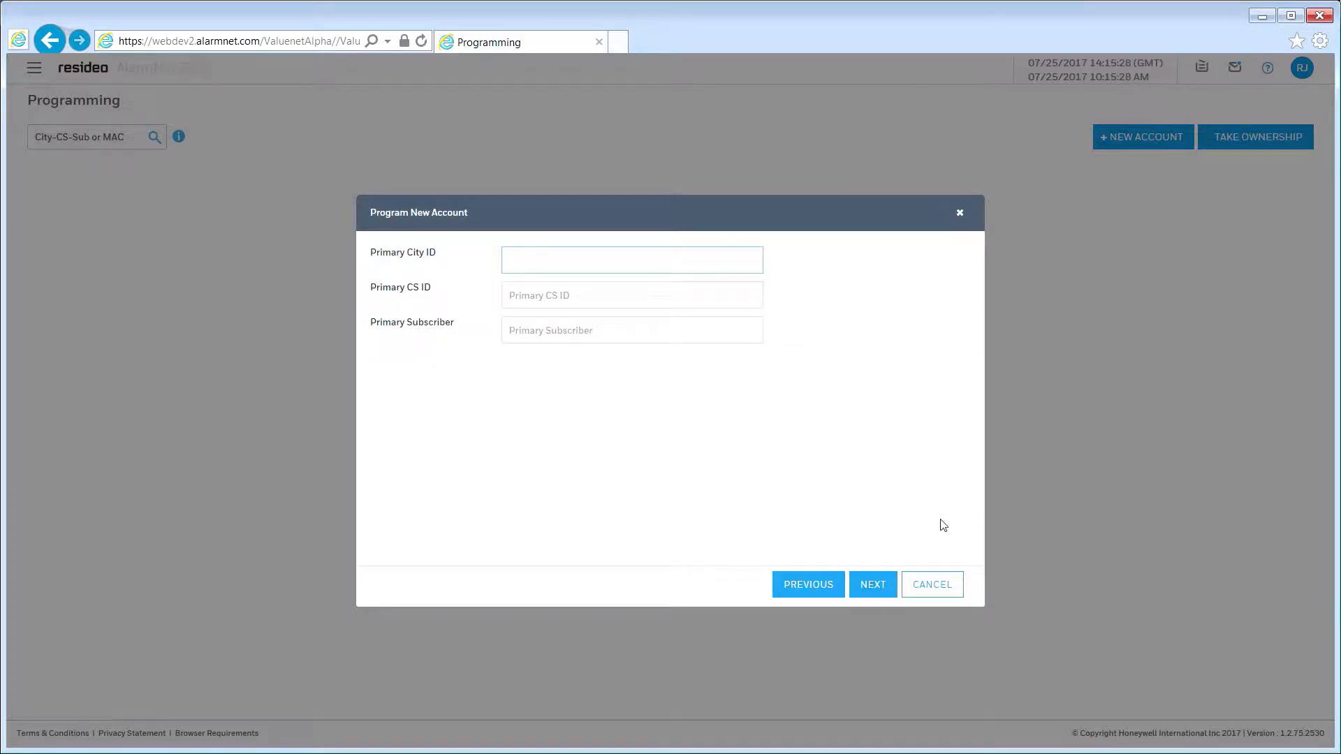
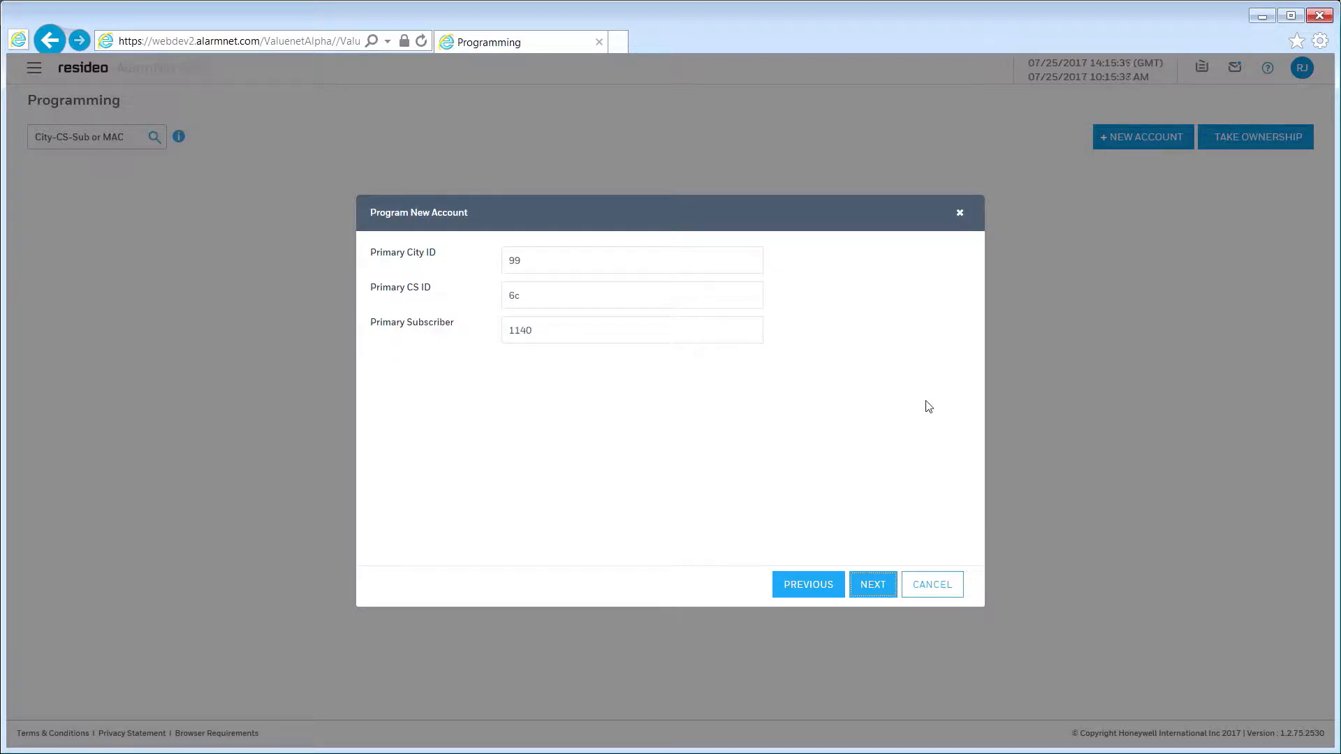
pyautogui.click(873, 584)
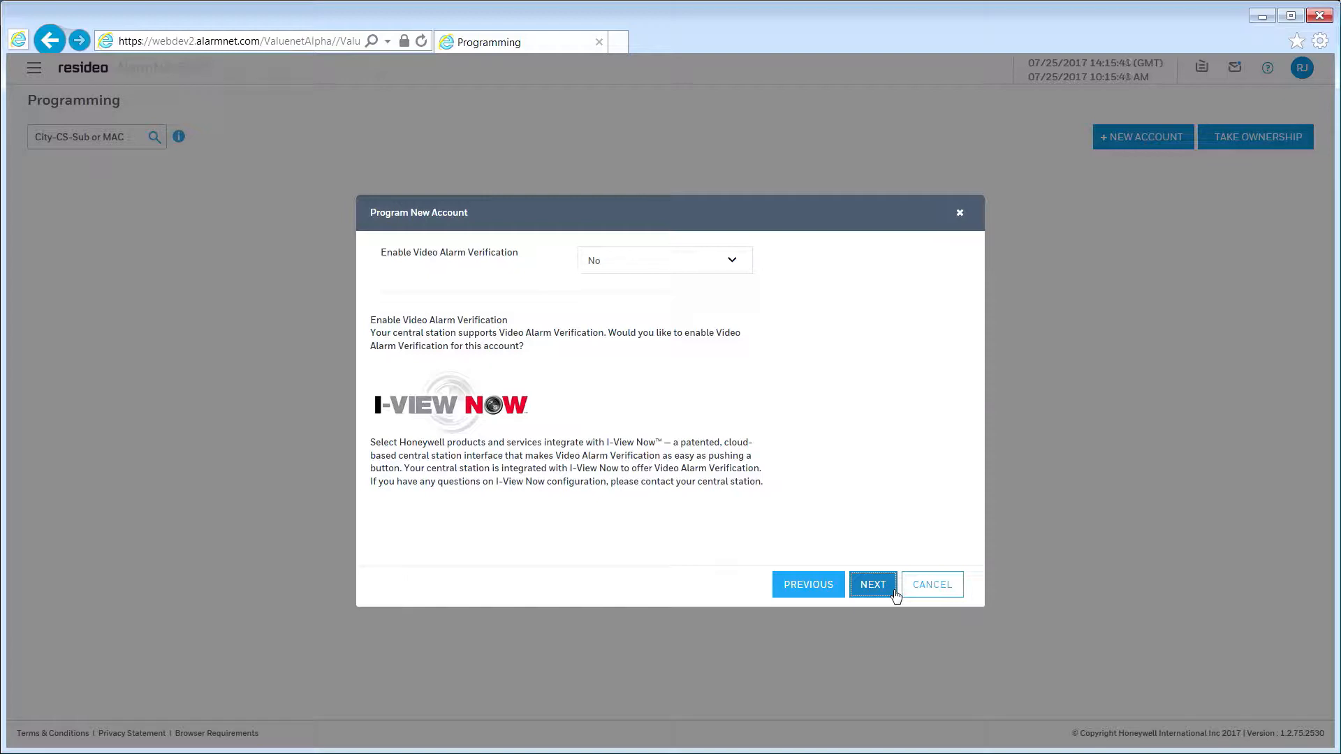
# - Set Enable Video Alarm Verification to No and continue to the country step
pyautogui.click(665, 260)
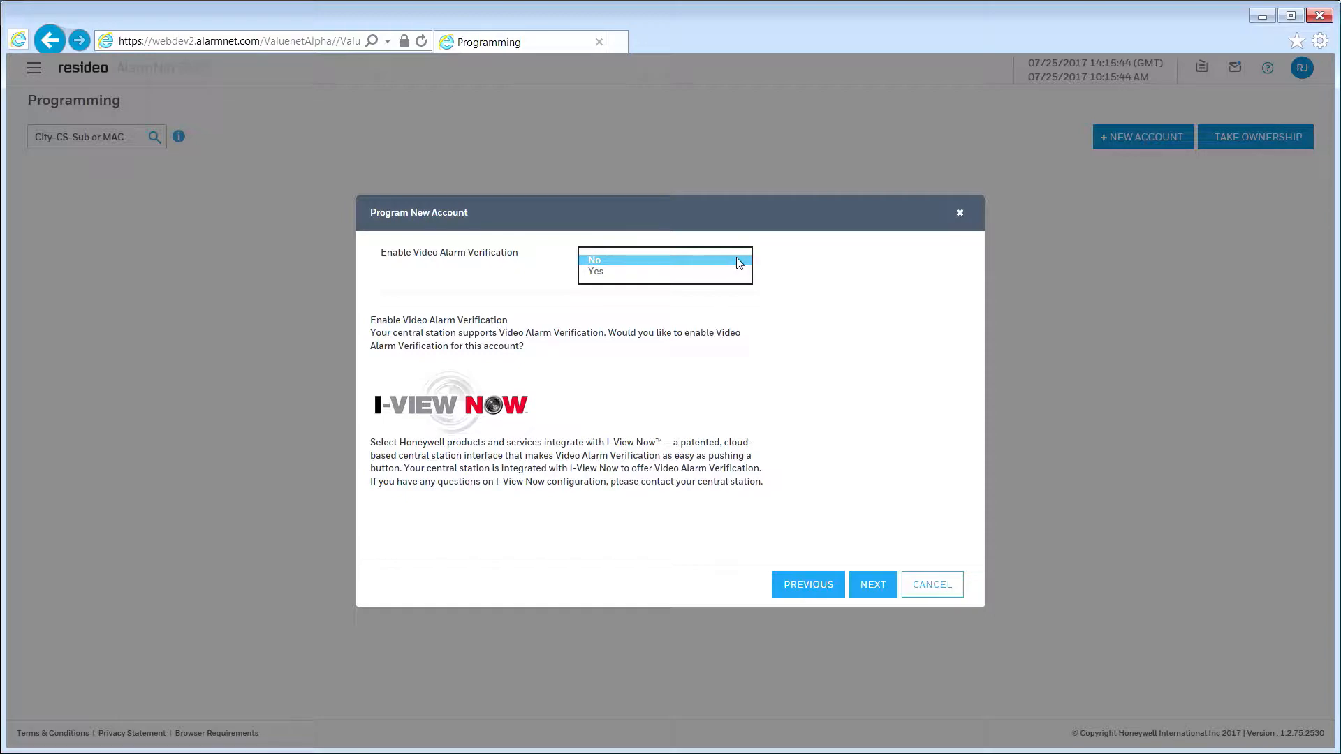
pyautogui.click(595, 260)
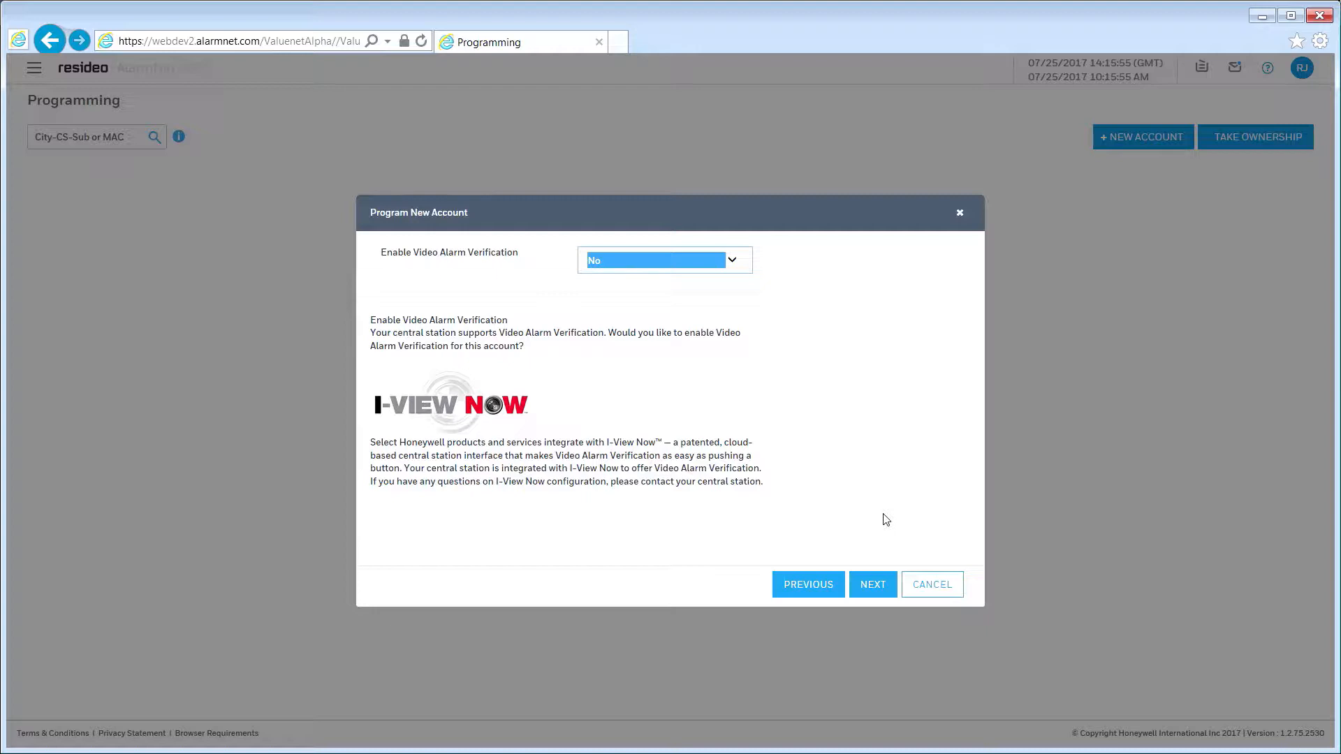
pyautogui.moveTo(886, 539)
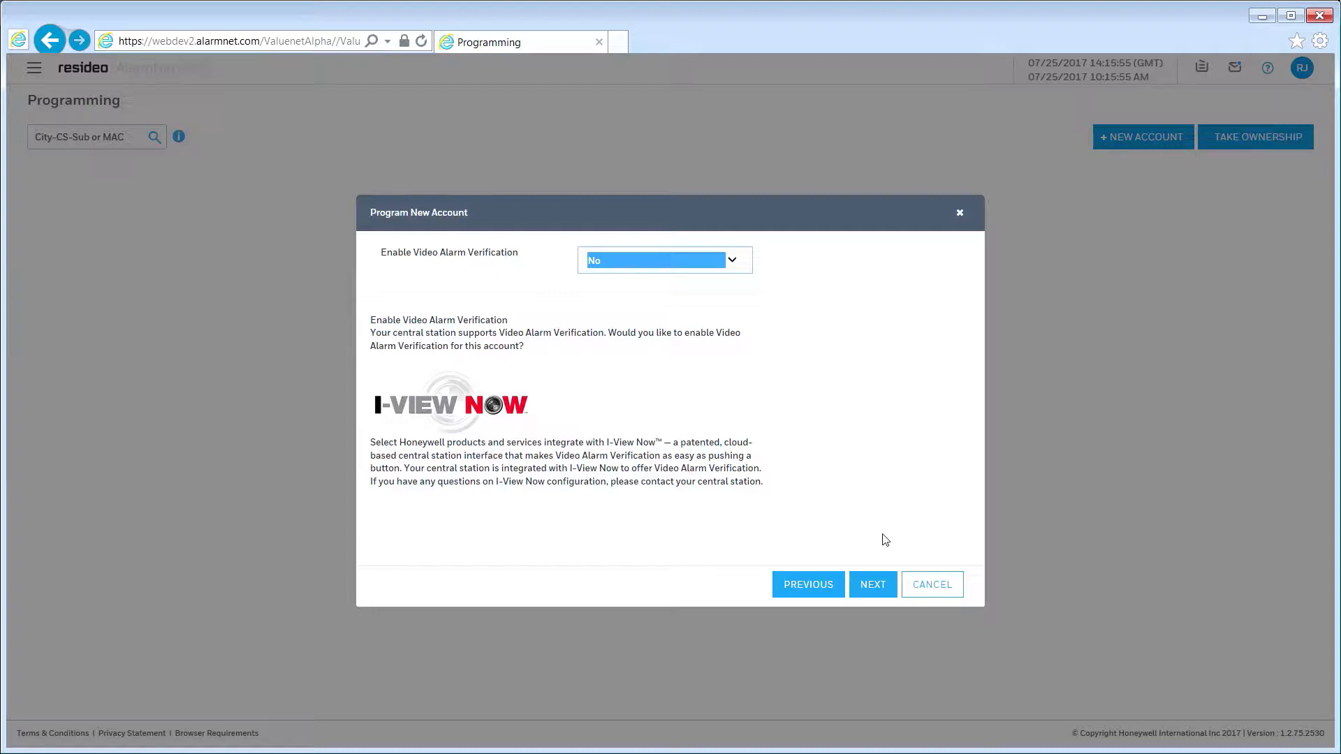
pyautogui.click(873, 584)
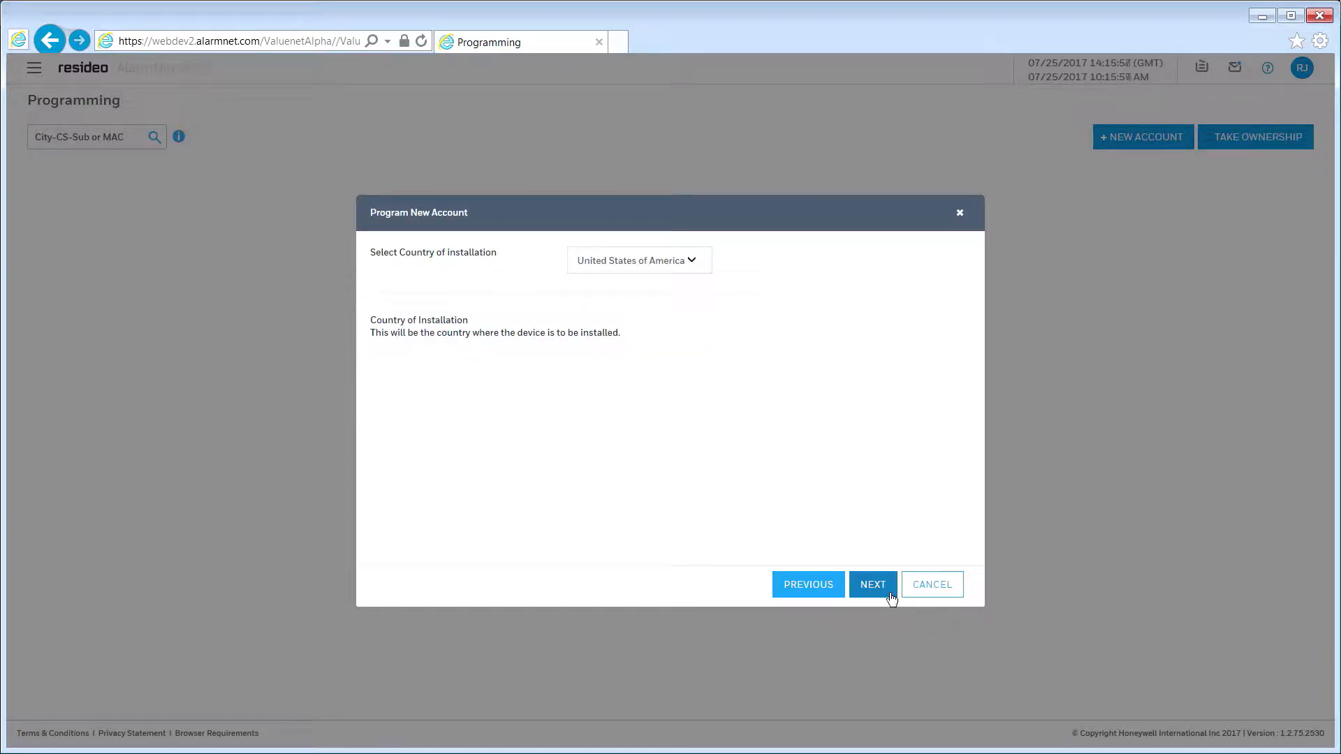
# - Choose United States of America as the installation country and continue to the MAC step
pyautogui.click(639, 260)
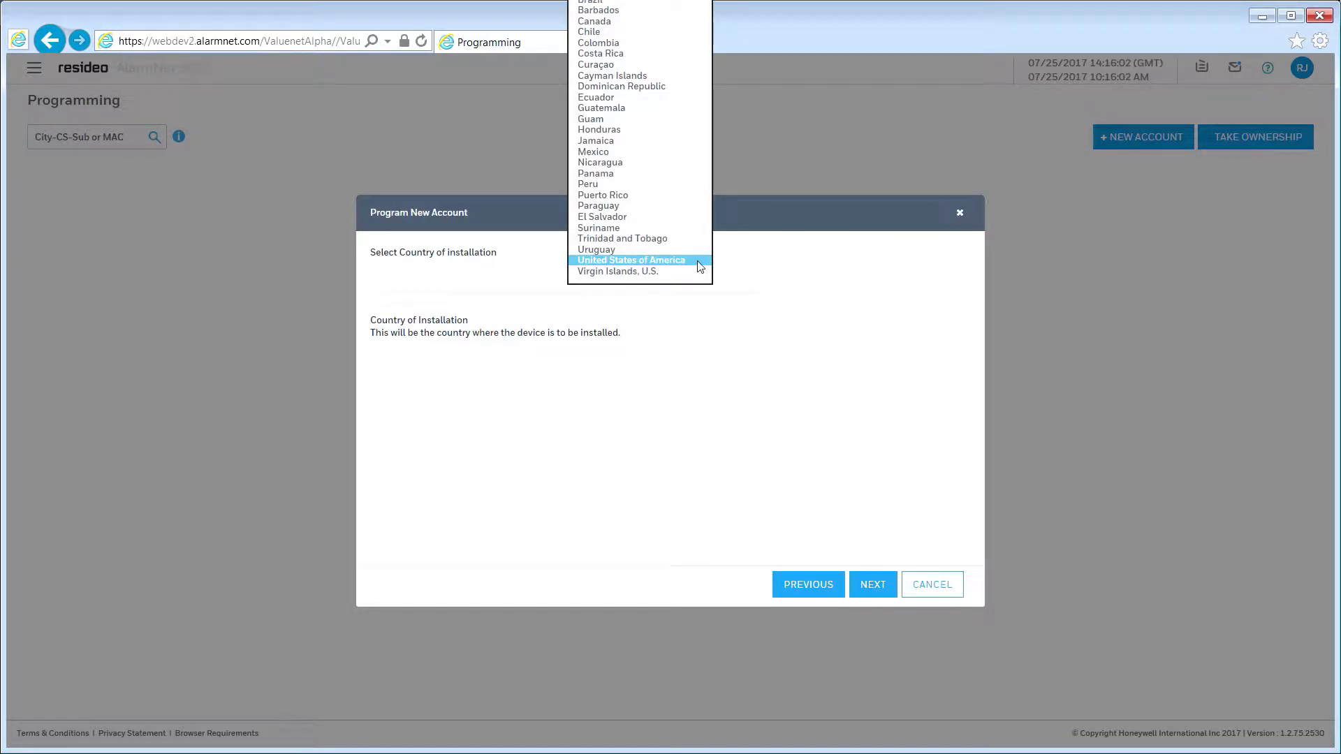
pyautogui.click(630, 260)
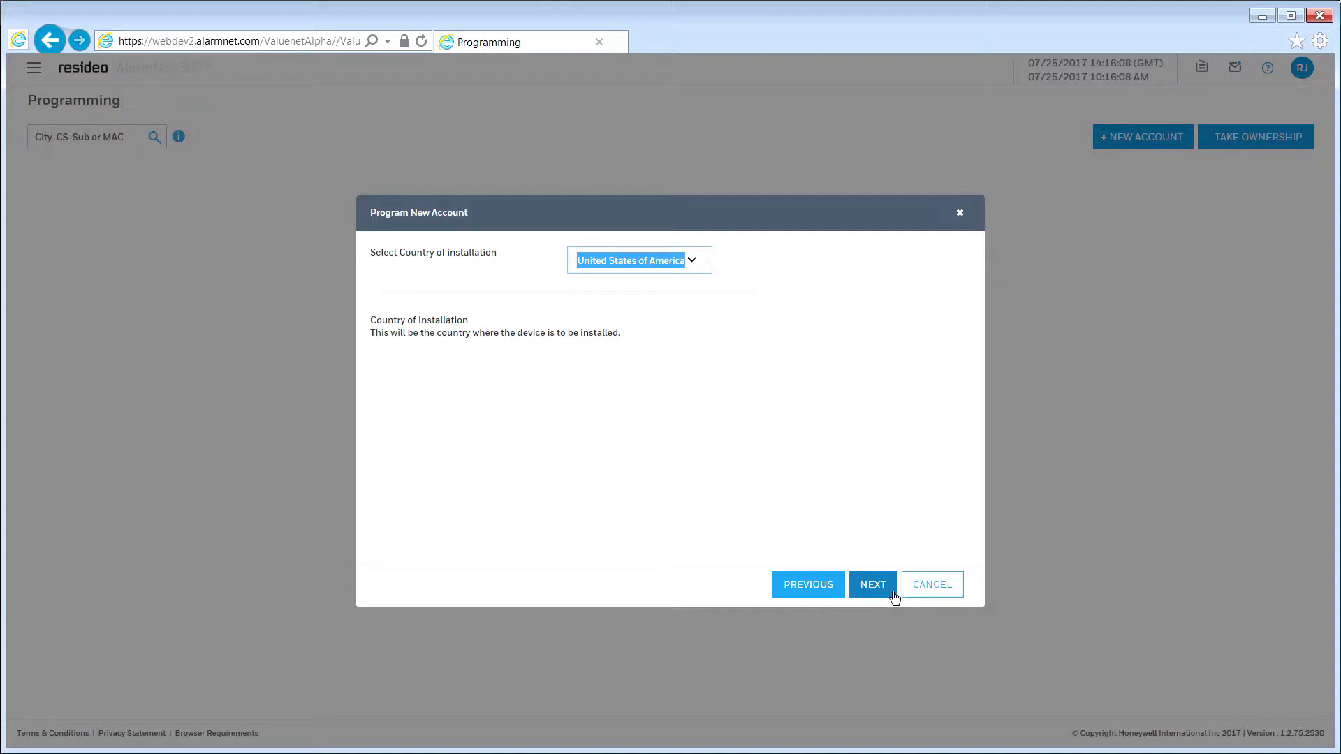
pyautogui.click(873, 584)
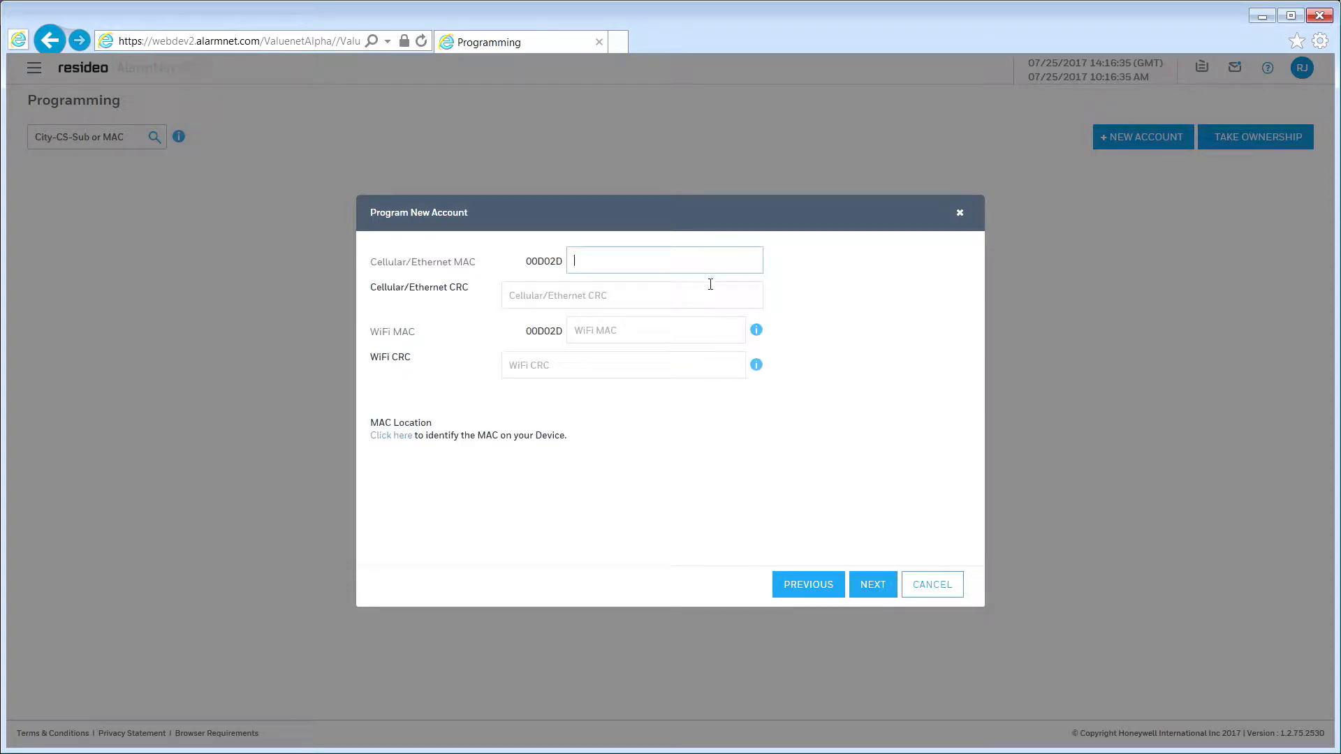
# - Enter the Cellular/Ethernet MAC and CRC, leaving WiFi blank, and continue to Supervision
pyautogui.write('cc2')
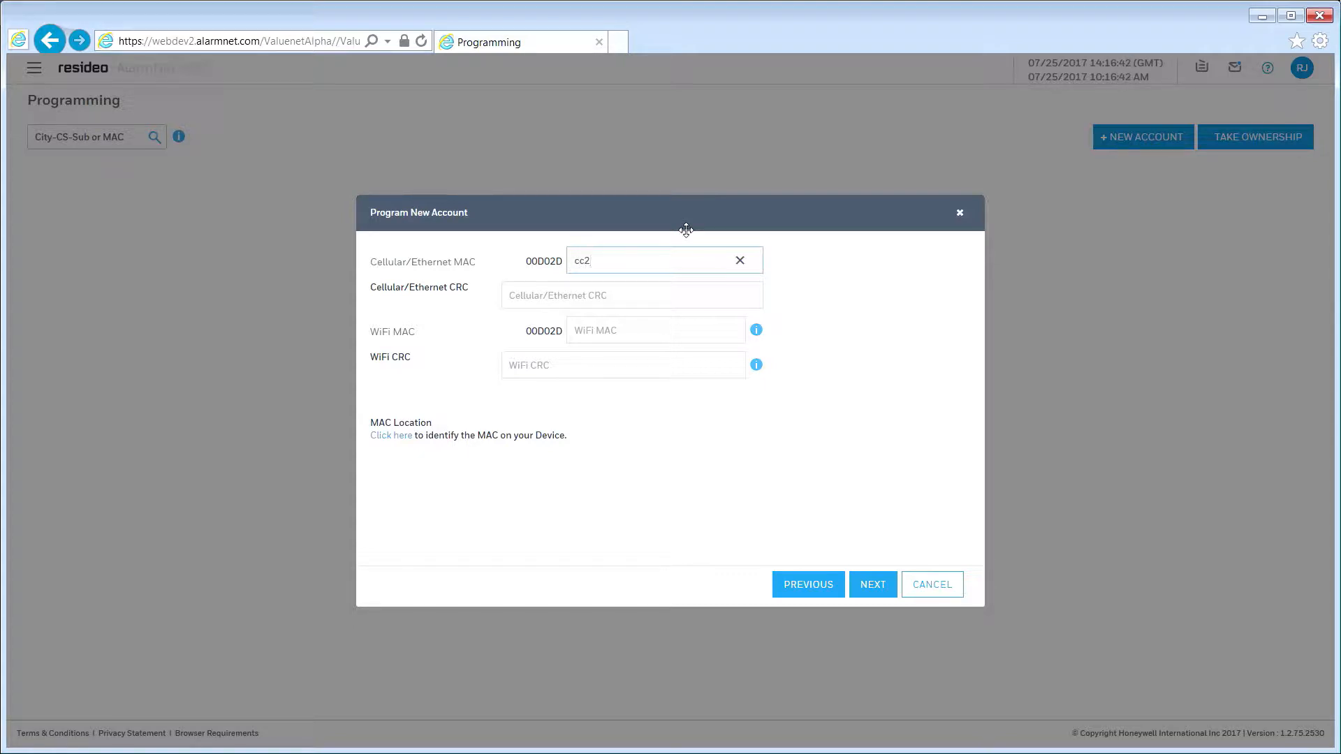
pyautogui.write('6caa')
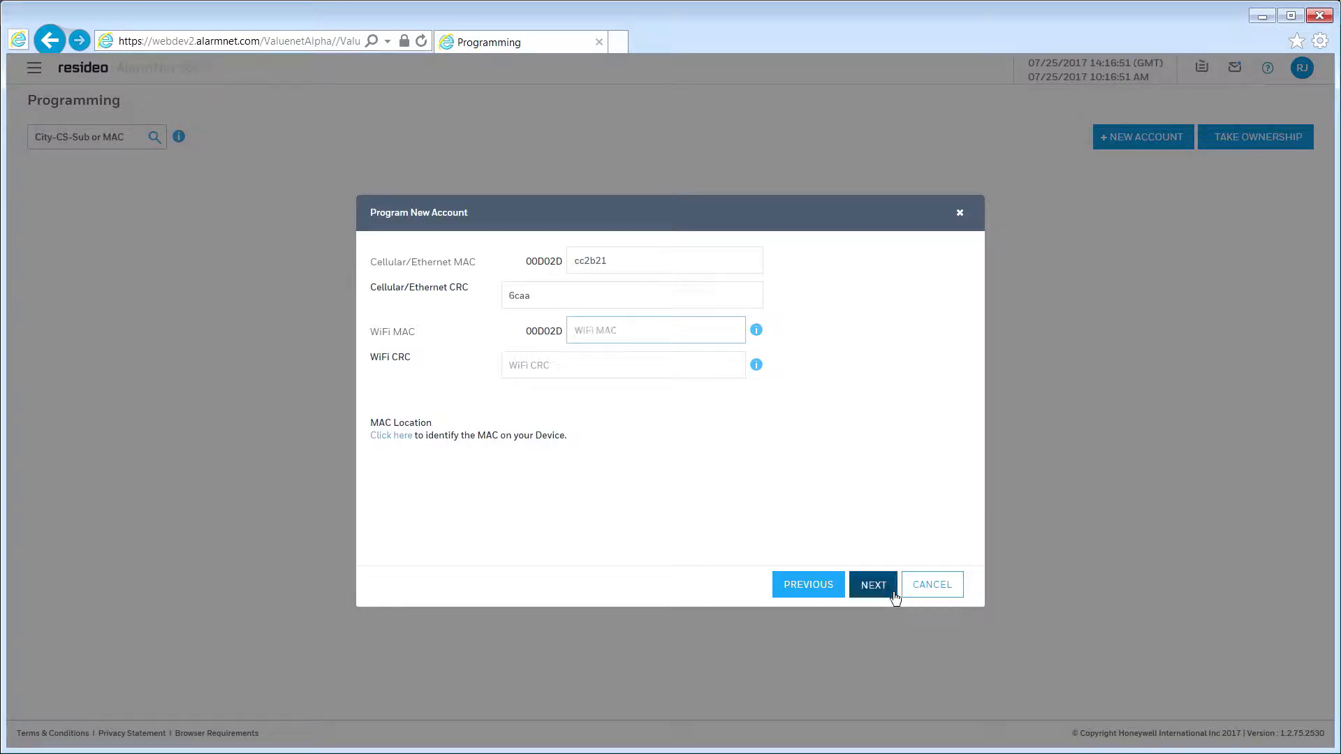
pyautogui.click(873, 584)
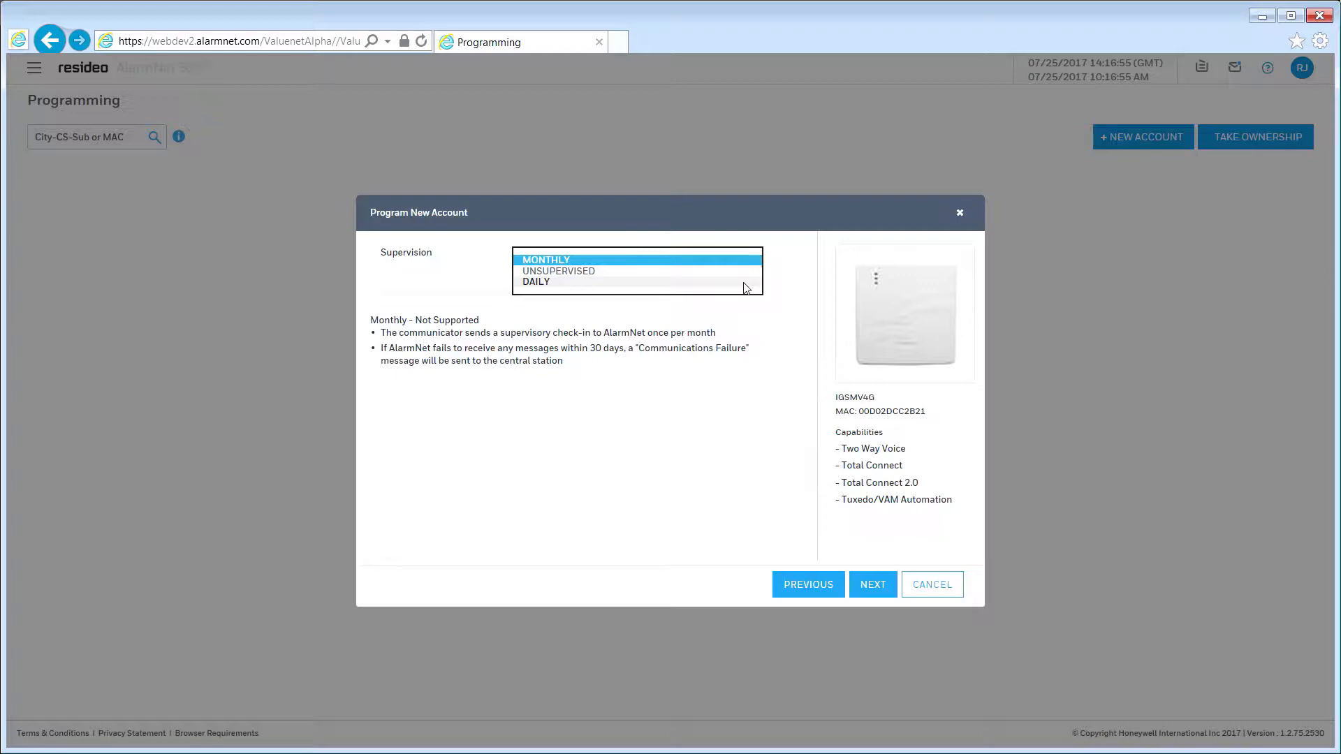
# - Set communicator supervision to Daily and continue to the two-way voice step
pyautogui.click(537, 282)
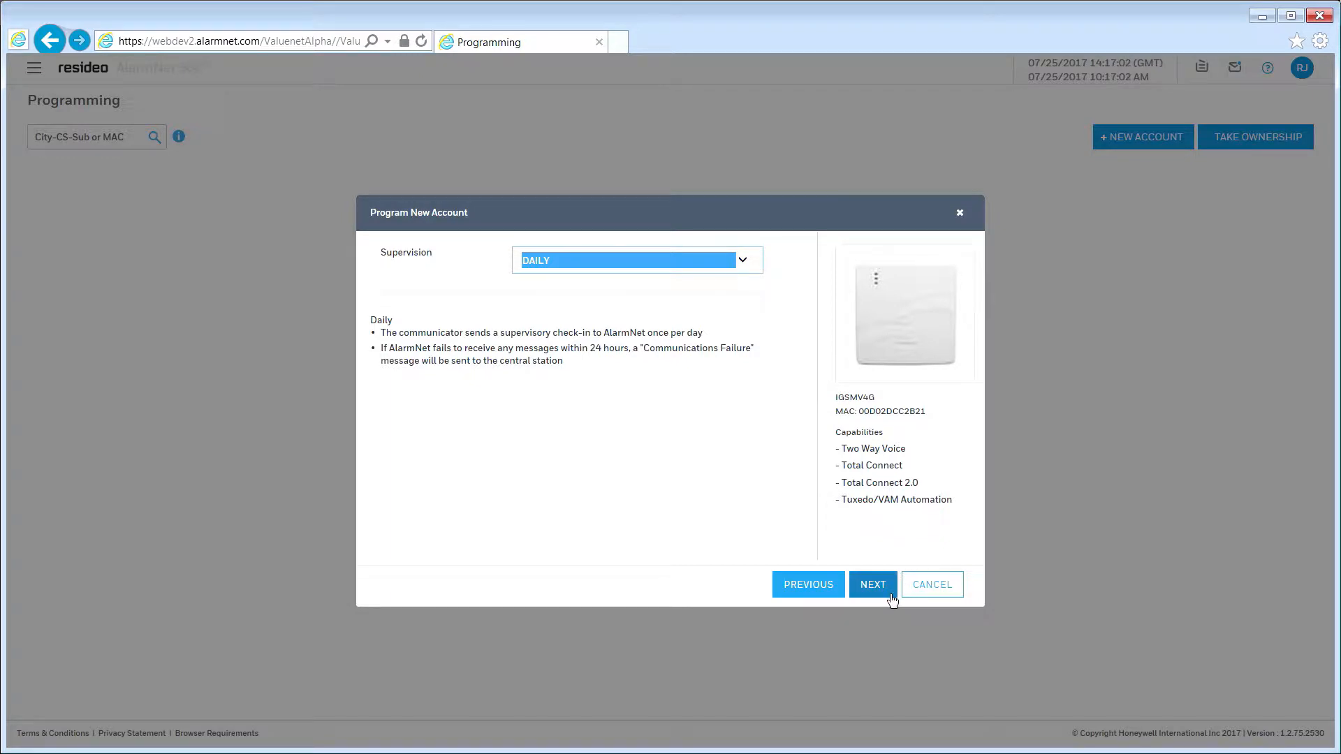
pyautogui.click(873, 584)
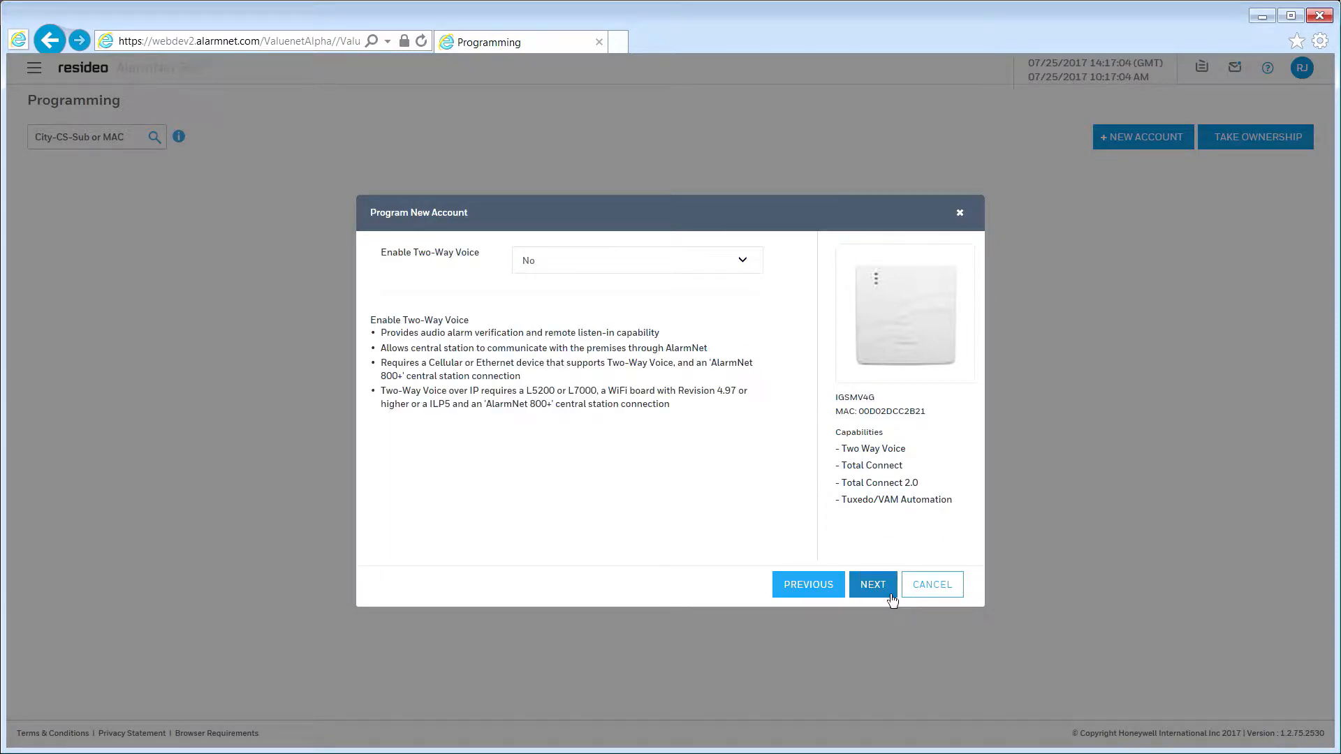
# - Set Enable Two-Way Voice to No and continue to the Total Connect step
pyautogui.click(637, 260)
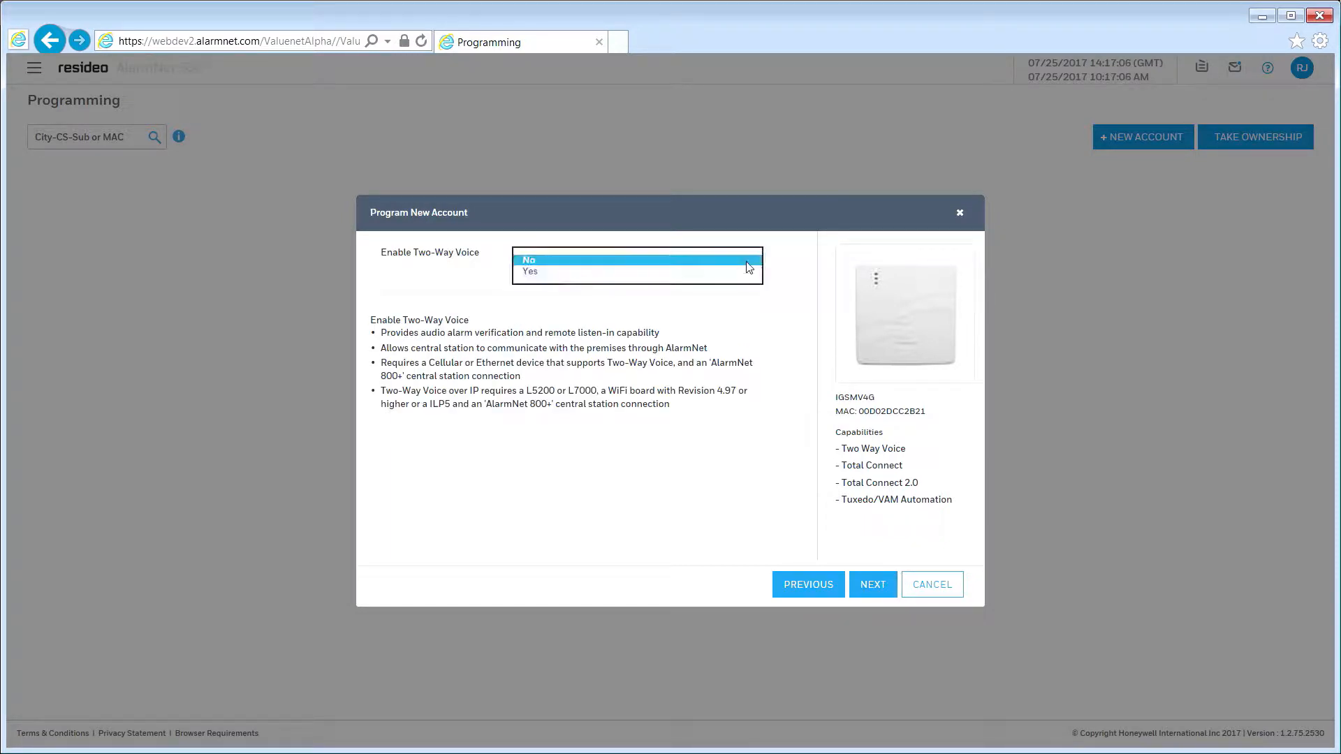
pyautogui.click(528, 260)
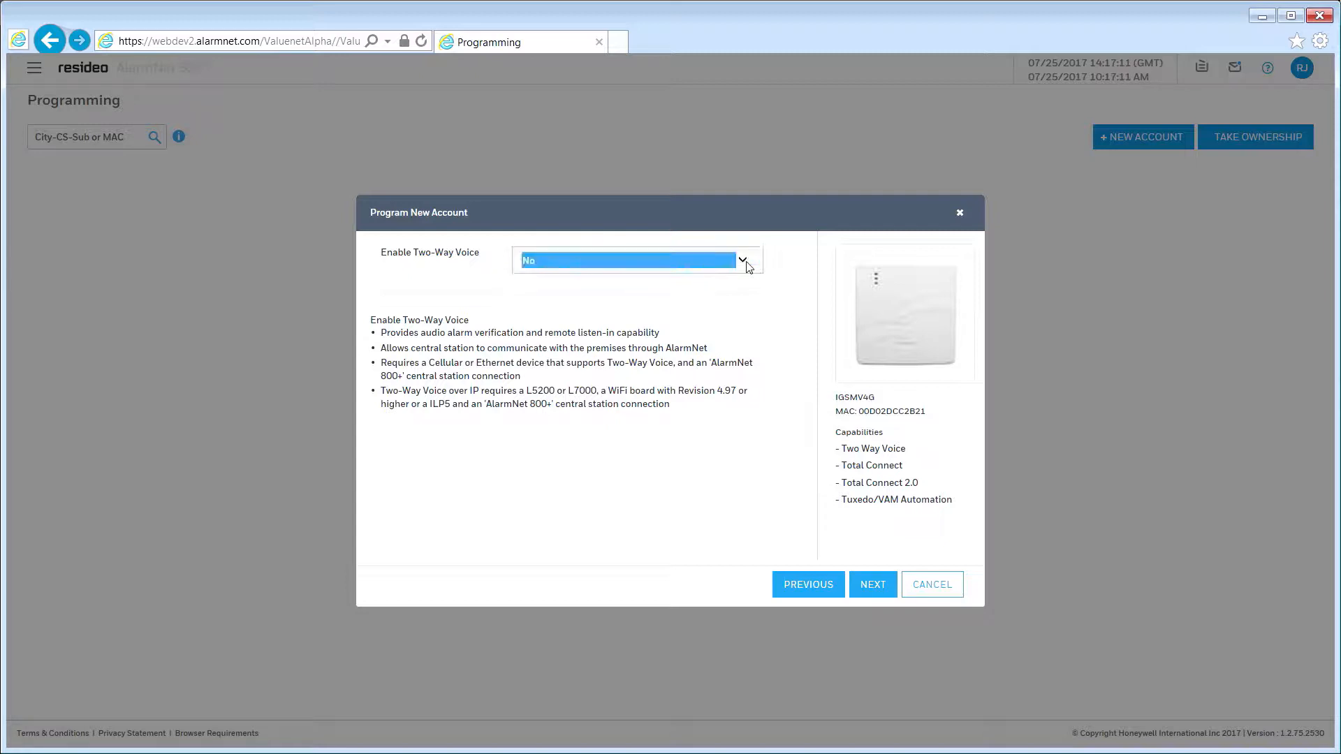
pyautogui.moveTo(894, 604)
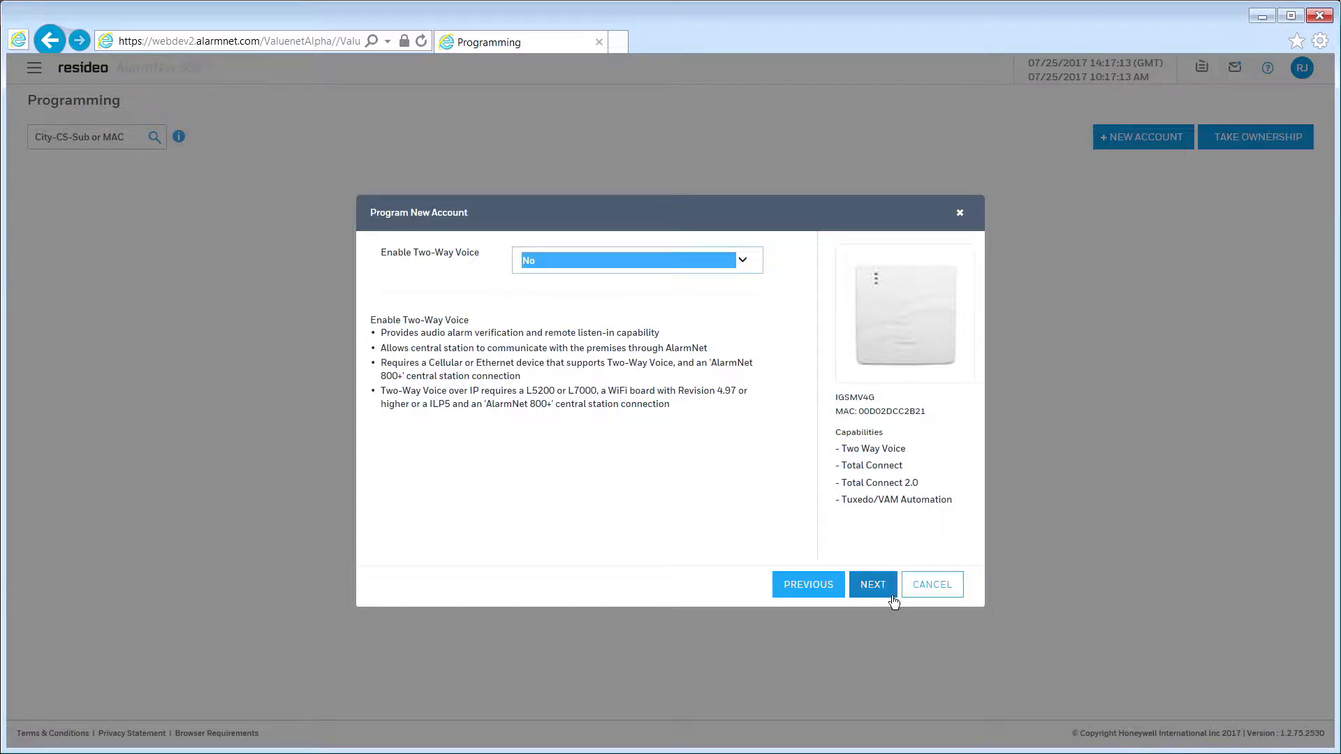
pyautogui.click(874, 584)
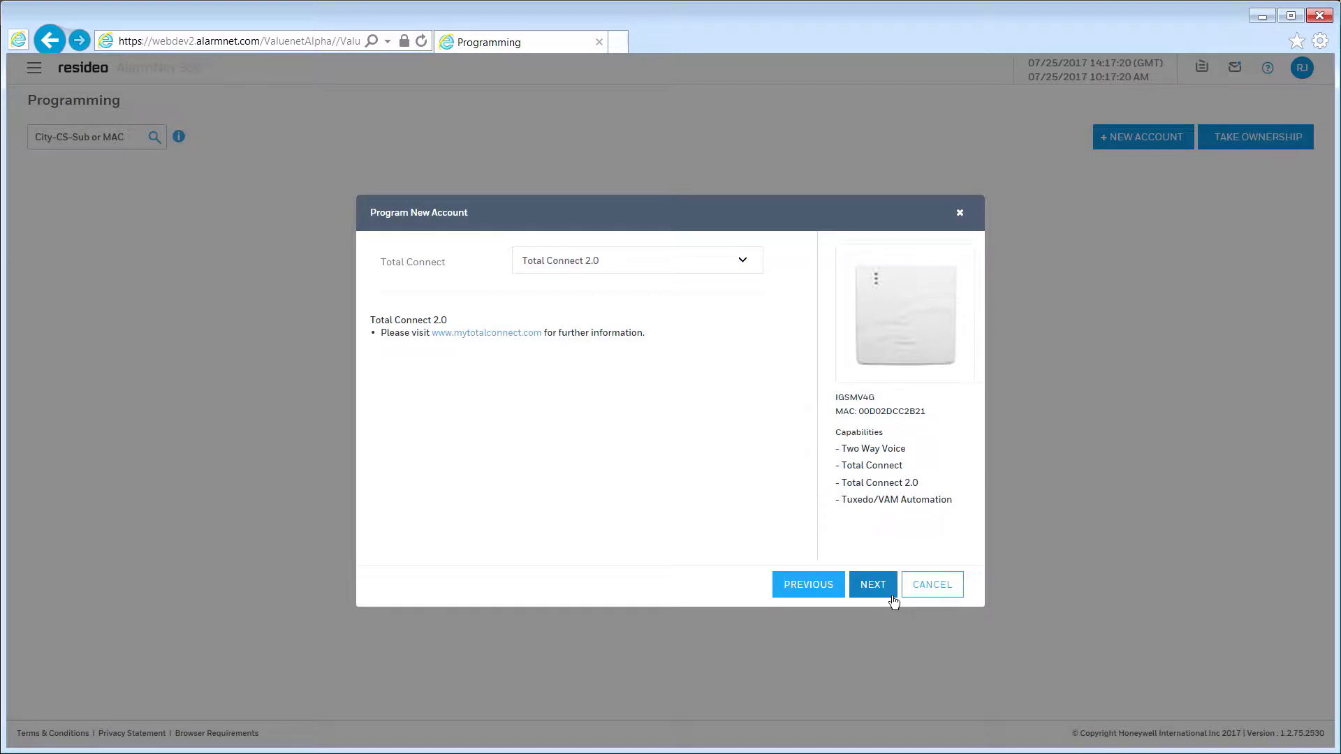
# - Accept Total Connect 2.0 with the Premium service level and choose Create New Account
pyautogui.click(873, 584)
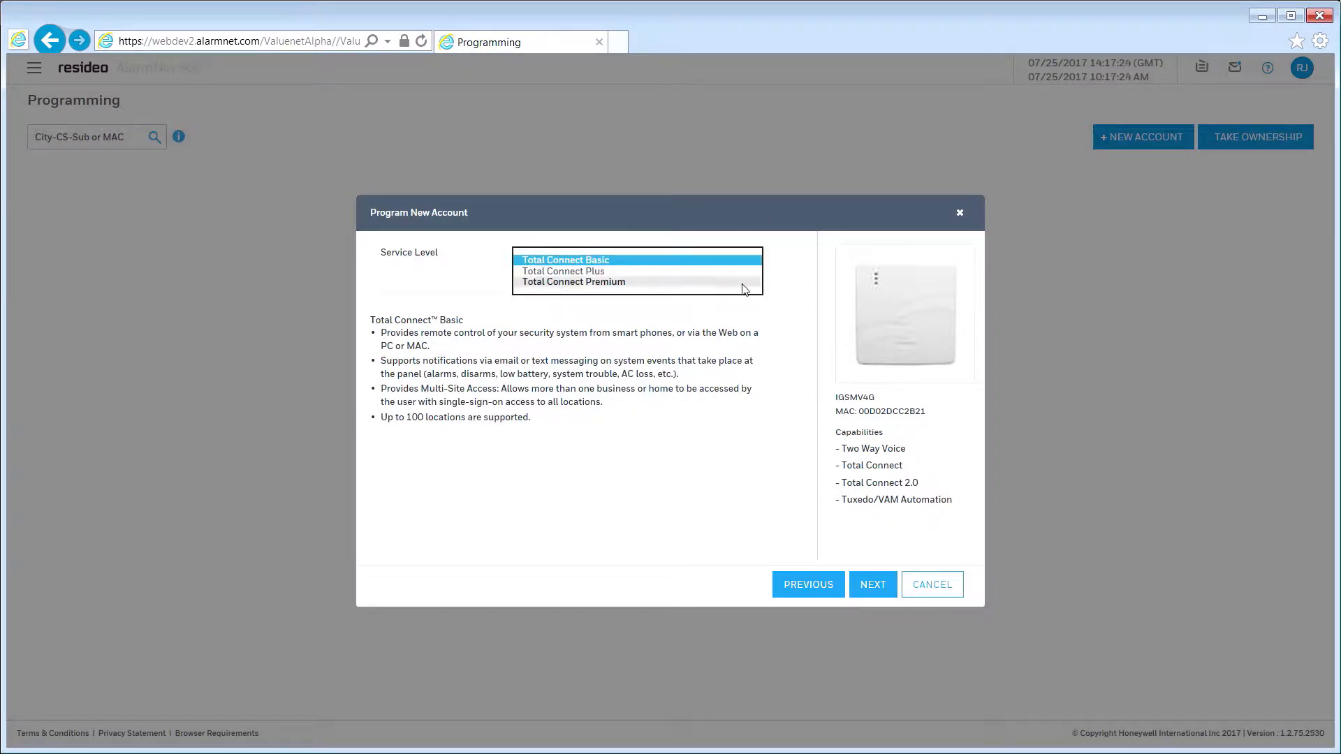
pyautogui.click(573, 282)
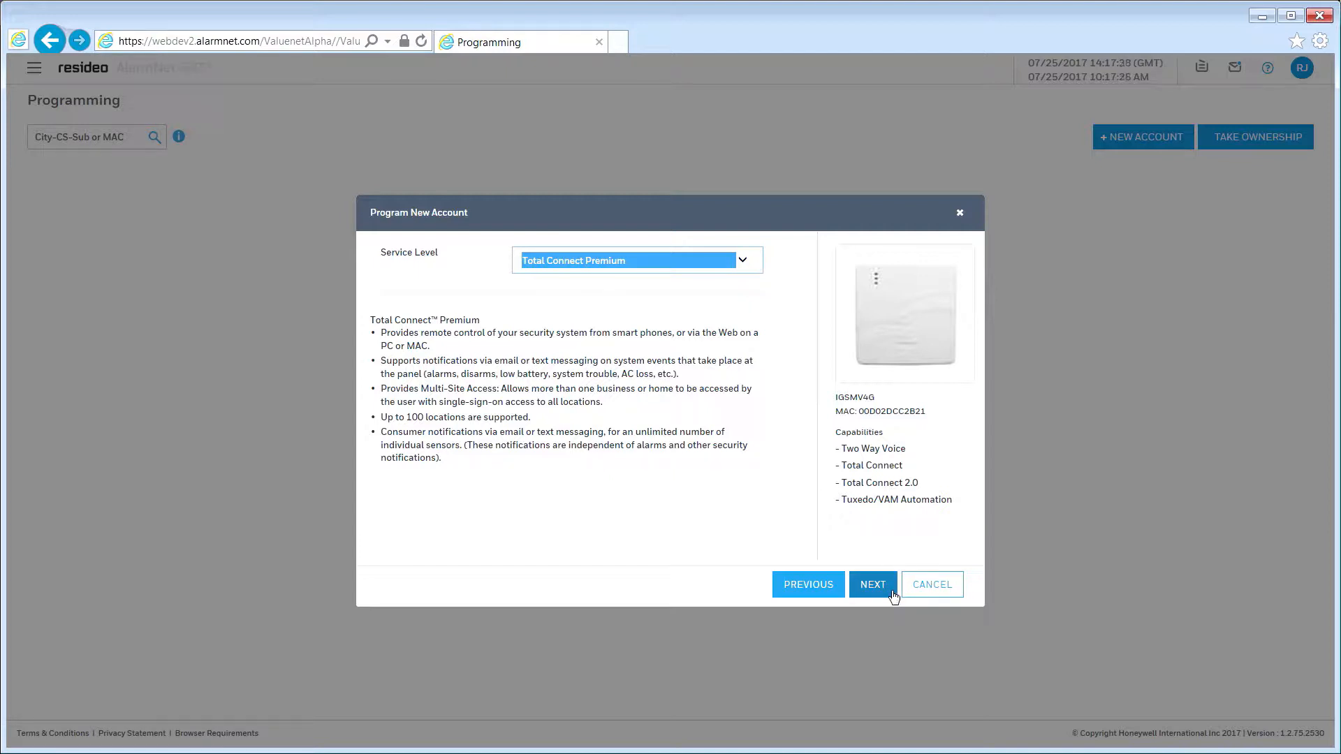
pyautogui.click(874, 584)
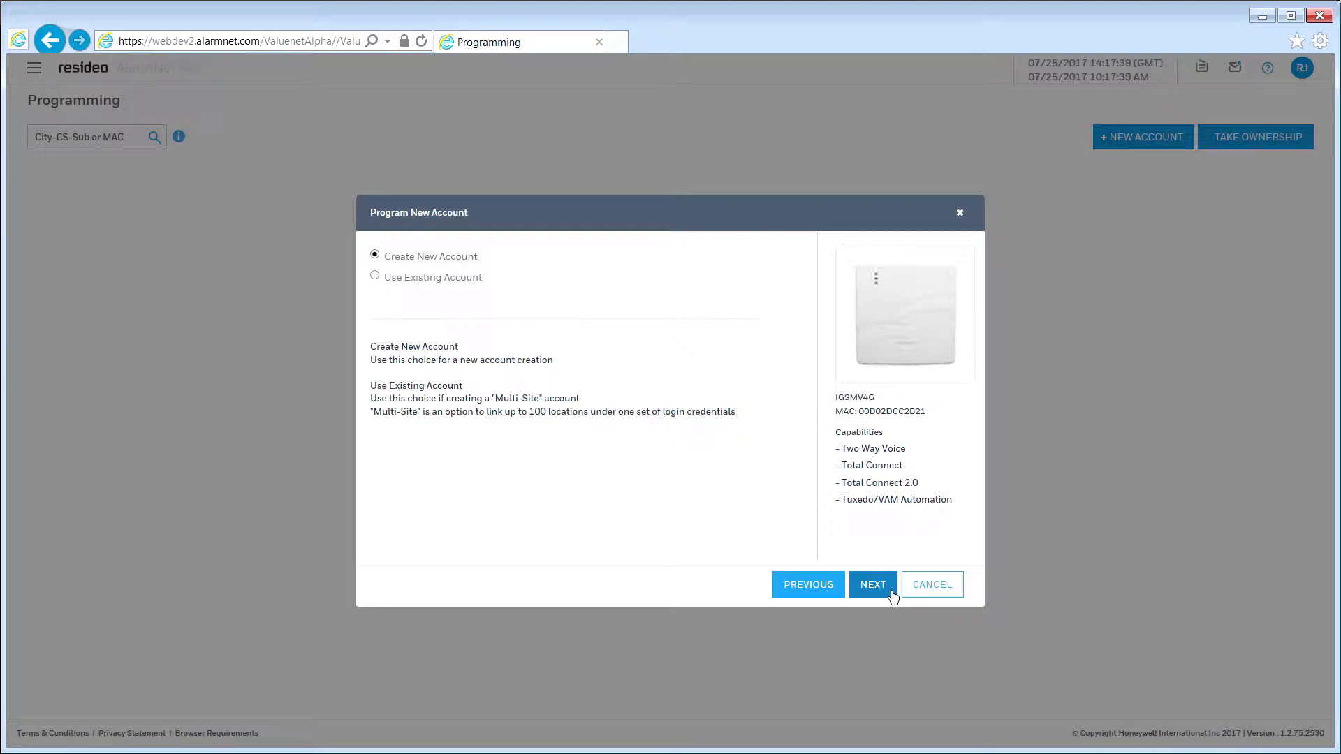
pyautogui.click(873, 584)
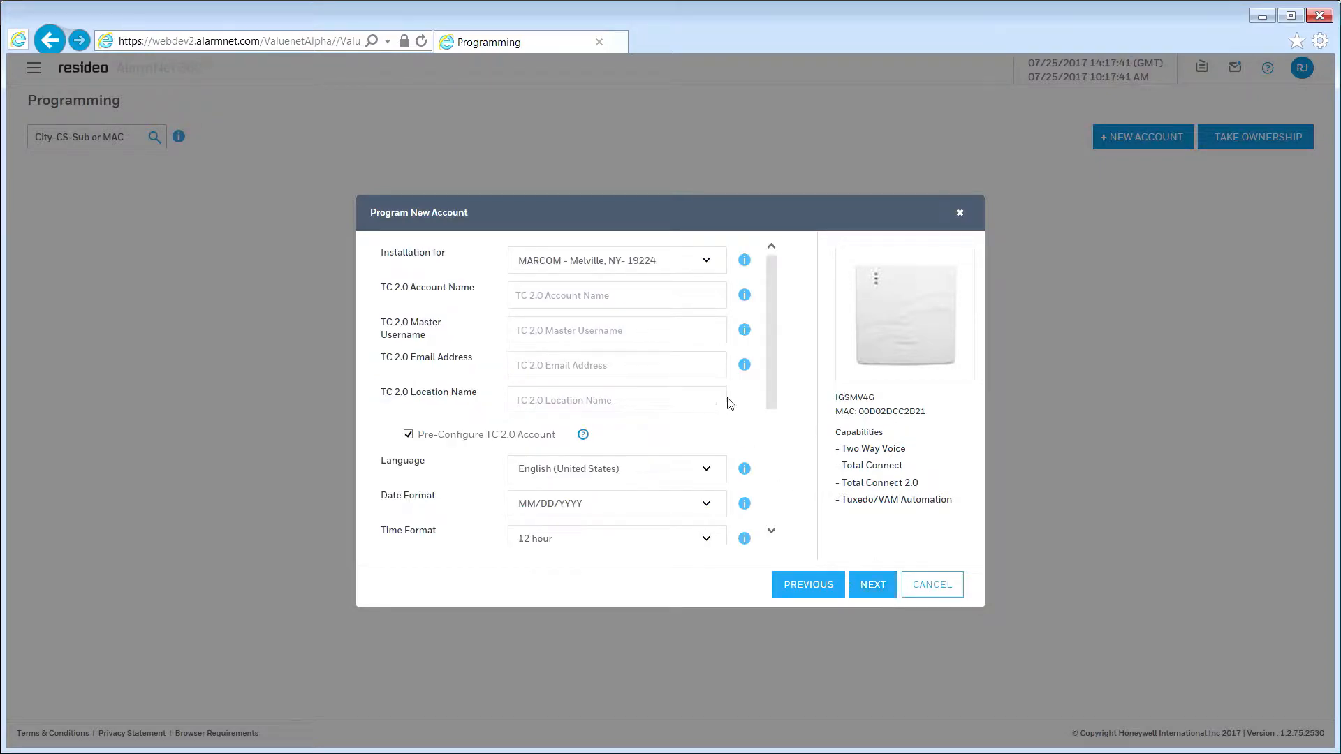
pyautogui.click(618, 295)
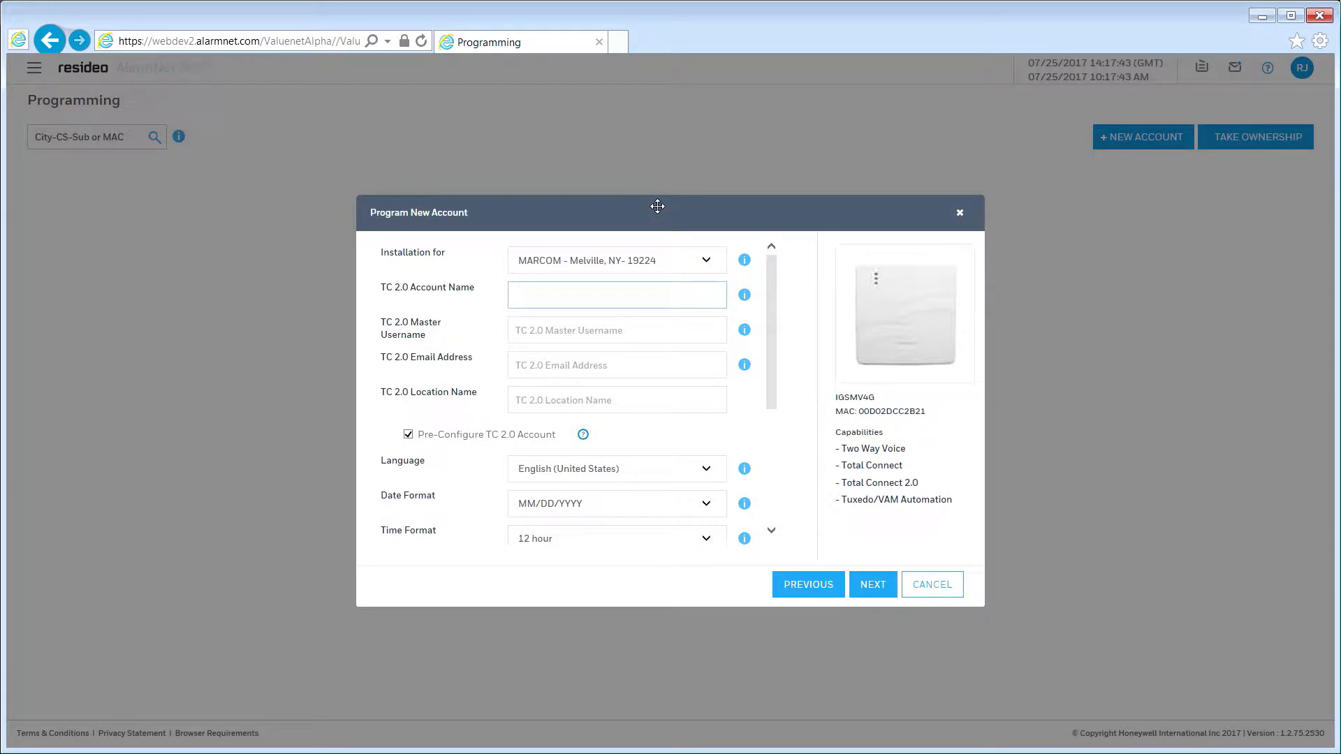
pyautogui.click(617, 294)
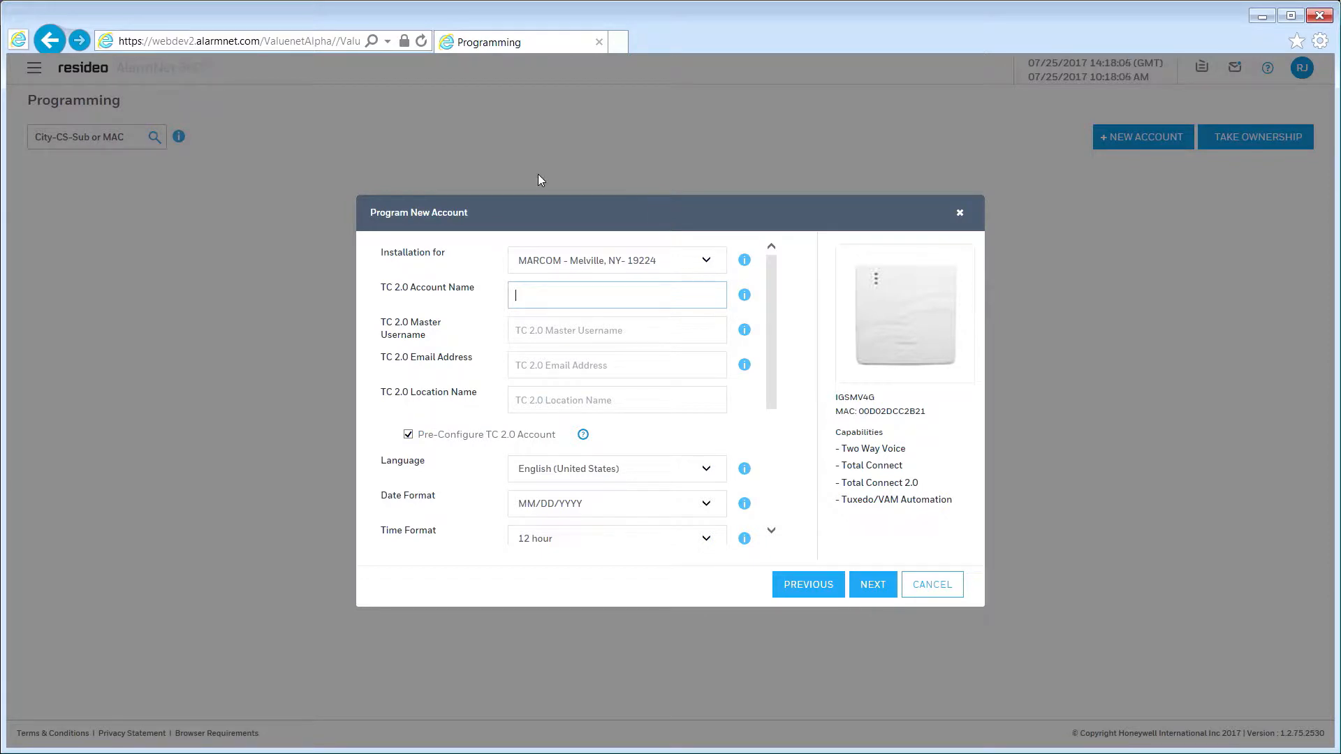
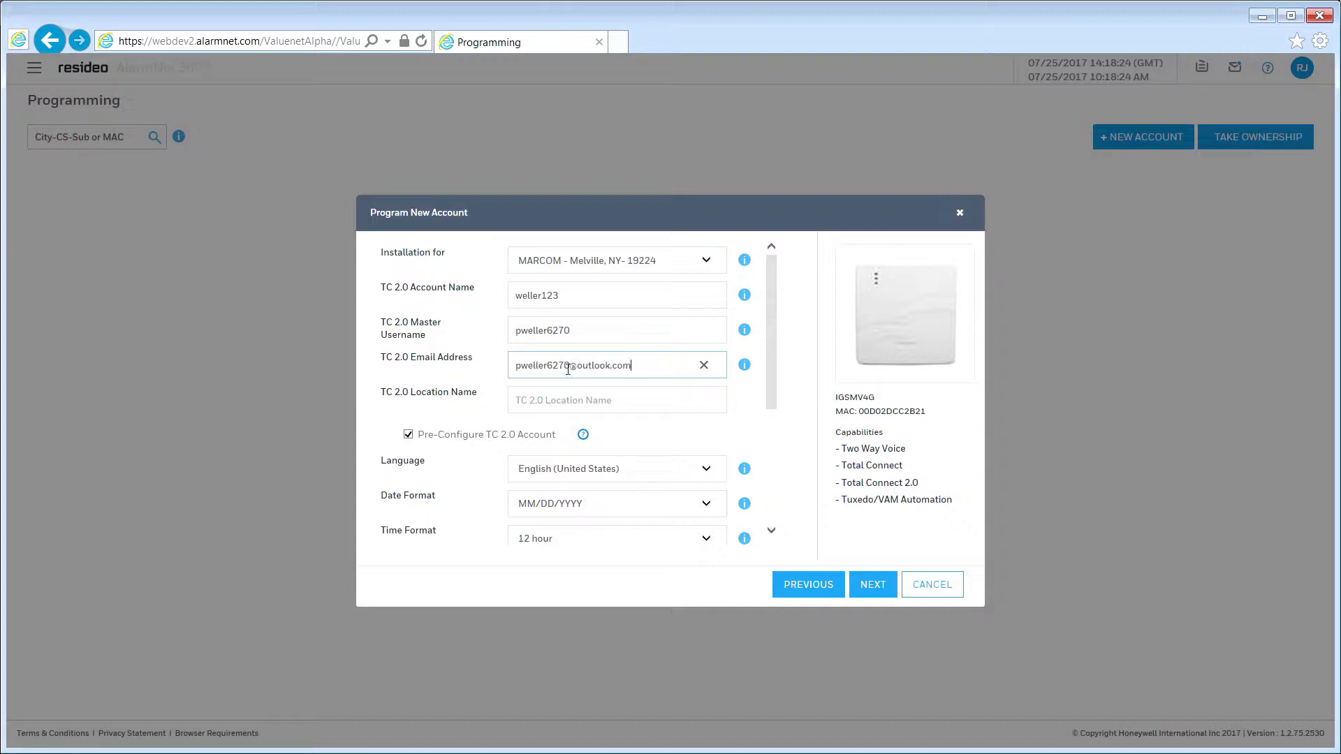
# - Enter location name Weller Home and keep the MM/DD/YYYY date format
pyautogui.write('Weller Home')
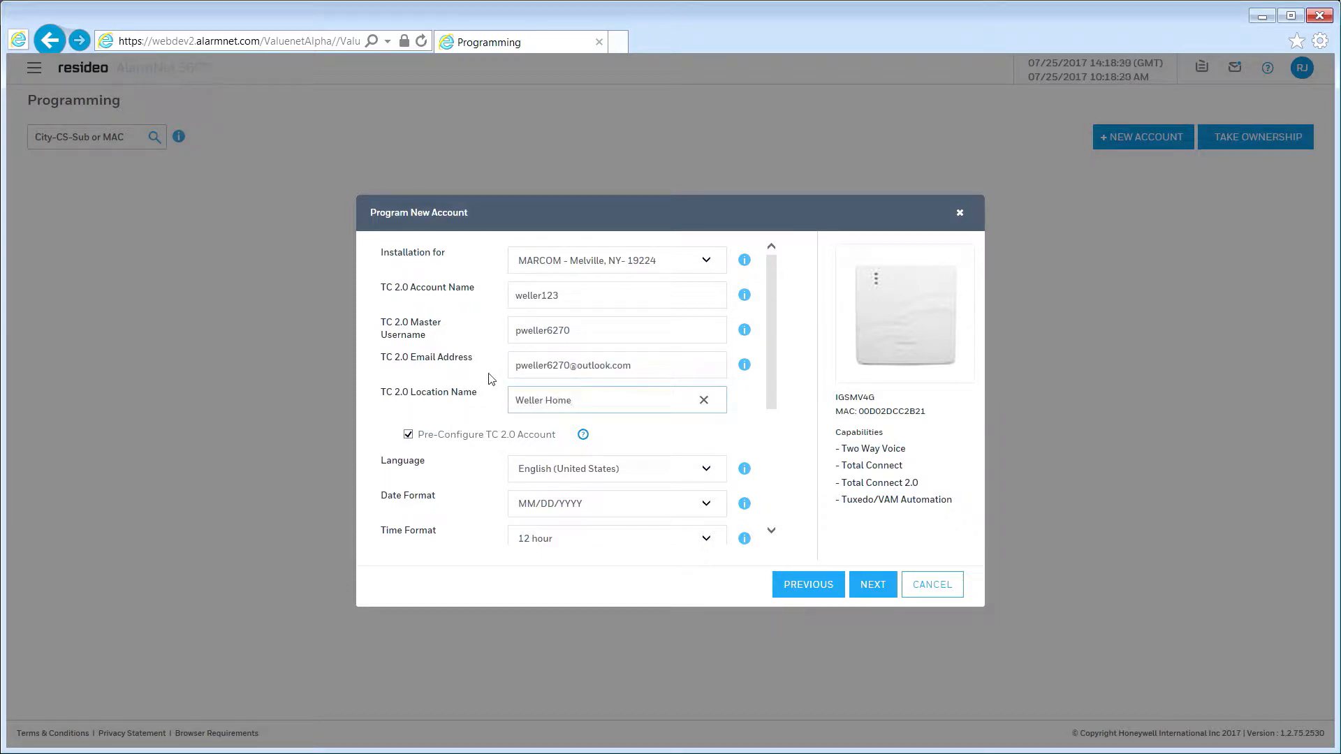
pyautogui.click(618, 503)
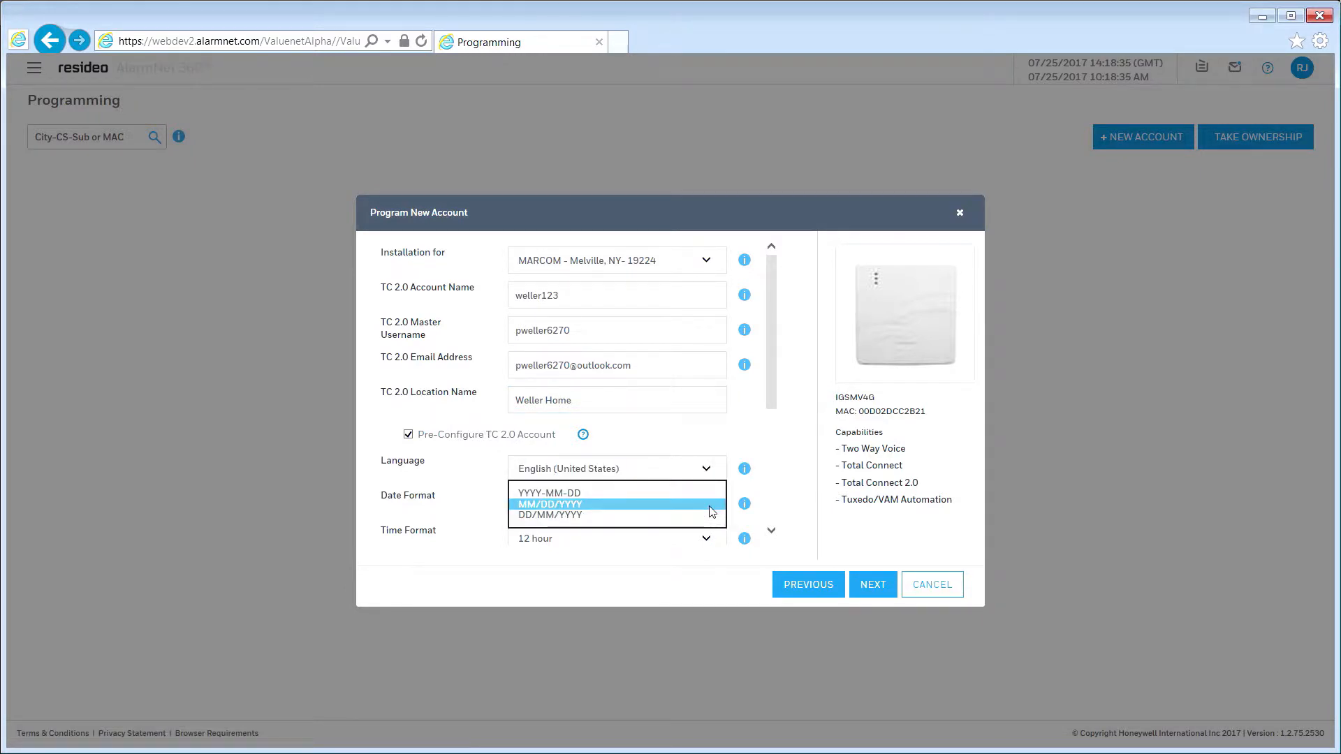
pyautogui.click(576, 503)
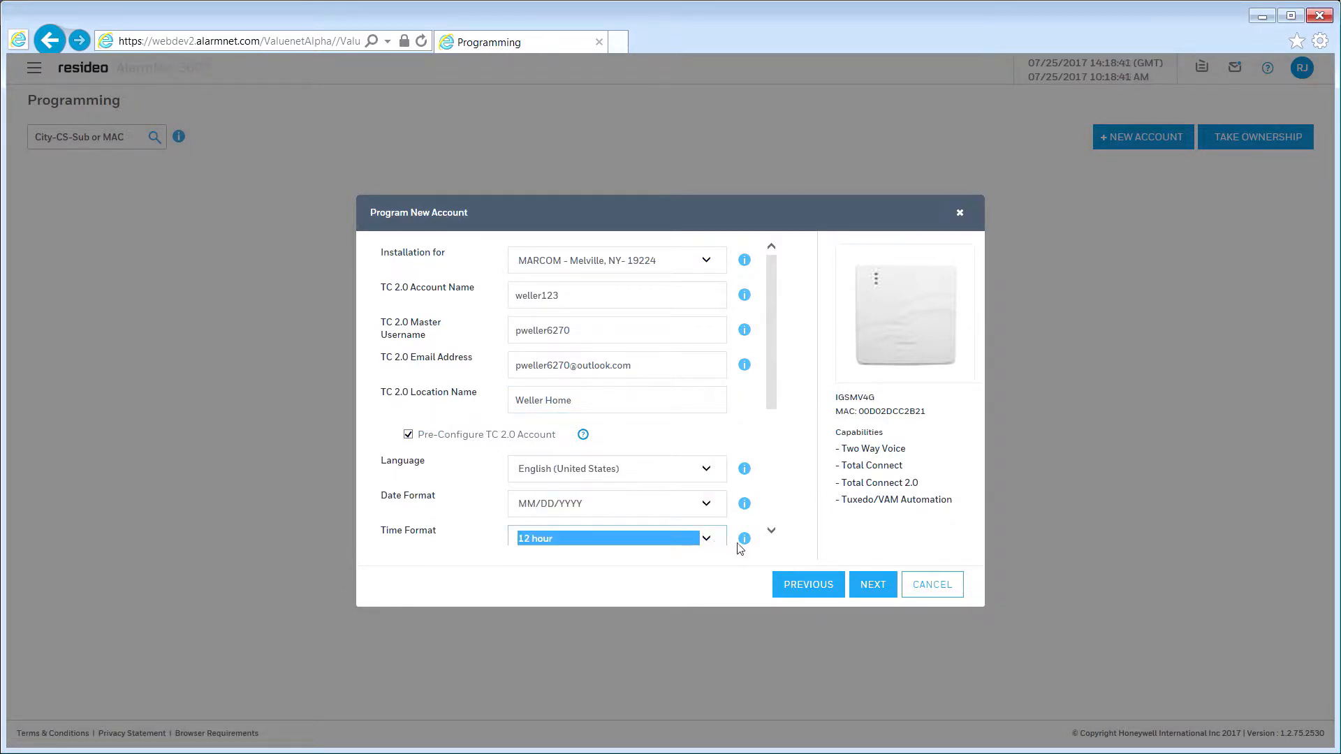
pyautogui.moveTo(903, 548)
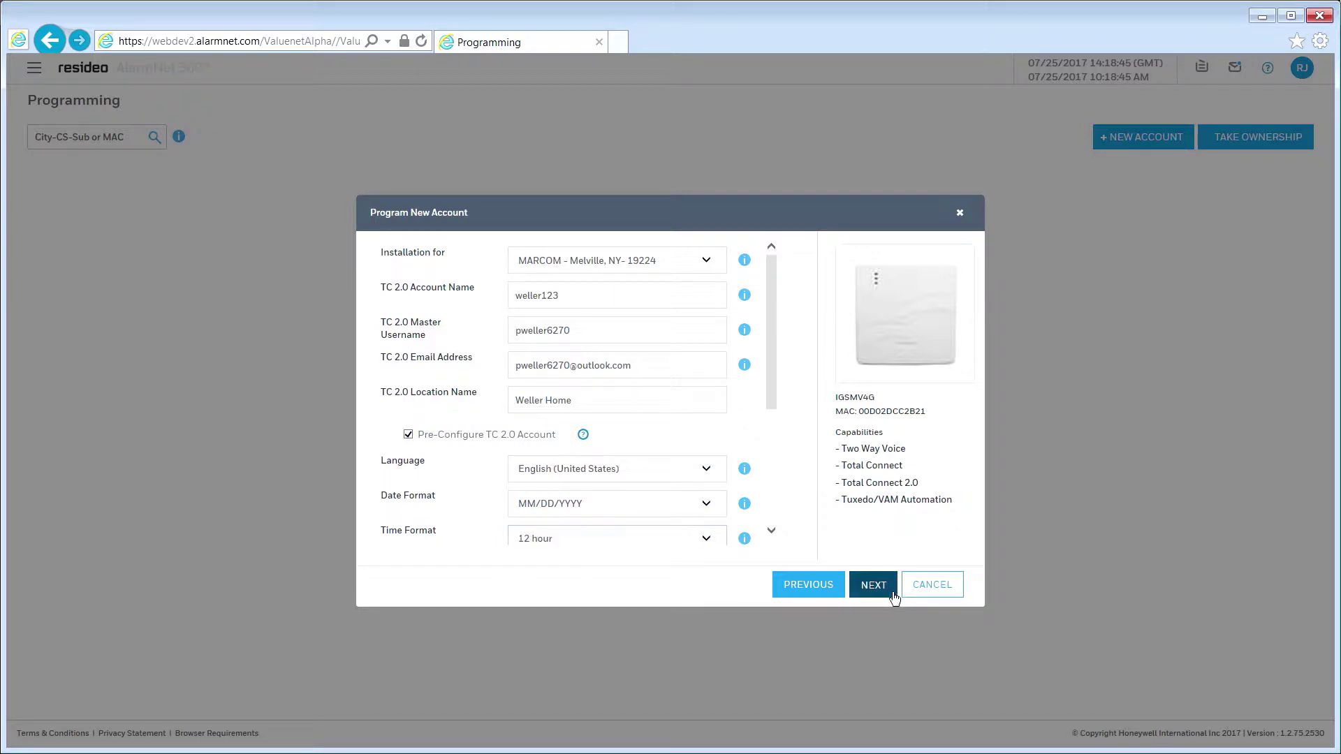
# - Submit the account details with postal code 11747 and no Tuxedo/VAM module
pyautogui.click(873, 584)
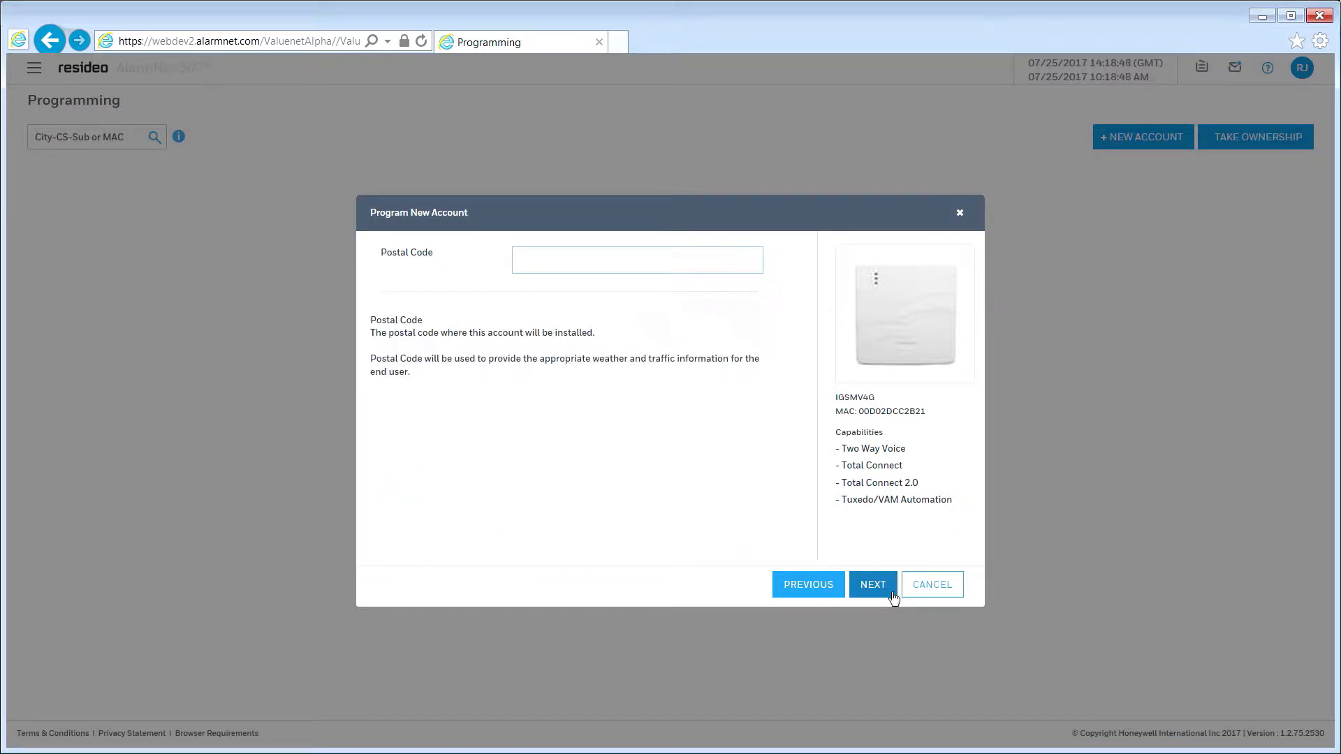
pyautogui.moveTo(609, 313)
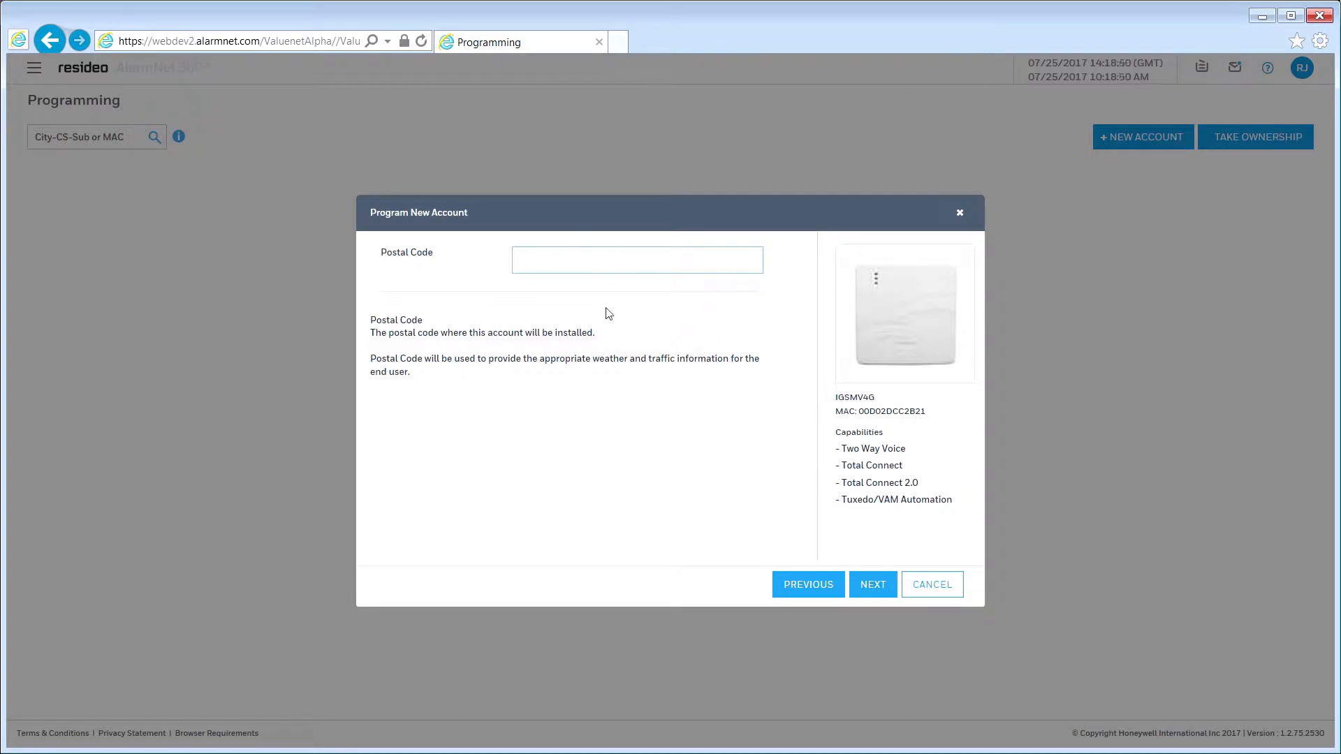
pyautogui.write('11747')
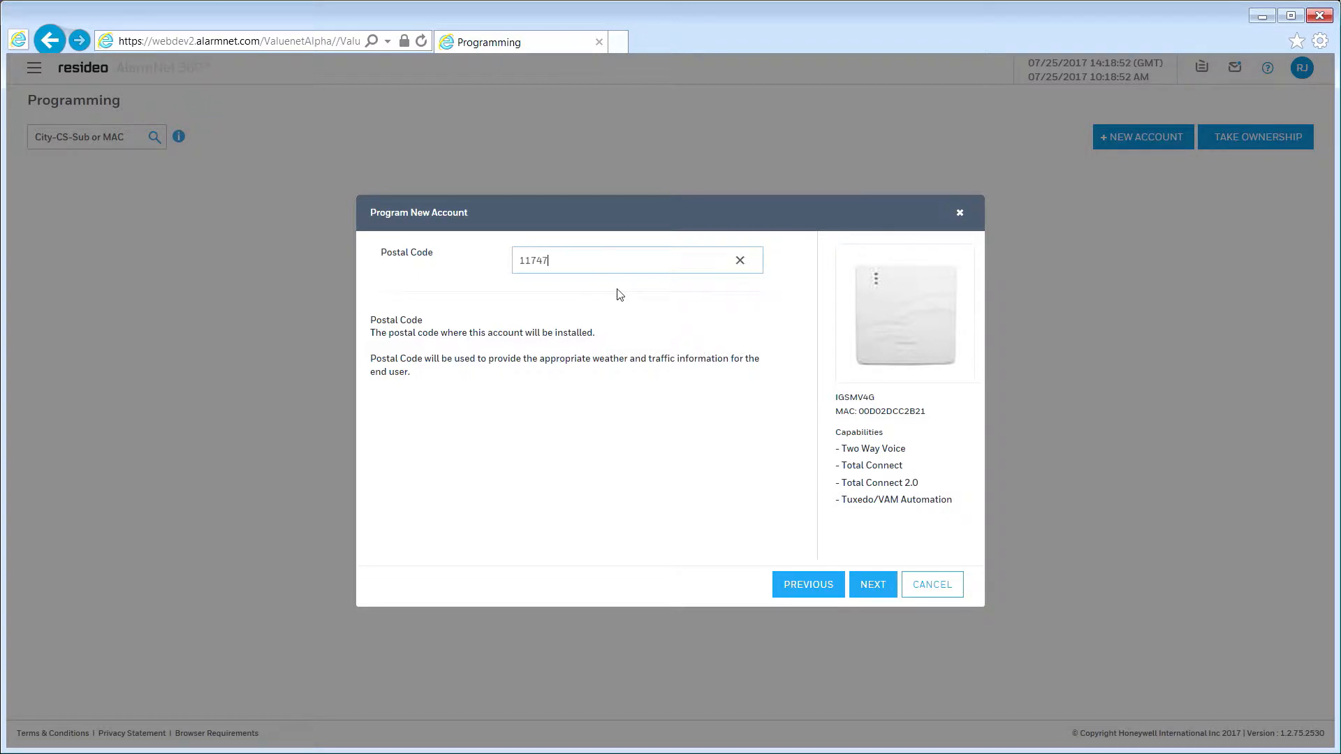
pyautogui.moveTo(769, 394)
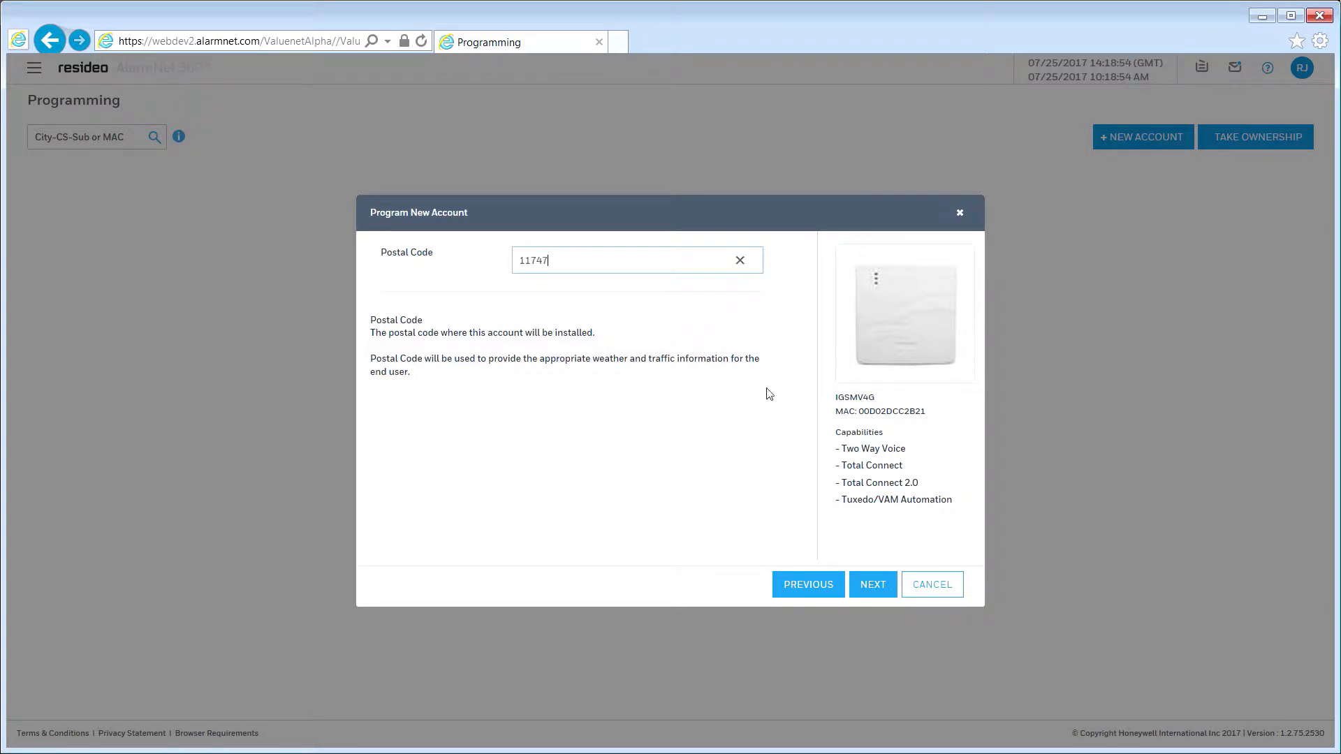
pyautogui.click(873, 584)
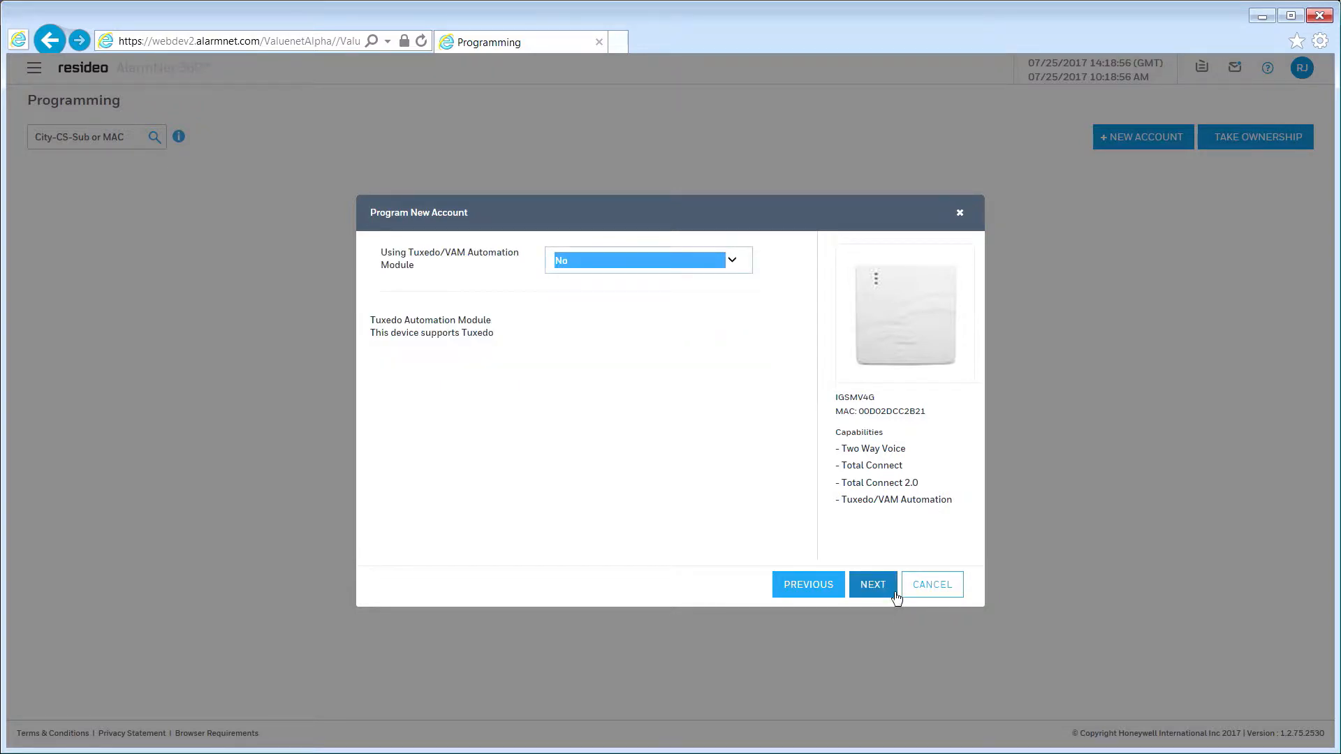
pyautogui.moveTo(743, 262)
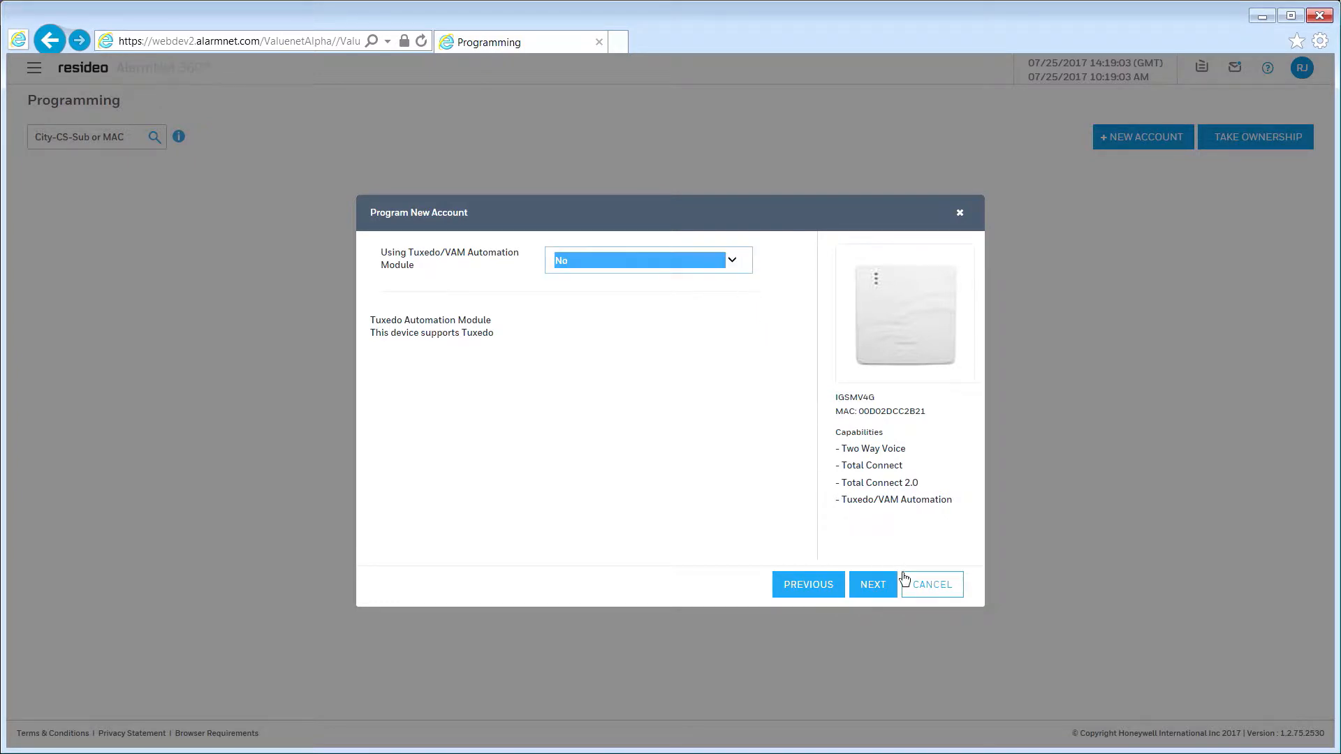
pyautogui.click(873, 584)
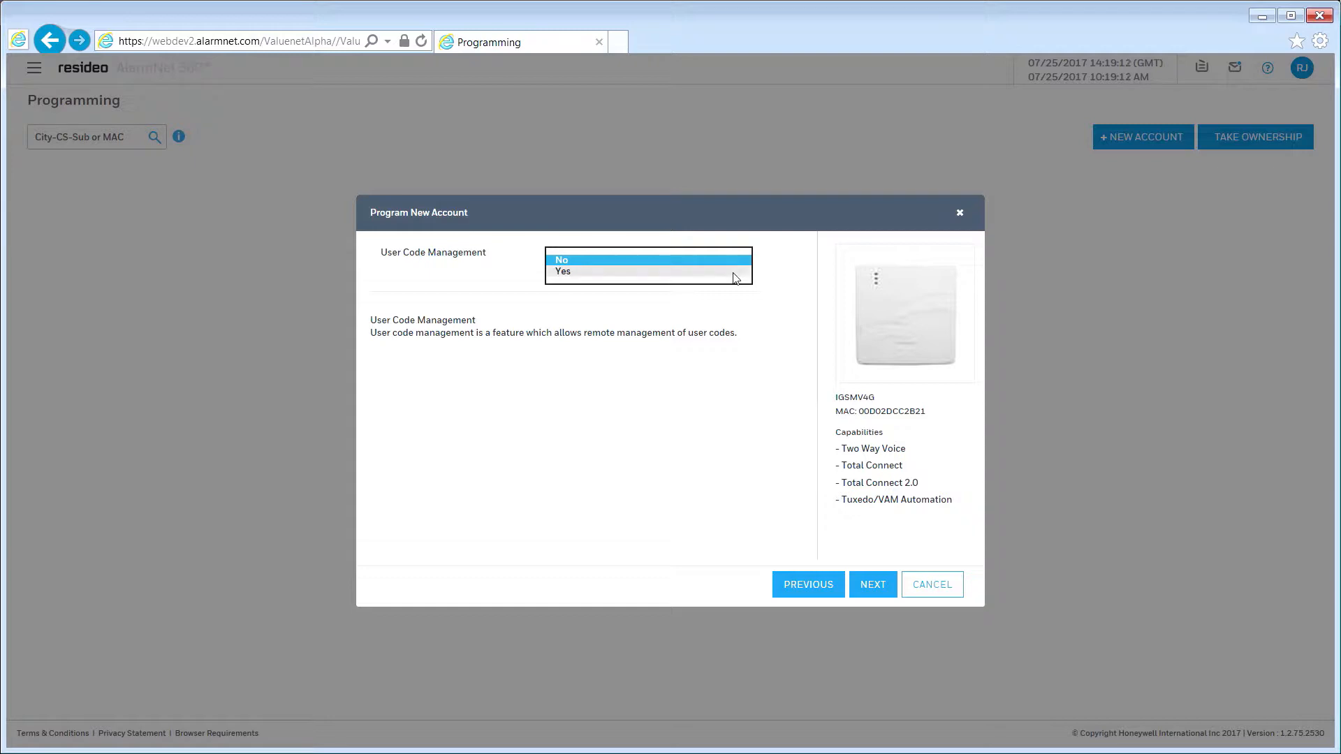
pyautogui.click(563, 271)
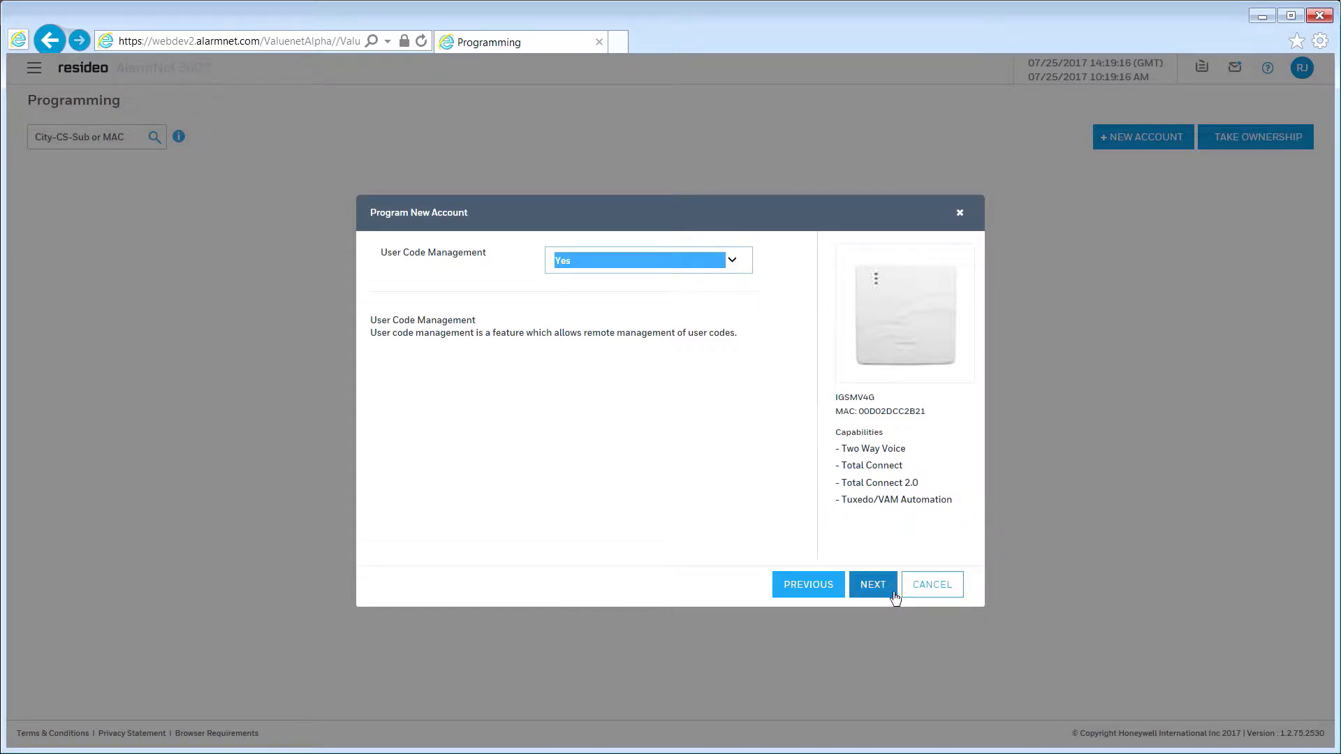
pyautogui.click(873, 584)
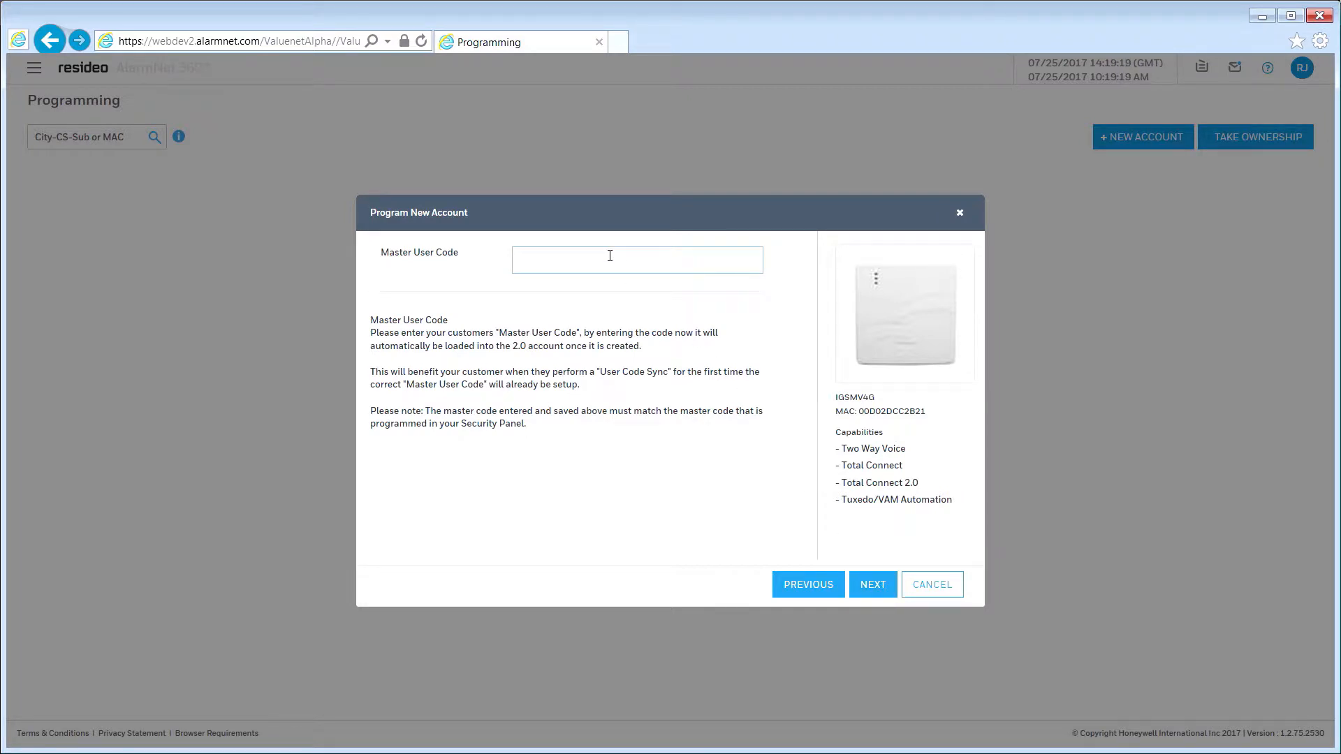
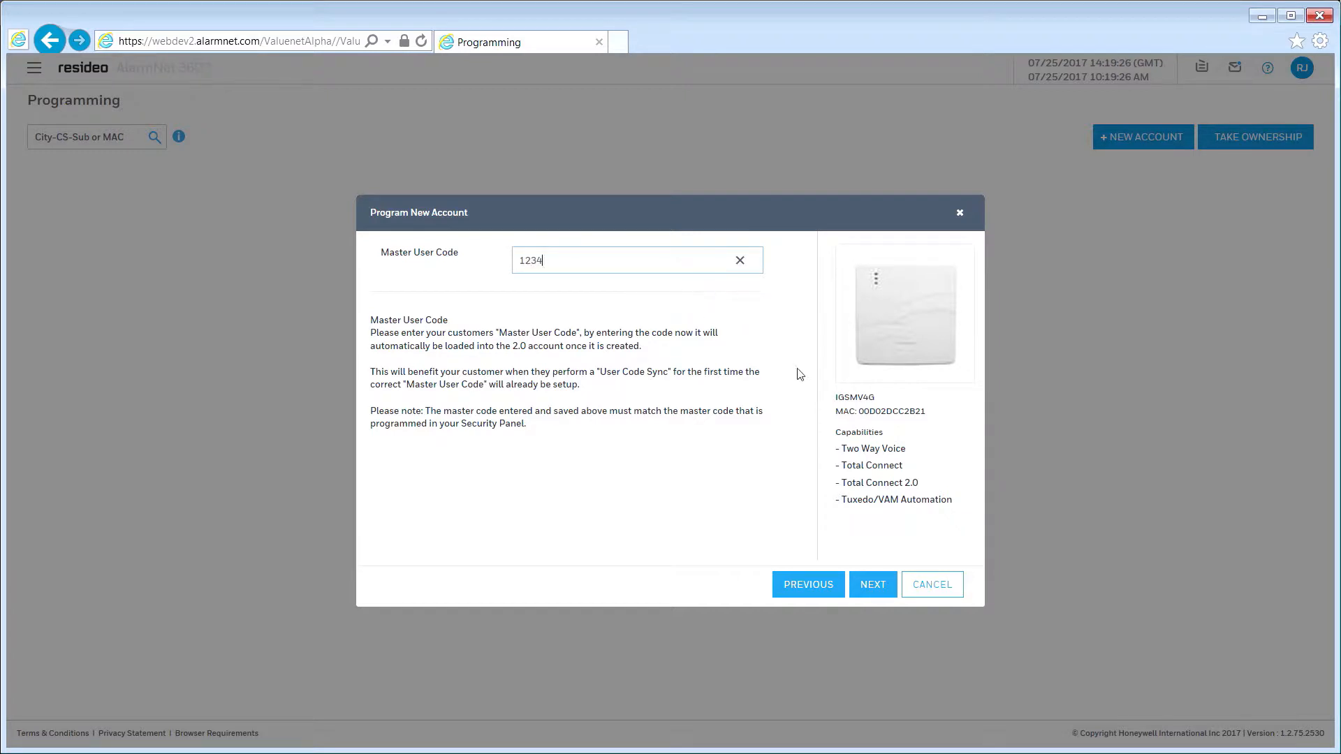
# - Check Disarmed and System Battery Restored default notifications and continue to doorbell service
pyautogui.click(874, 584)
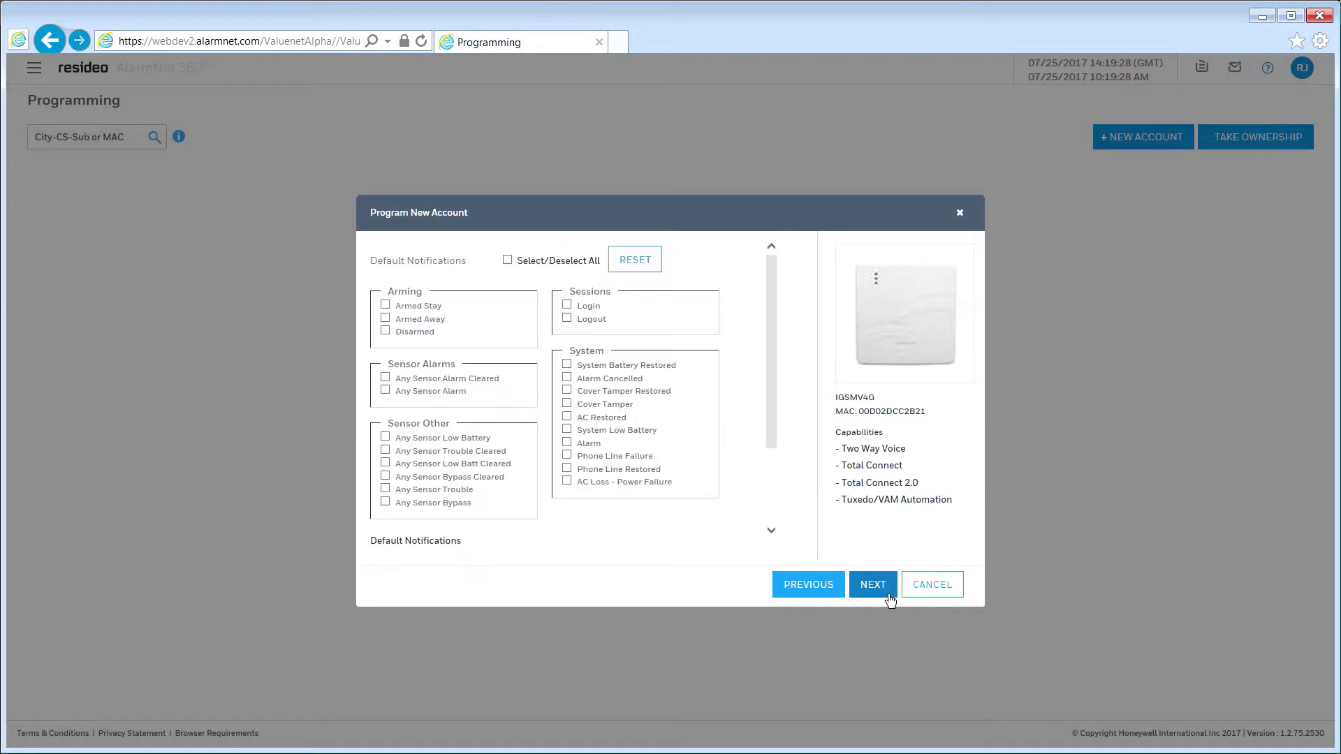
pyautogui.moveTo(620, 459)
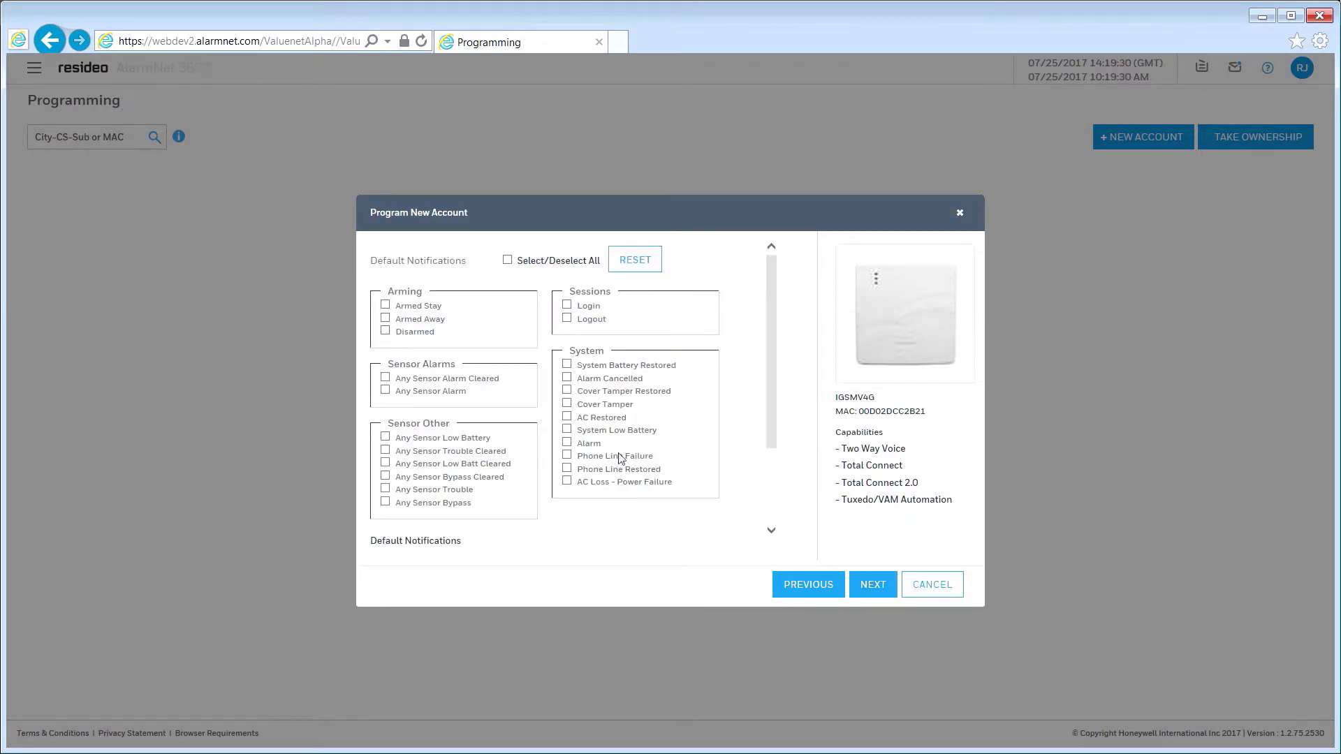
pyautogui.click(385, 331)
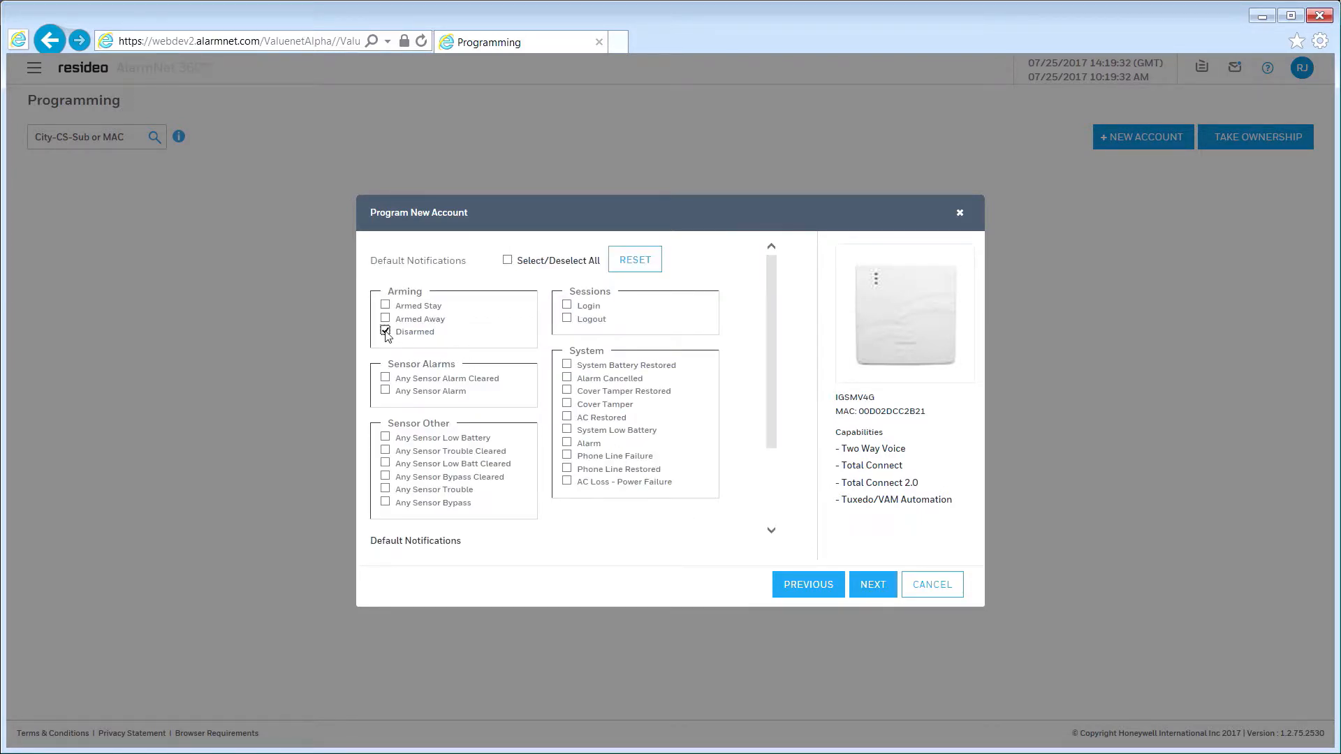
pyautogui.click(567, 364)
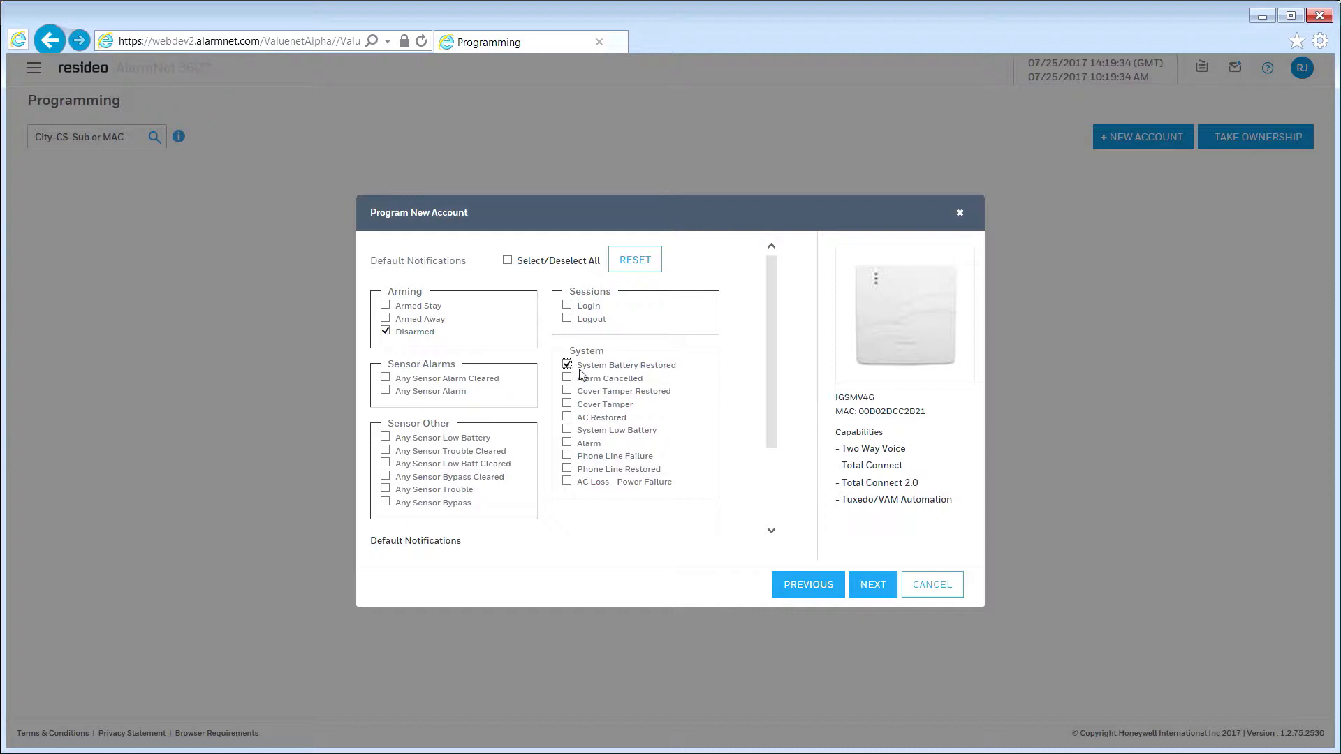
pyautogui.moveTo(773, 394)
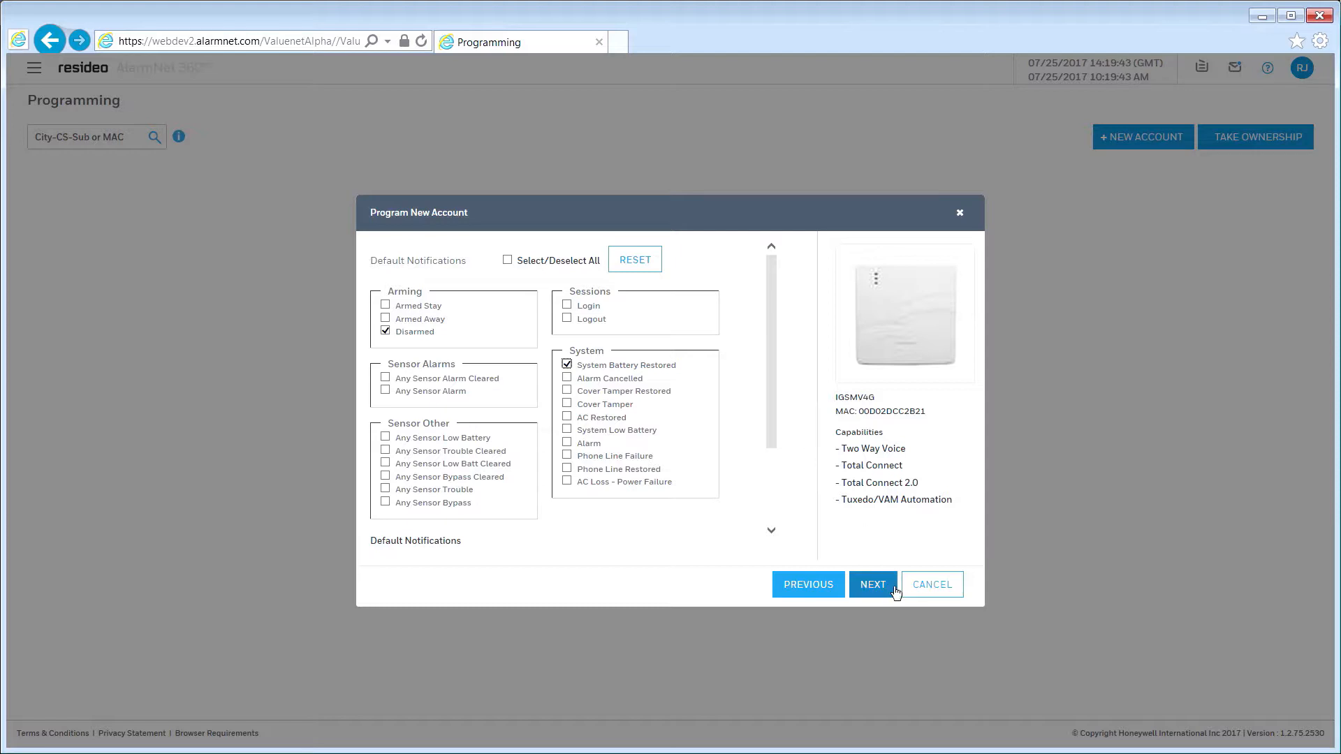
pyautogui.click(873, 584)
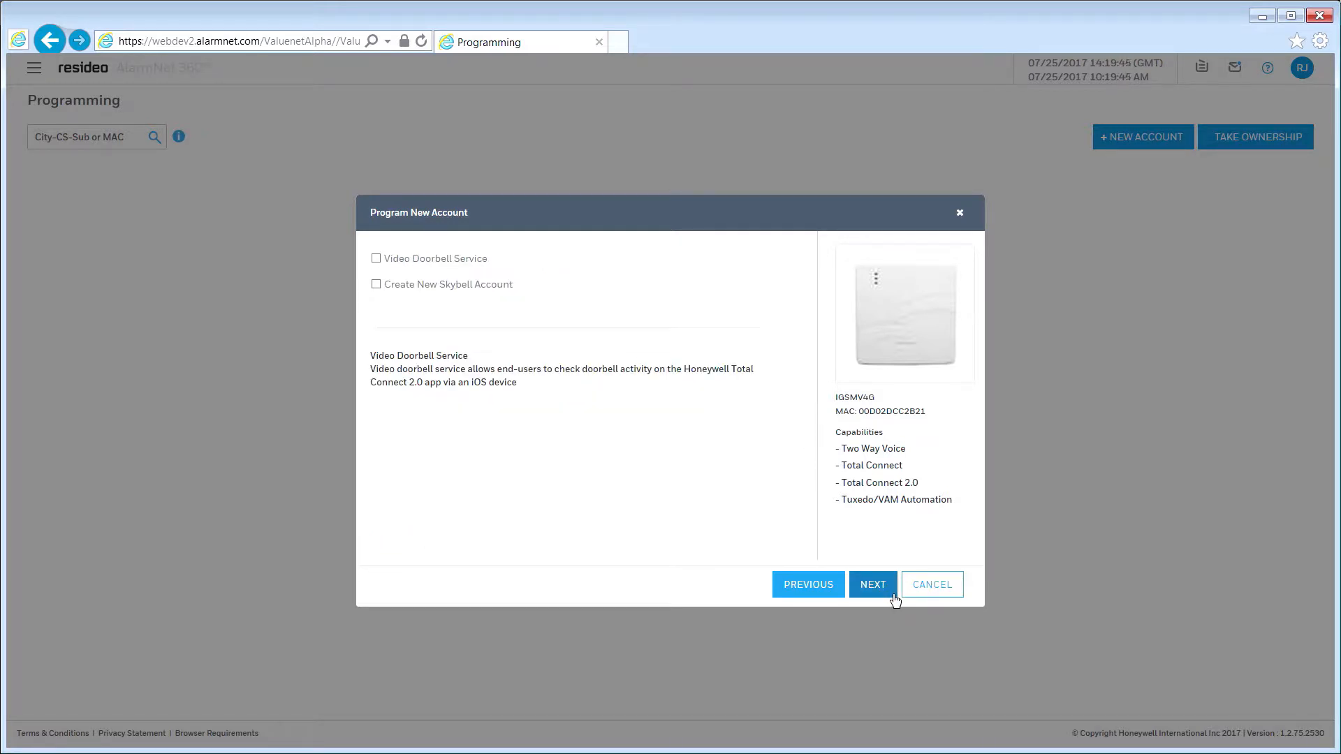
pyautogui.moveTo(525, 380)
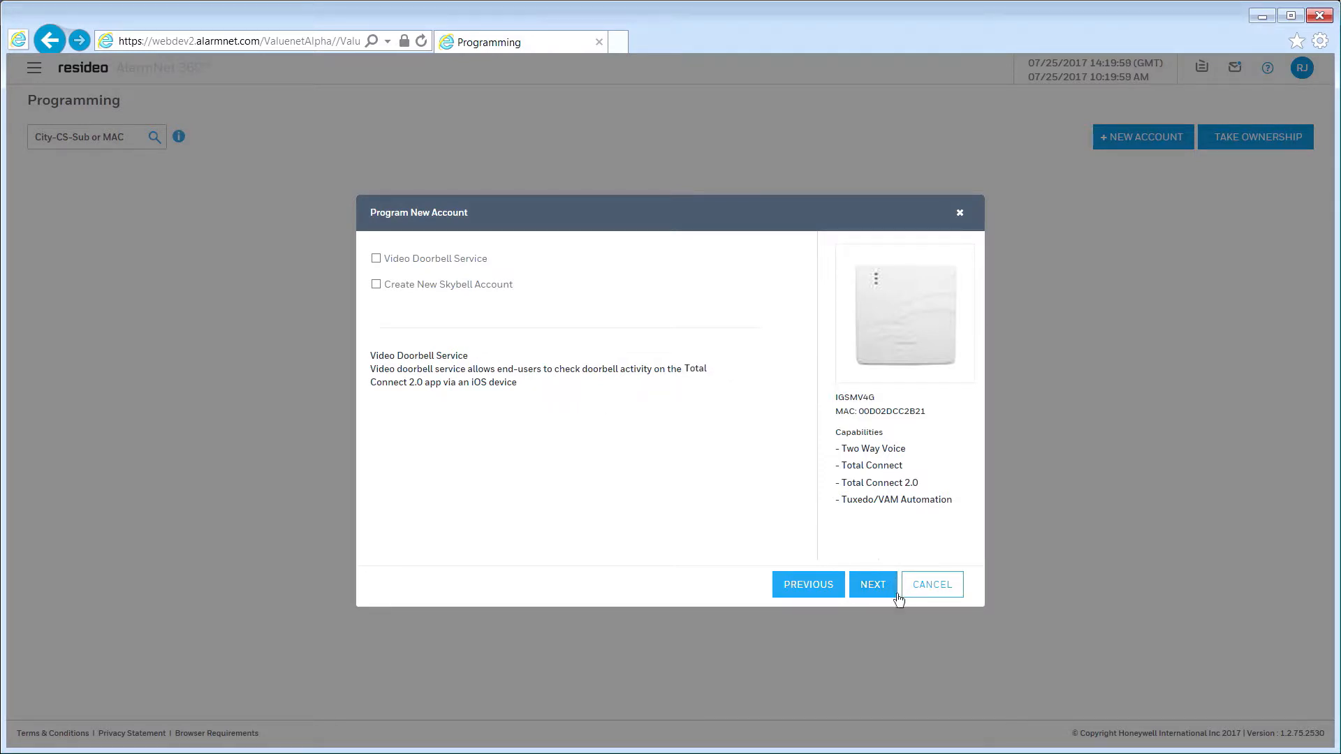
# - Skip doorbell service, choose the 7 Days video plan and continue to GPS setup
pyautogui.click(873, 583)
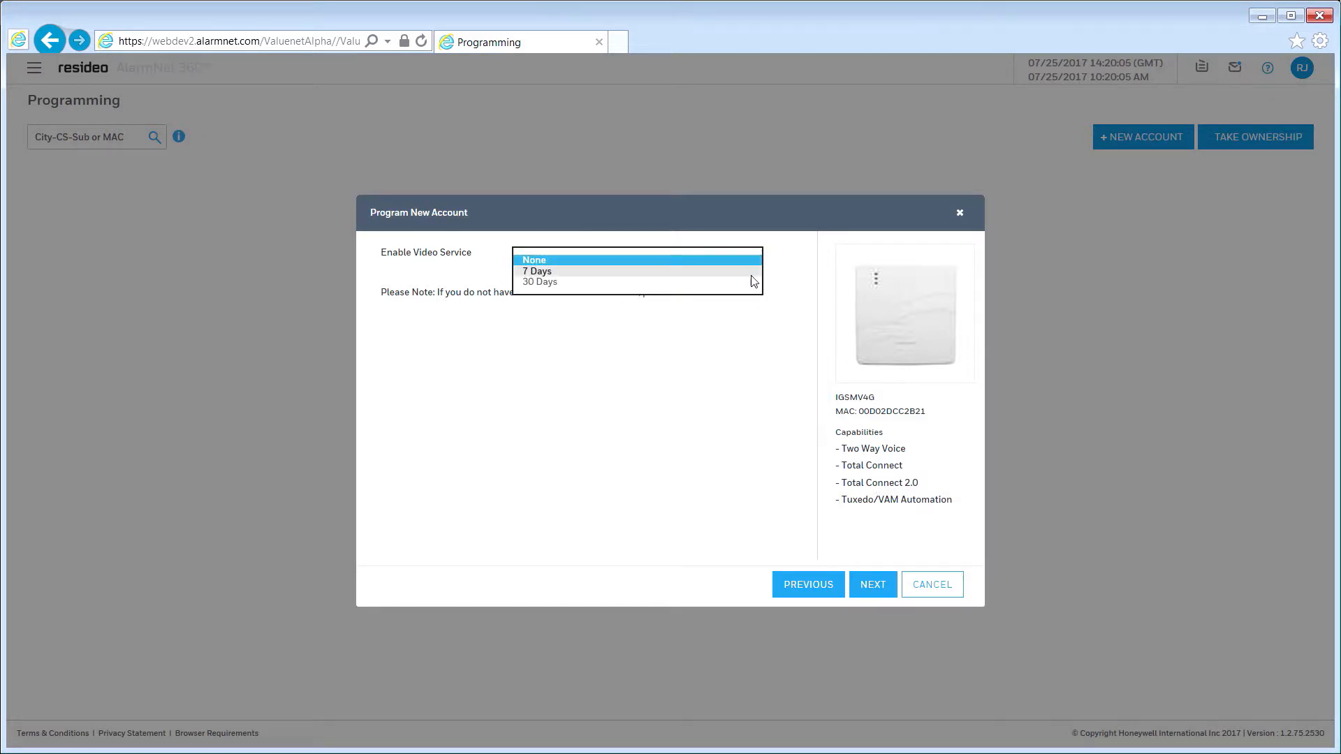
pyautogui.click(537, 271)
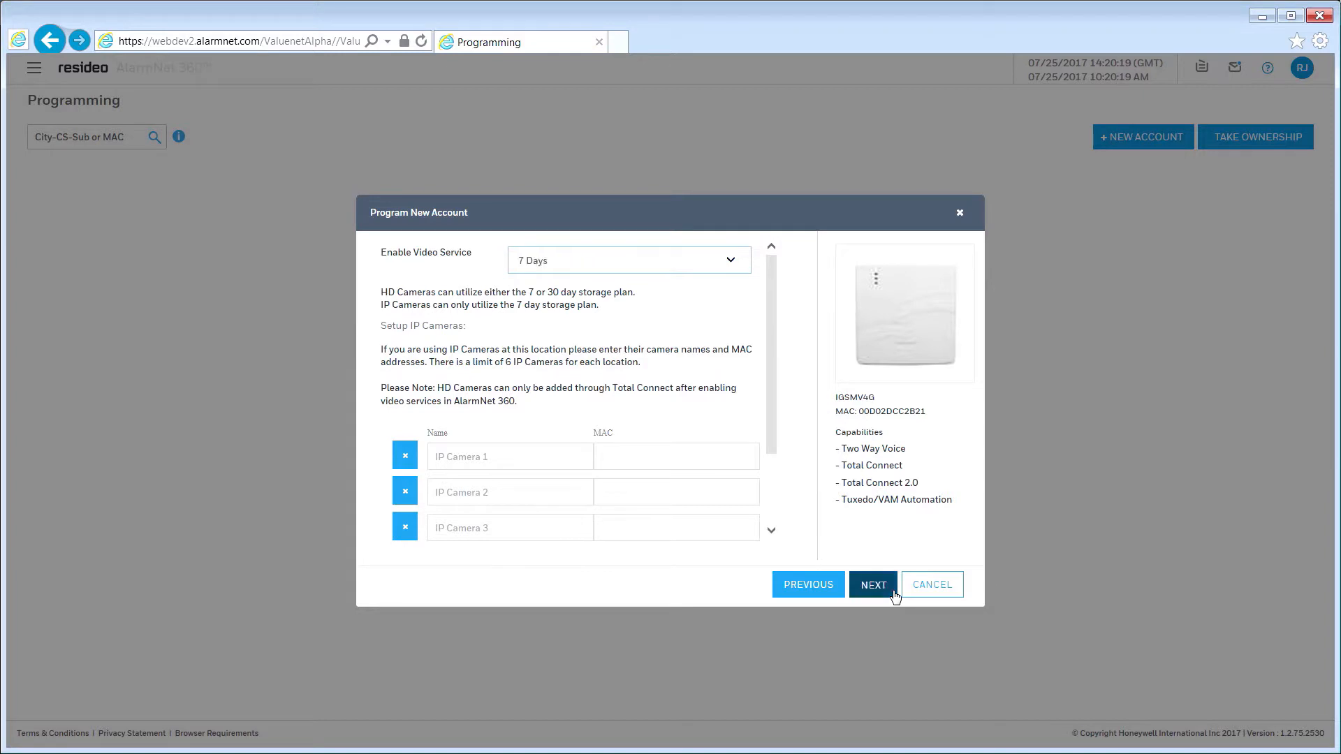
pyautogui.click(873, 584)
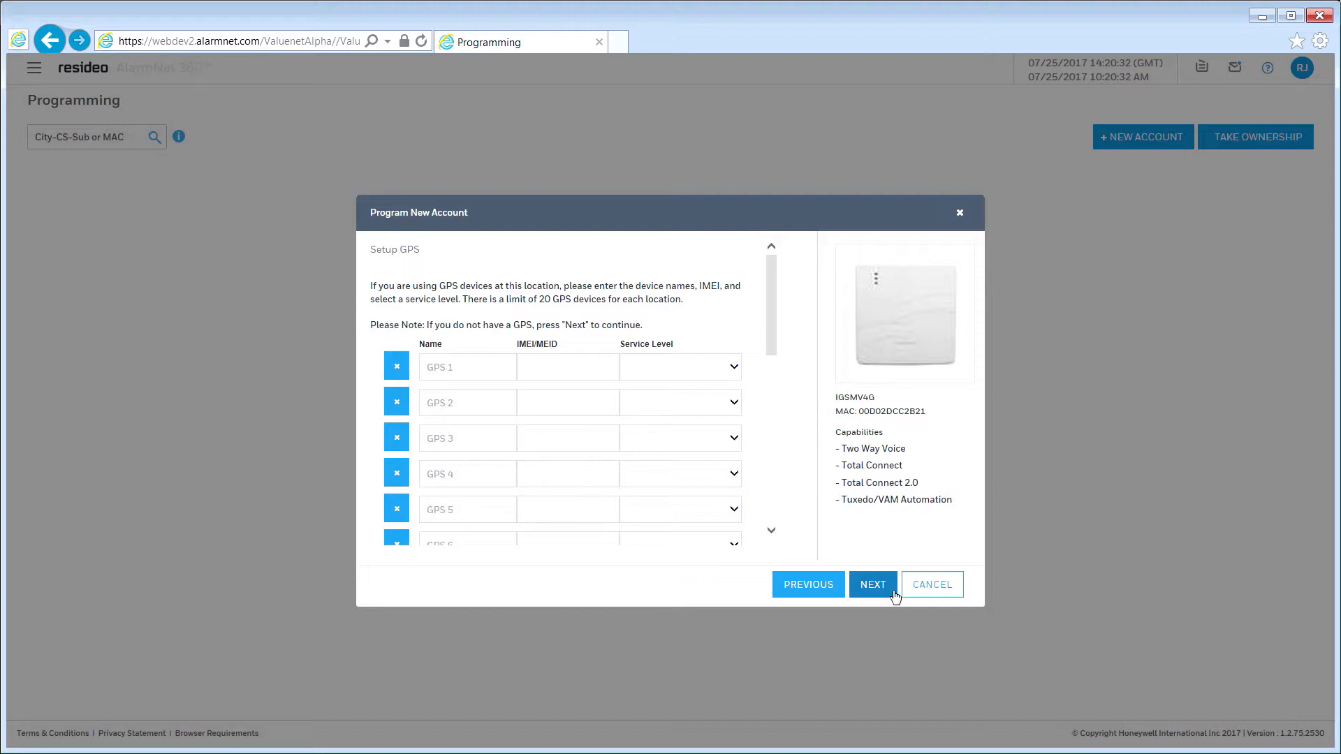
# - Skip GPS setup to reach the account Summary
pyautogui.click(873, 584)
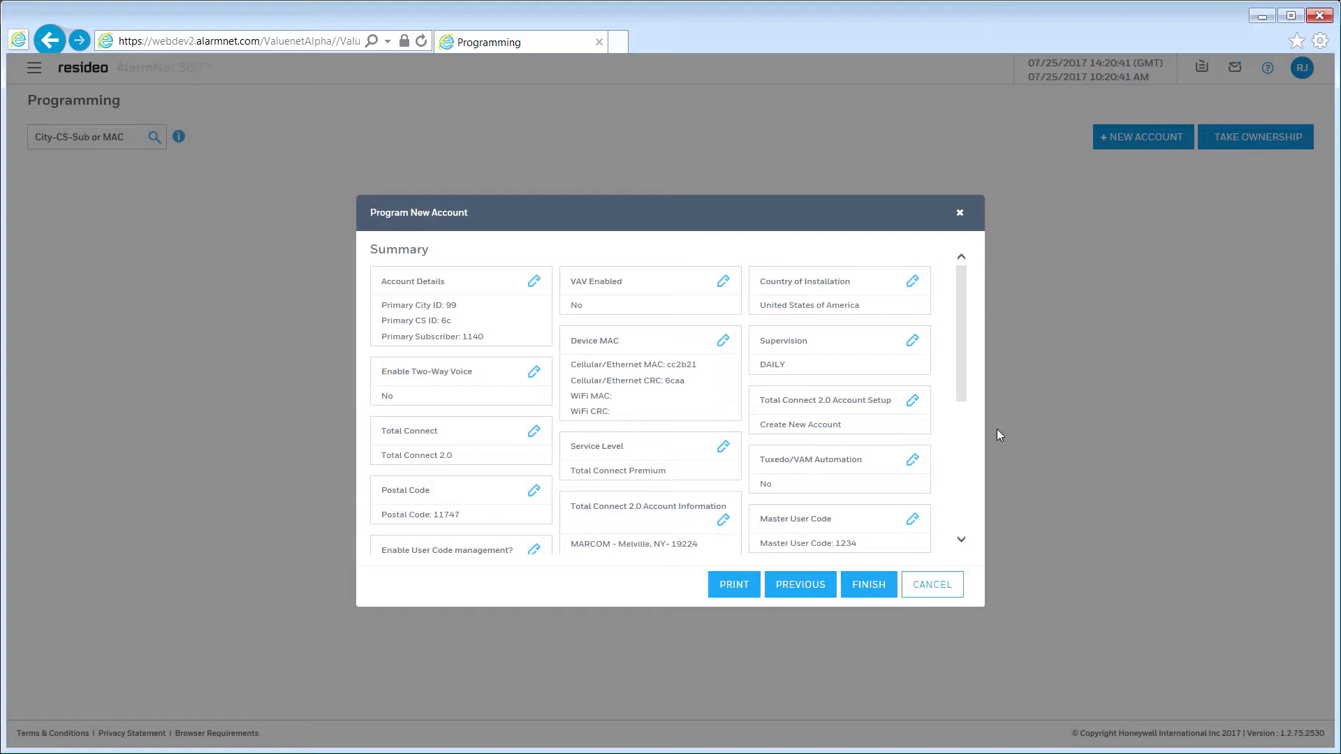
pyautogui.moveTo(978, 455)
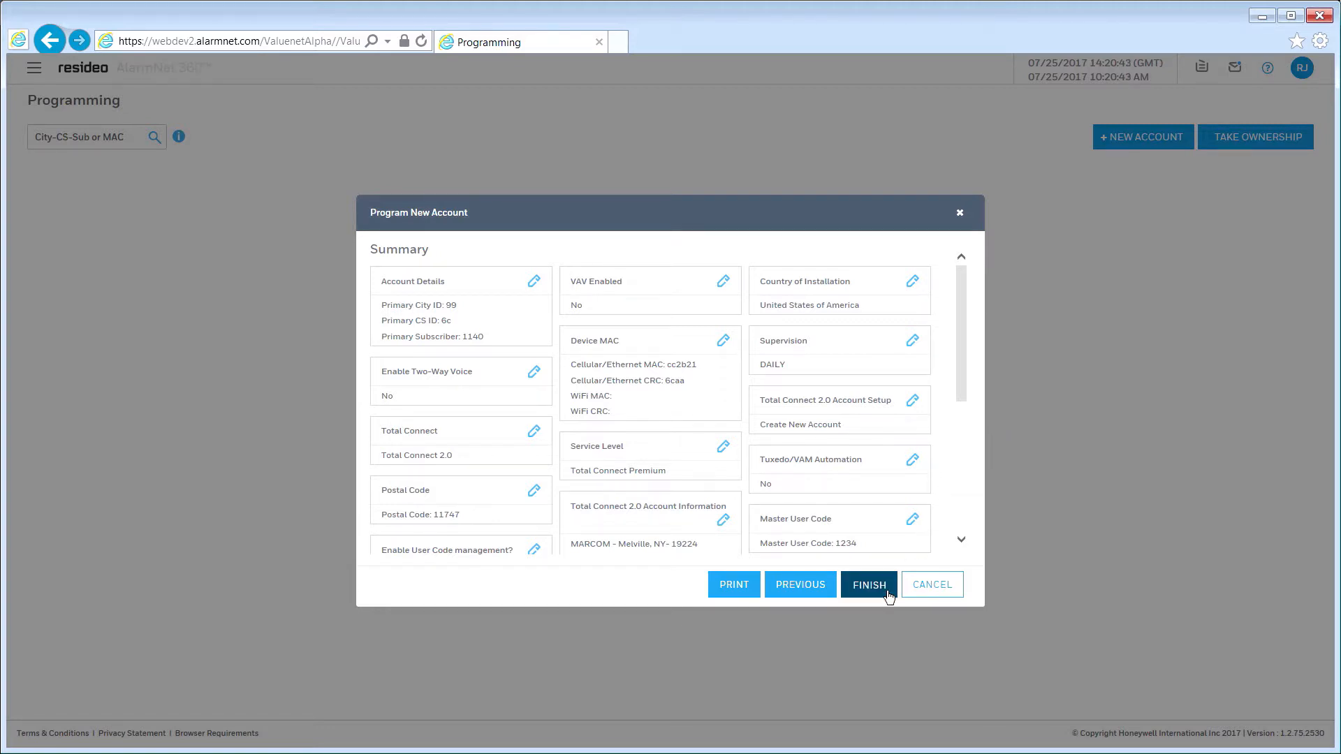
pyautogui.click(869, 584)
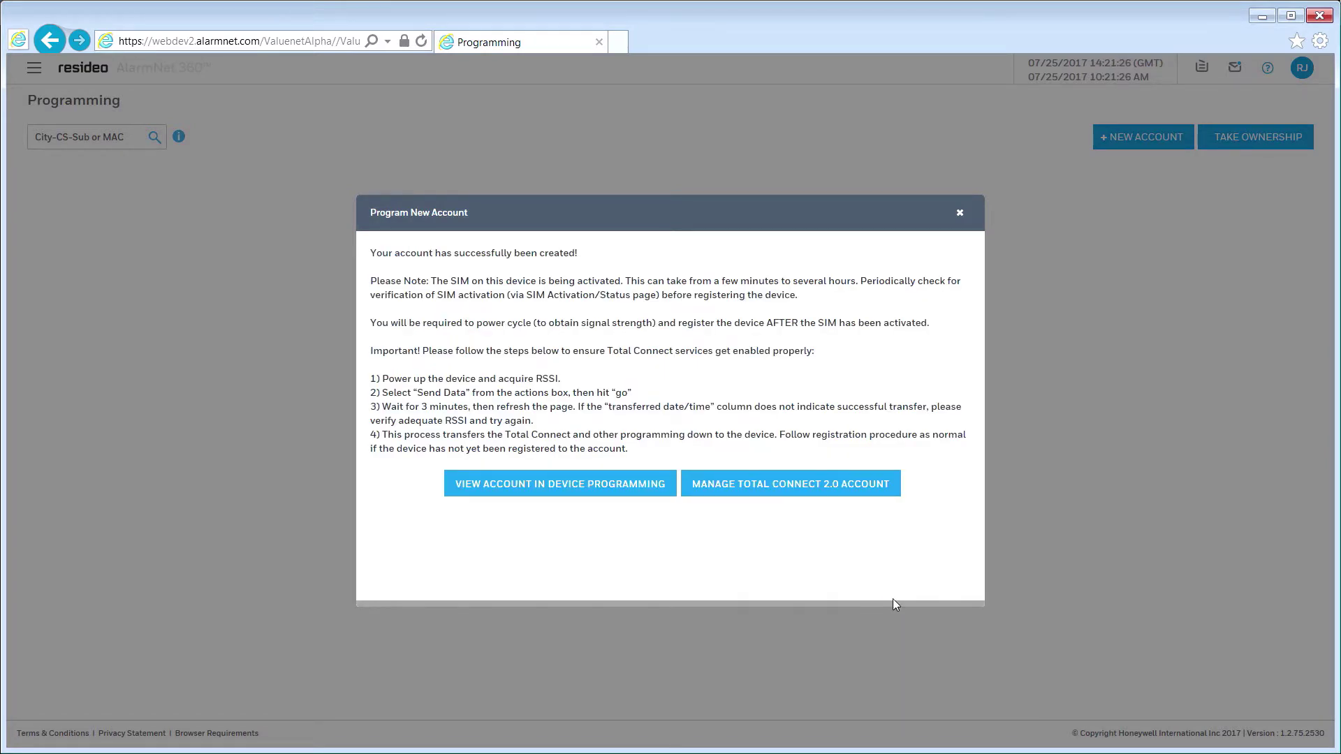
pyautogui.moveTo(883, 595)
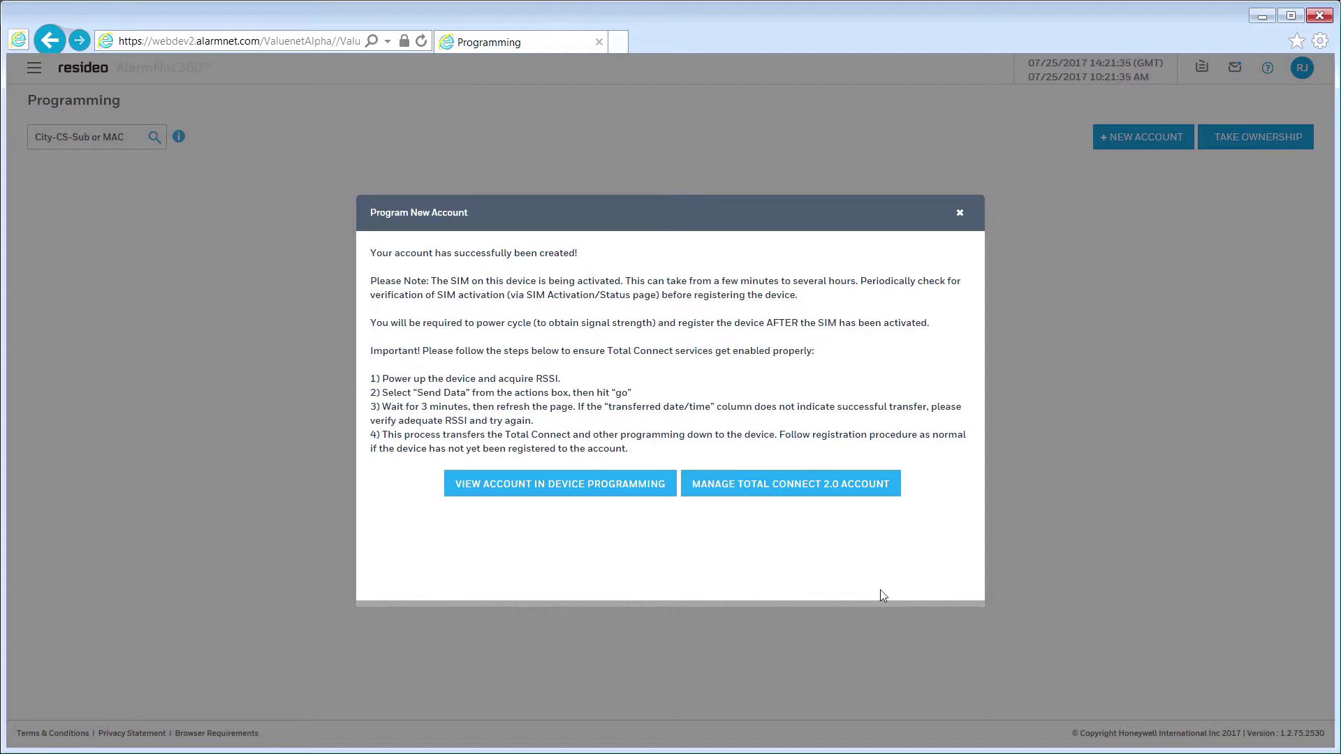
pyautogui.click(558, 484)
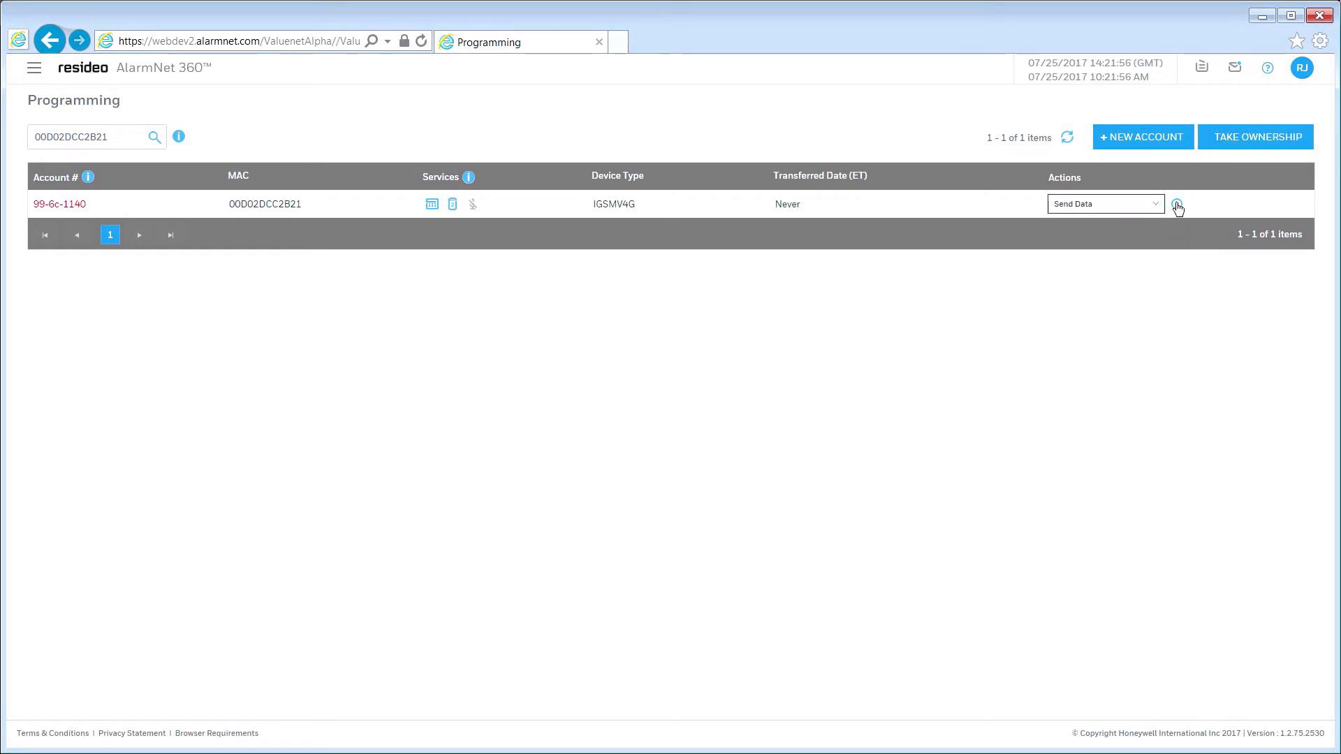
pyautogui.click(1176, 204)
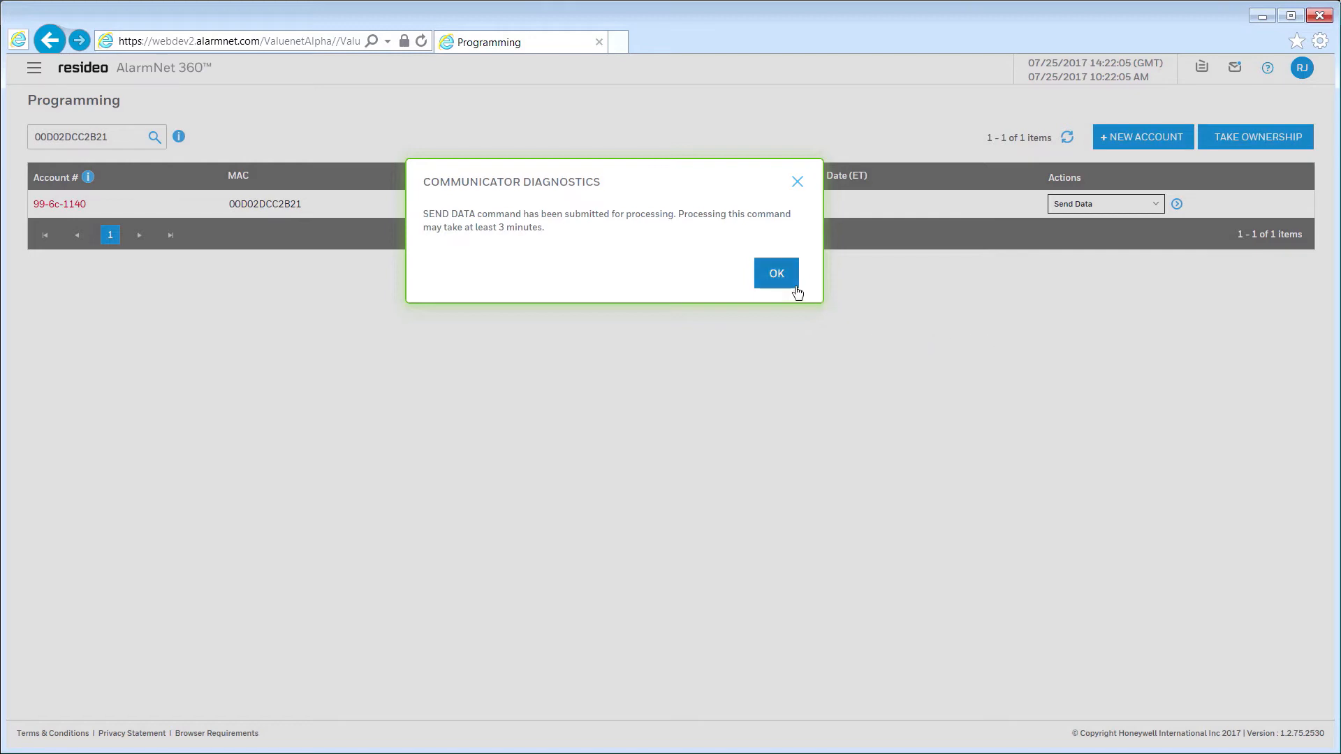
pyautogui.click(777, 274)
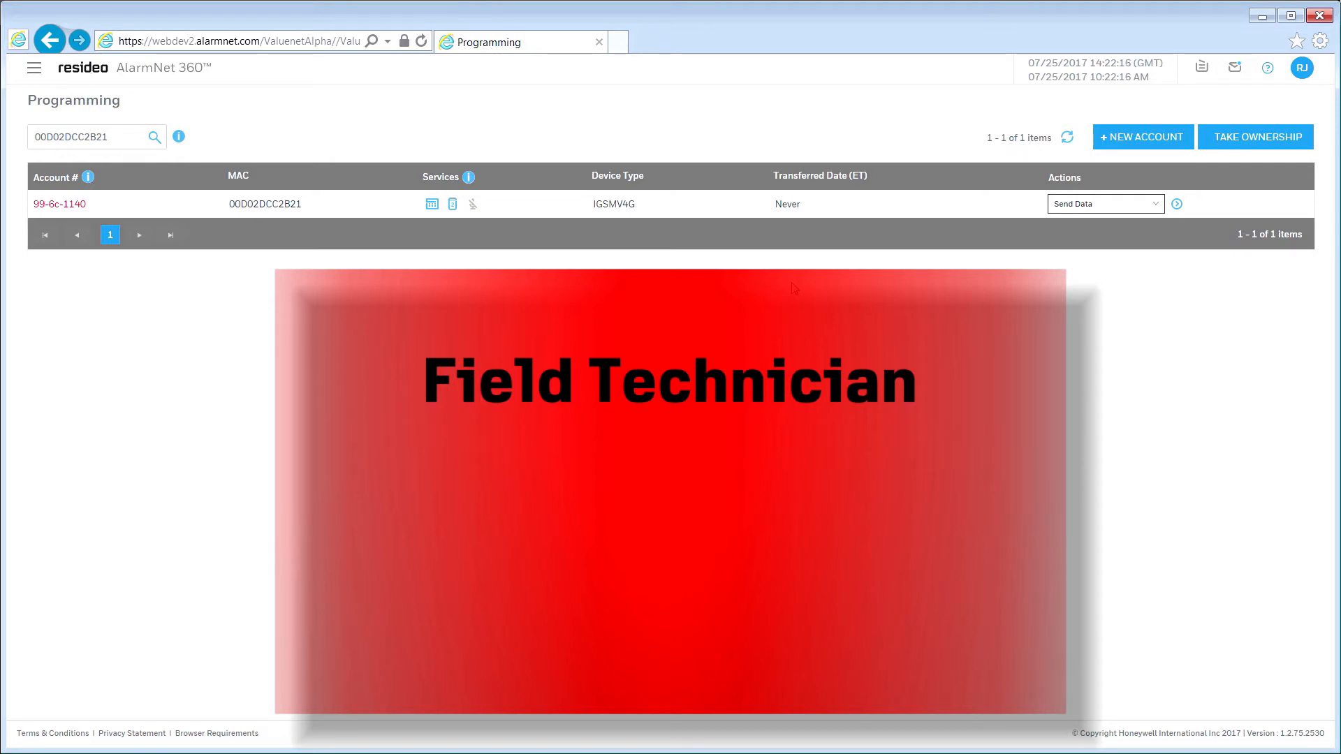
pyautogui.moveTo(1025, 58)
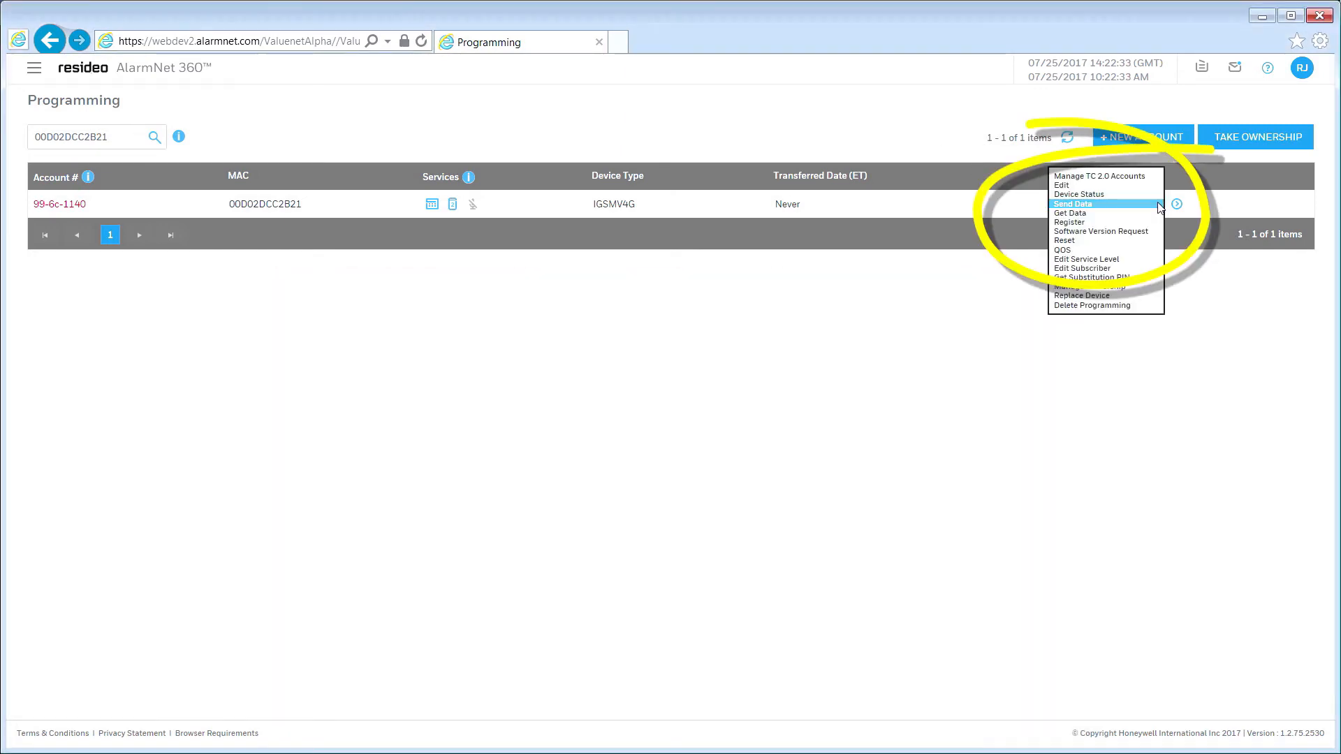
pyautogui.click(1069, 223)
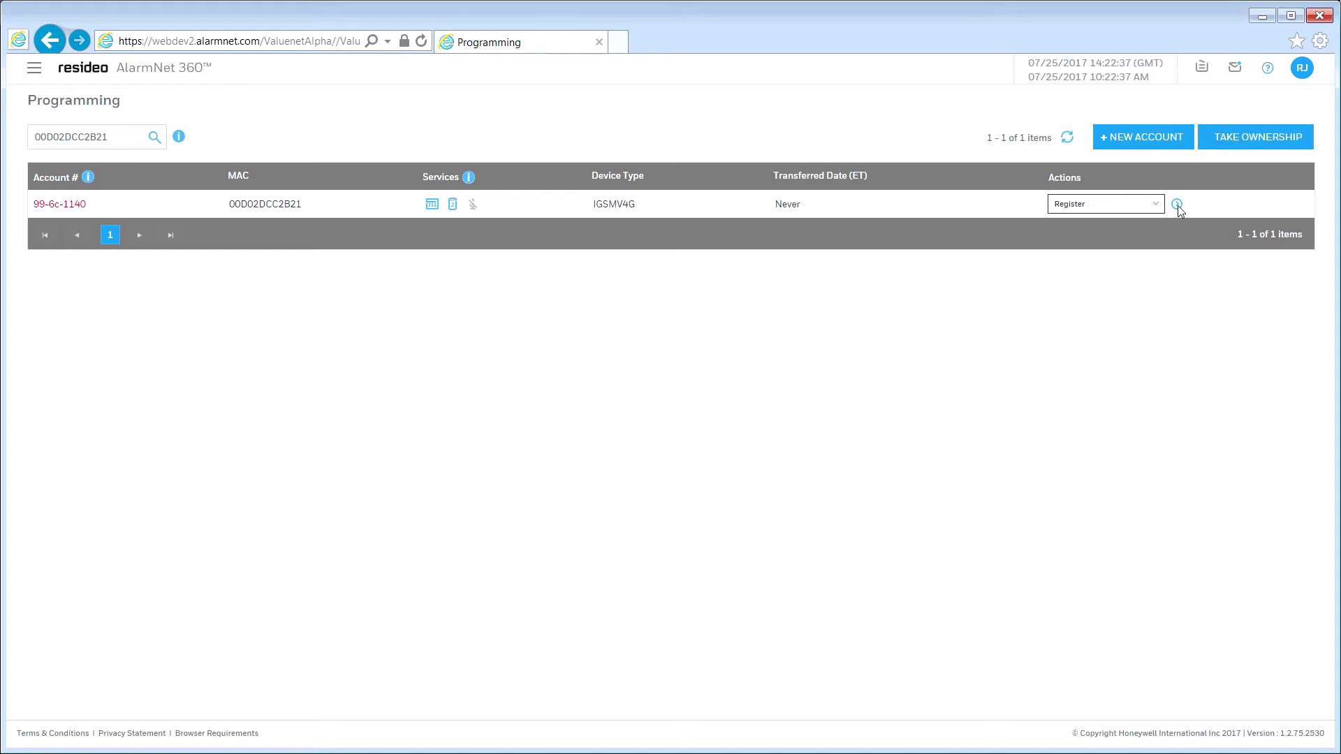
pyautogui.click(1177, 204)
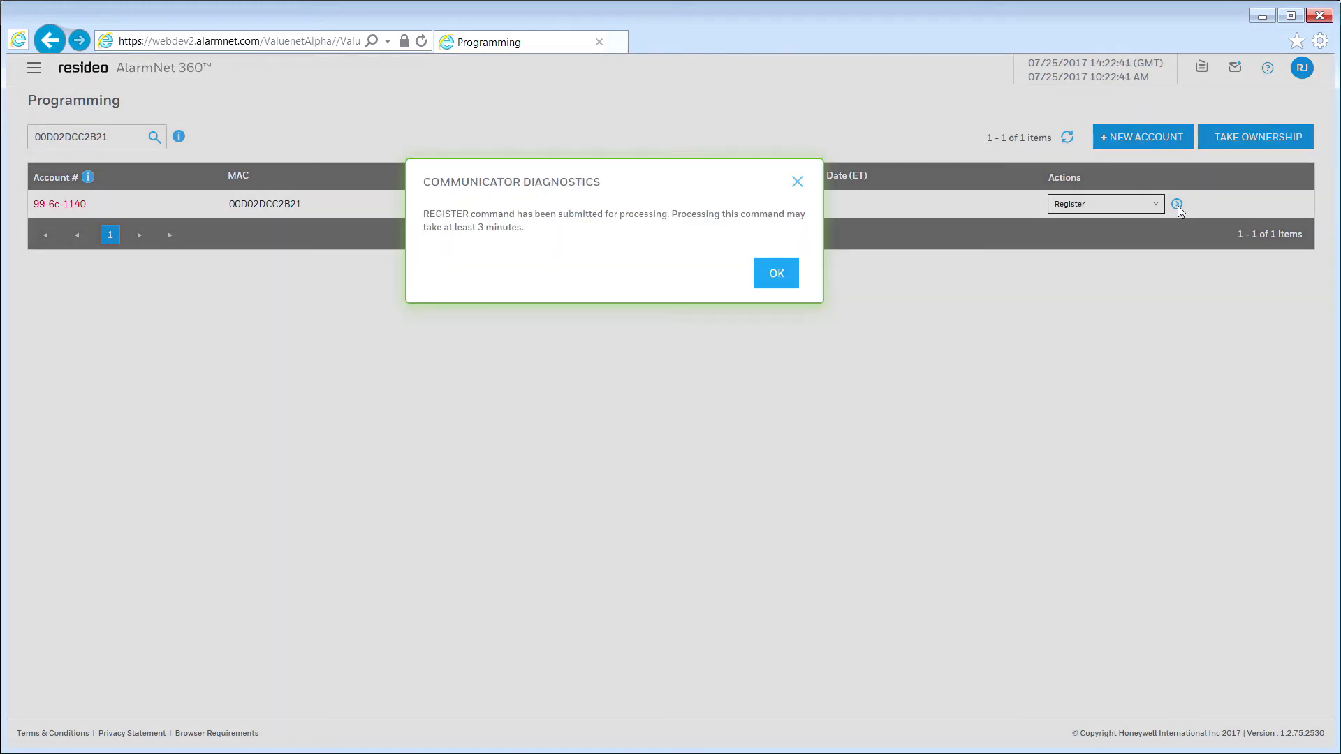
pyautogui.moveTo(1084, 255)
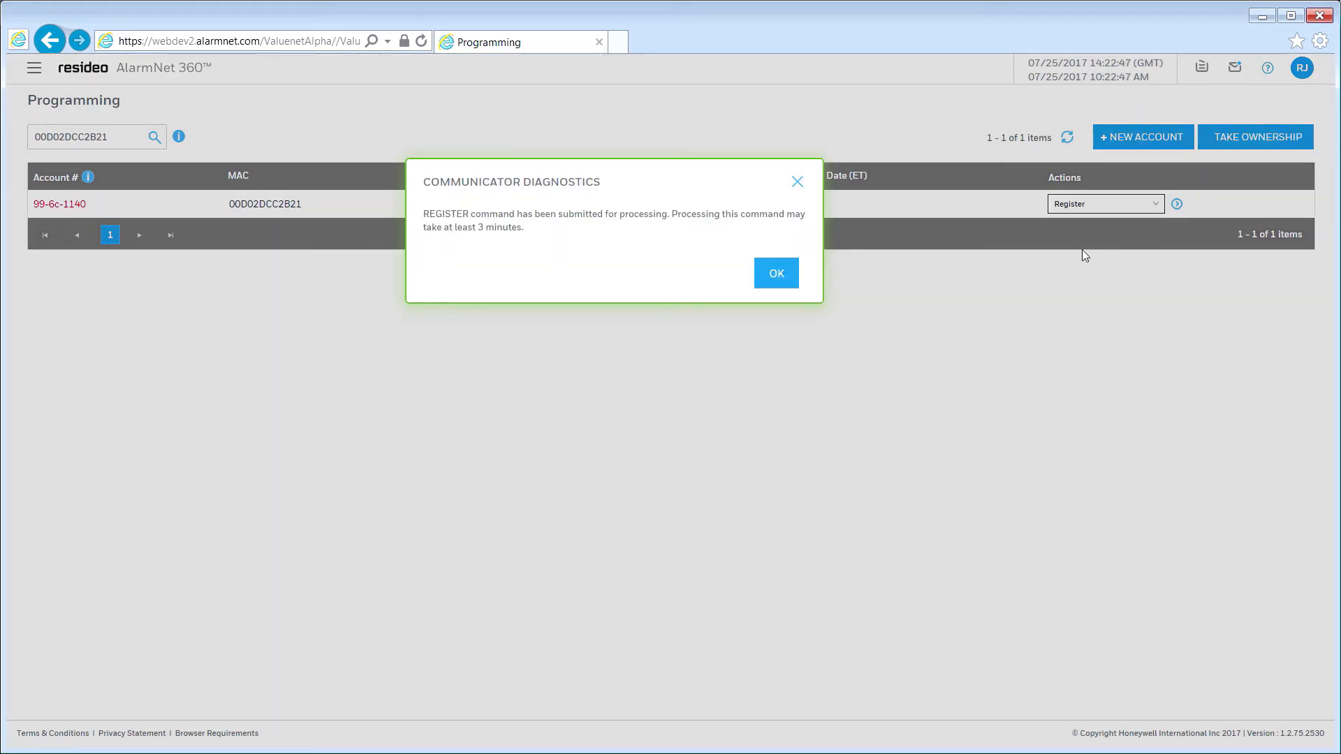
pyautogui.moveTo(795, 286)
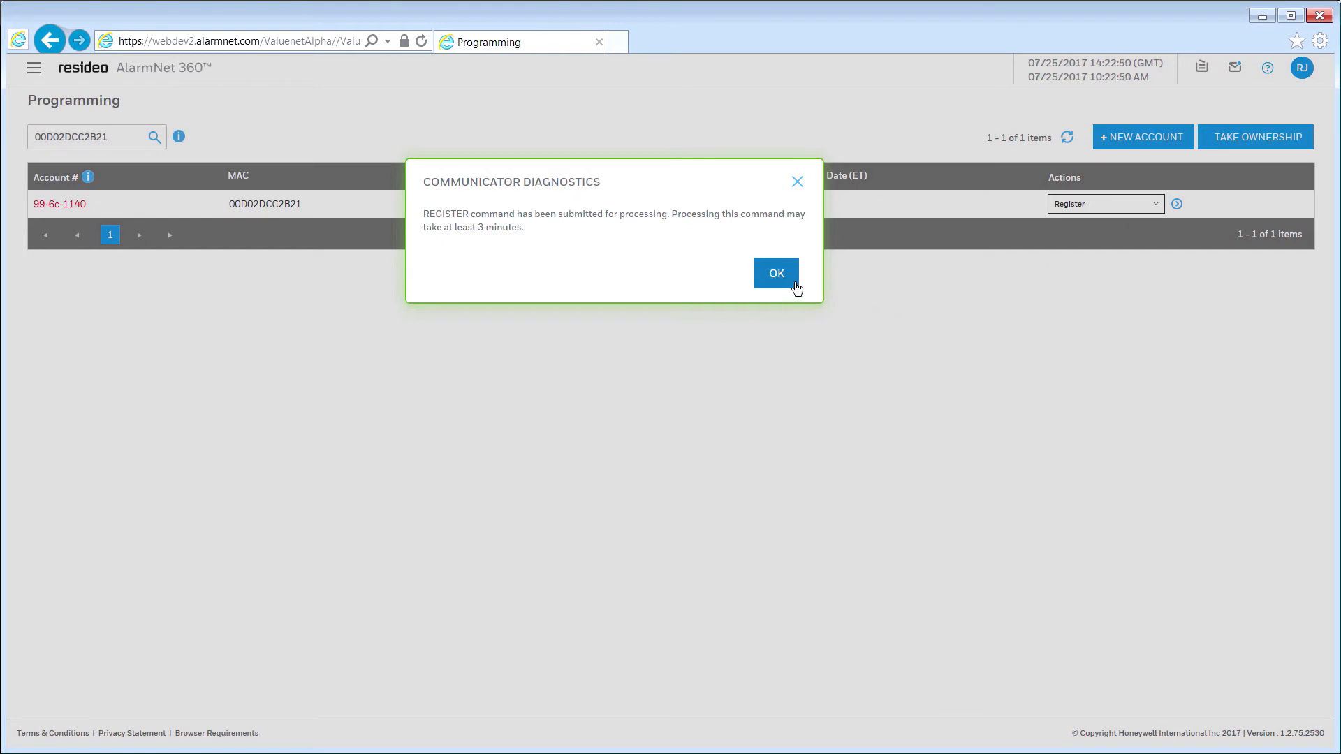
# - Dismiss the registration notice and choose Manage TC 2.0 Accounts from the device actions
pyautogui.click(777, 273)
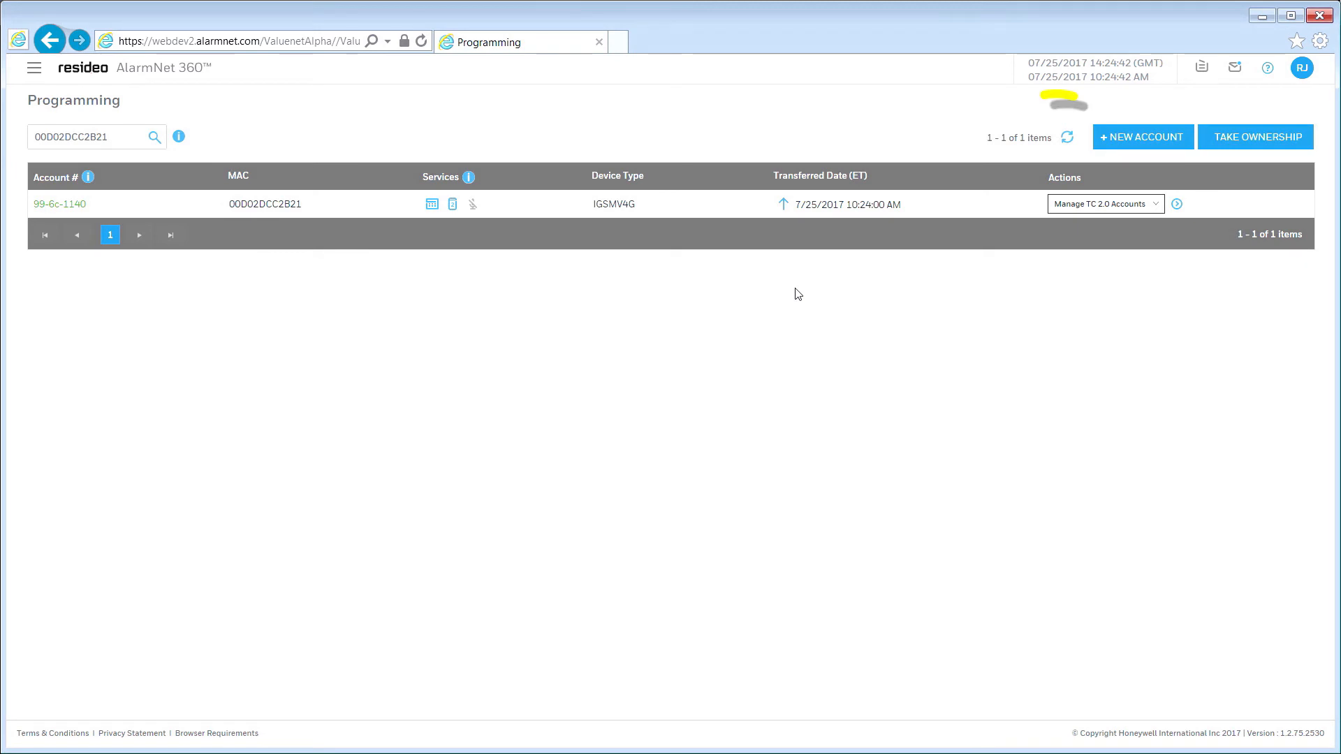
pyautogui.click(1067, 137)
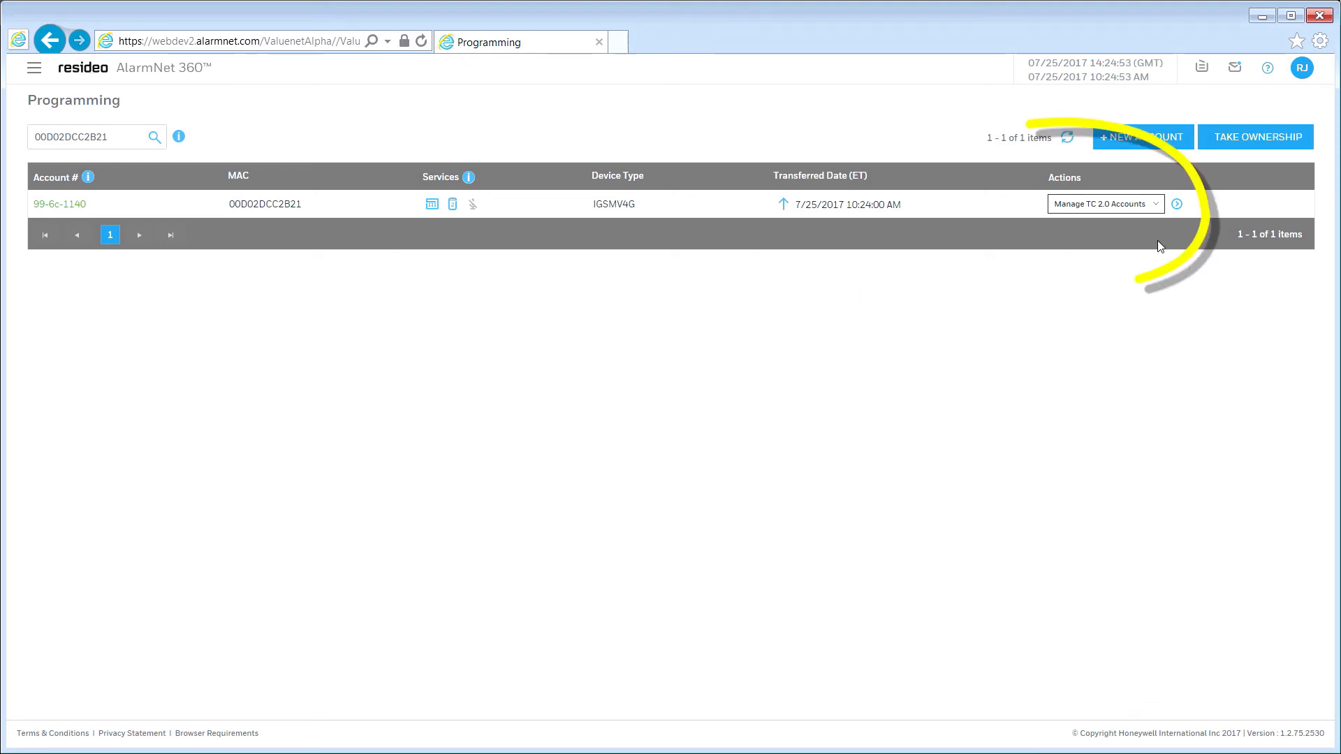
pyautogui.click(1105, 204)
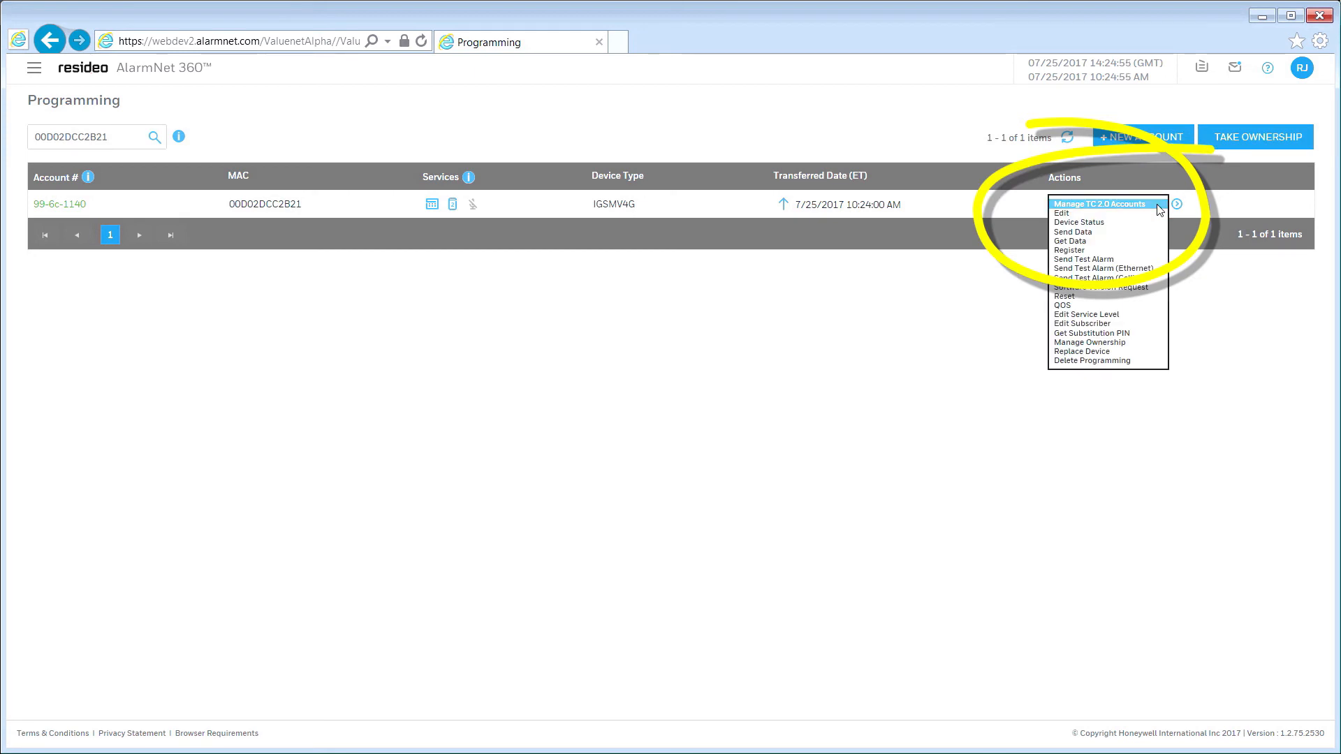
pyautogui.click(1102, 204)
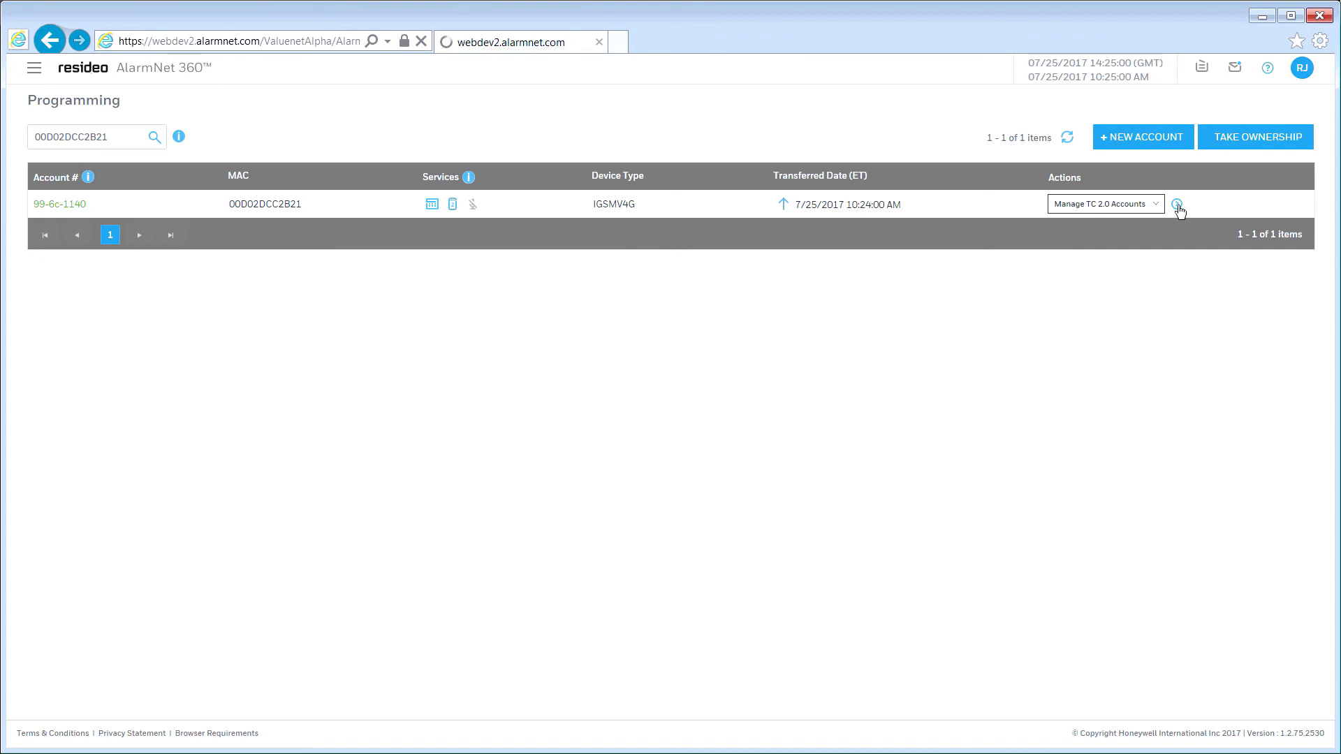
pyautogui.click(1176, 204)
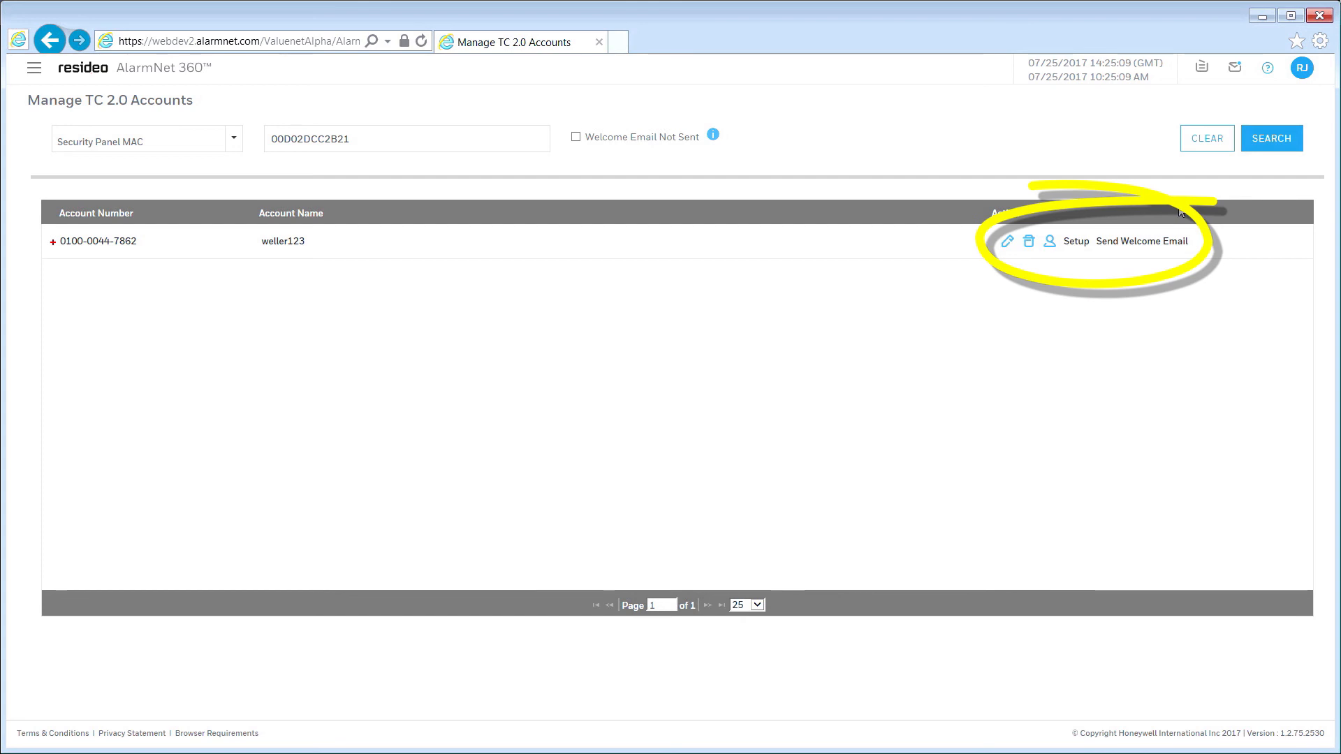
pyautogui.click(1142, 240)
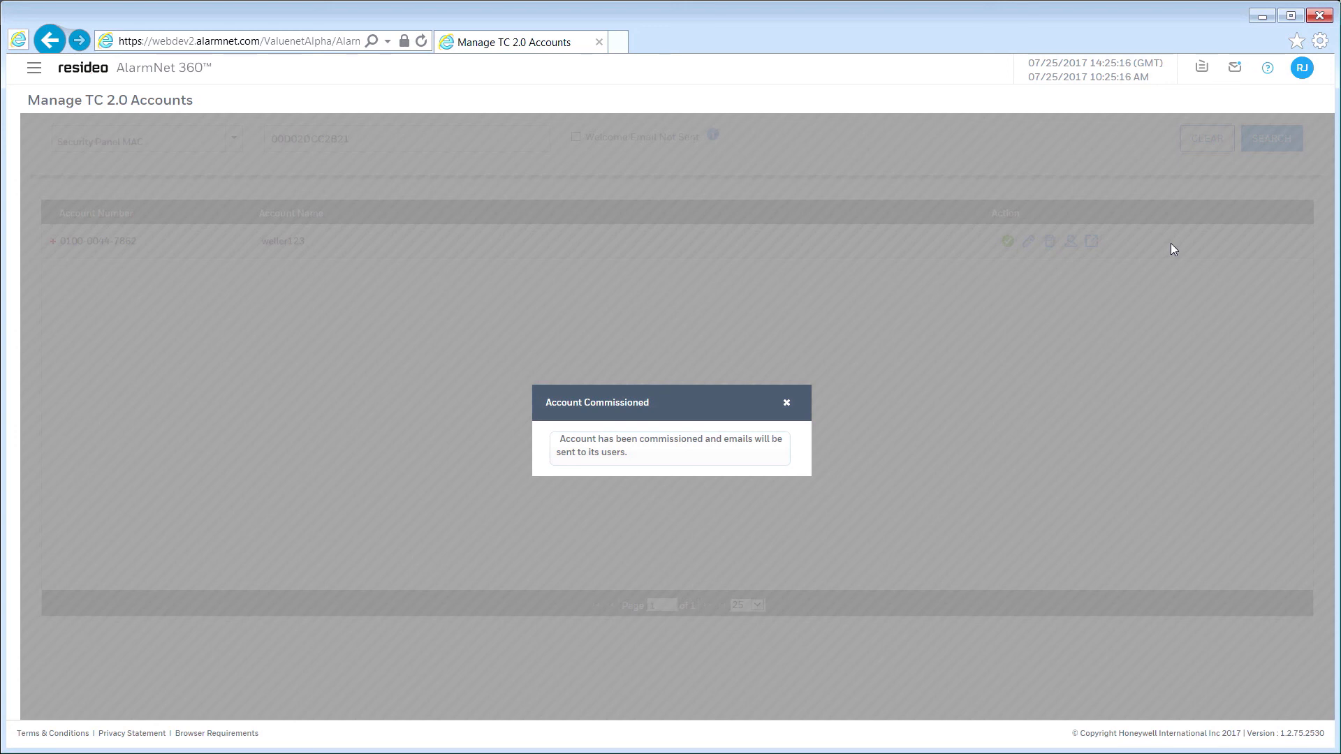
pyautogui.click(786, 402)
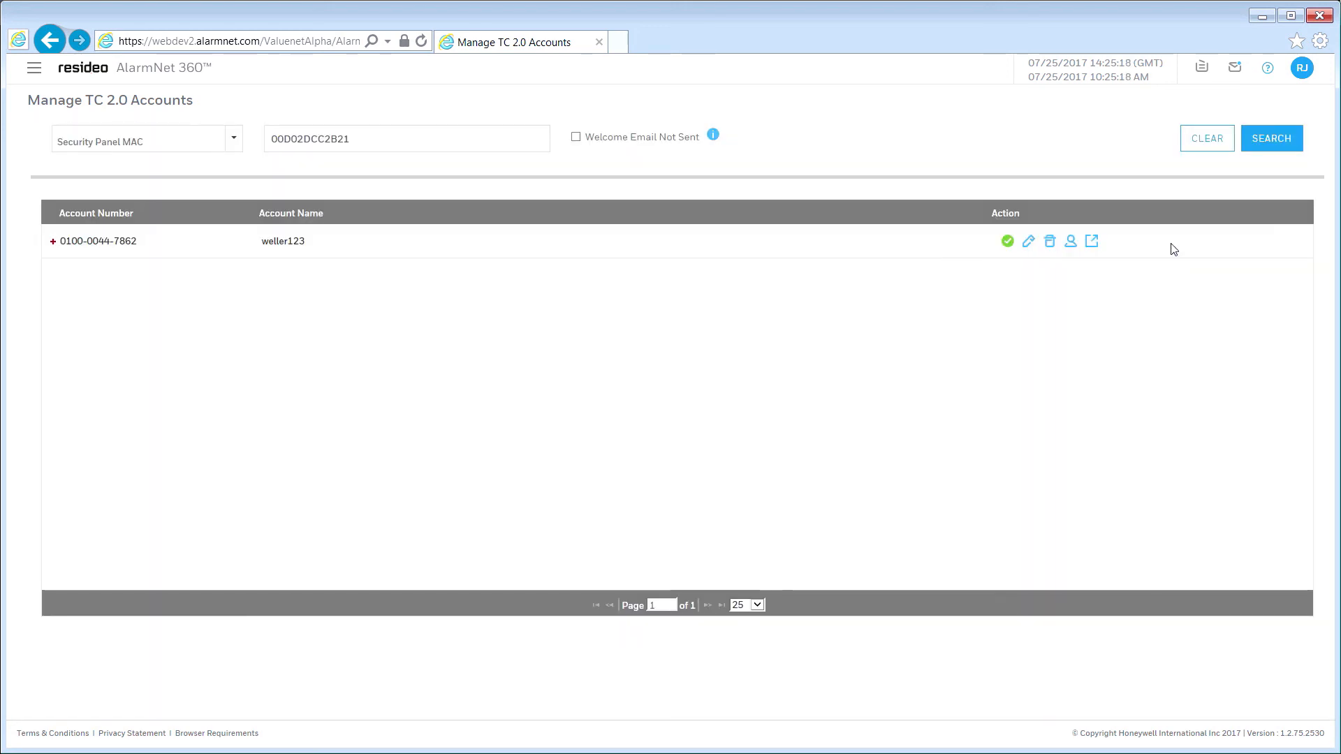